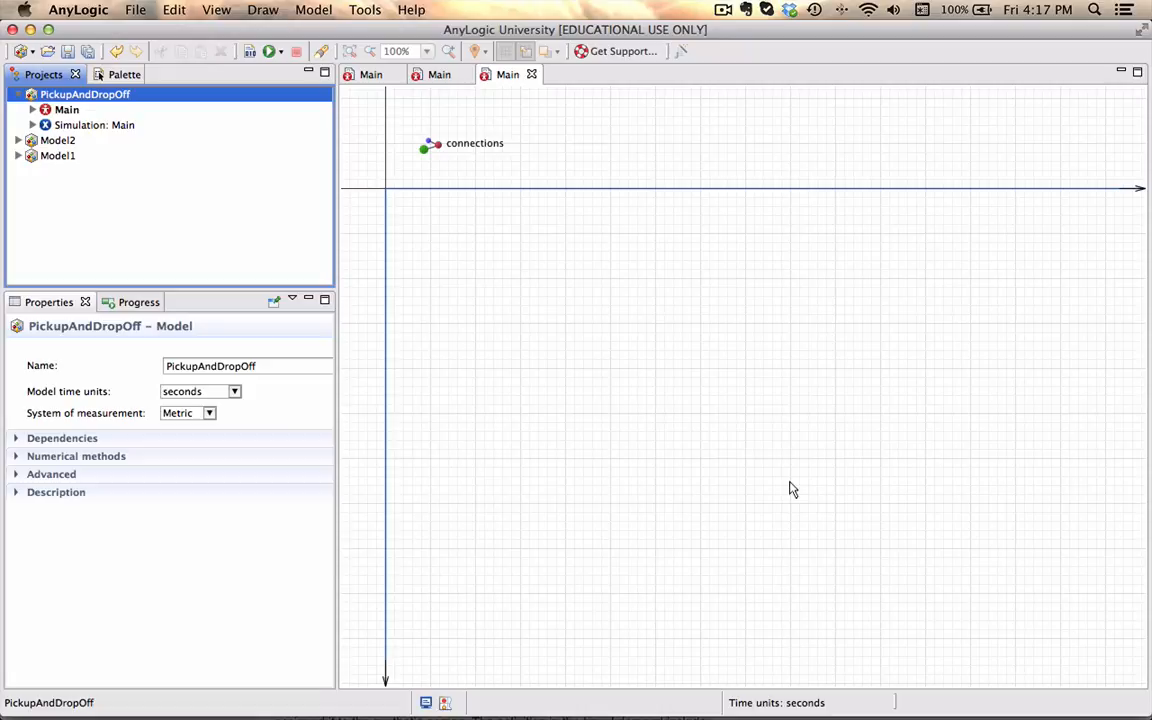
Show the Space Markup palette elements for laying out areas on the Main diagram
scroll(right, 3)
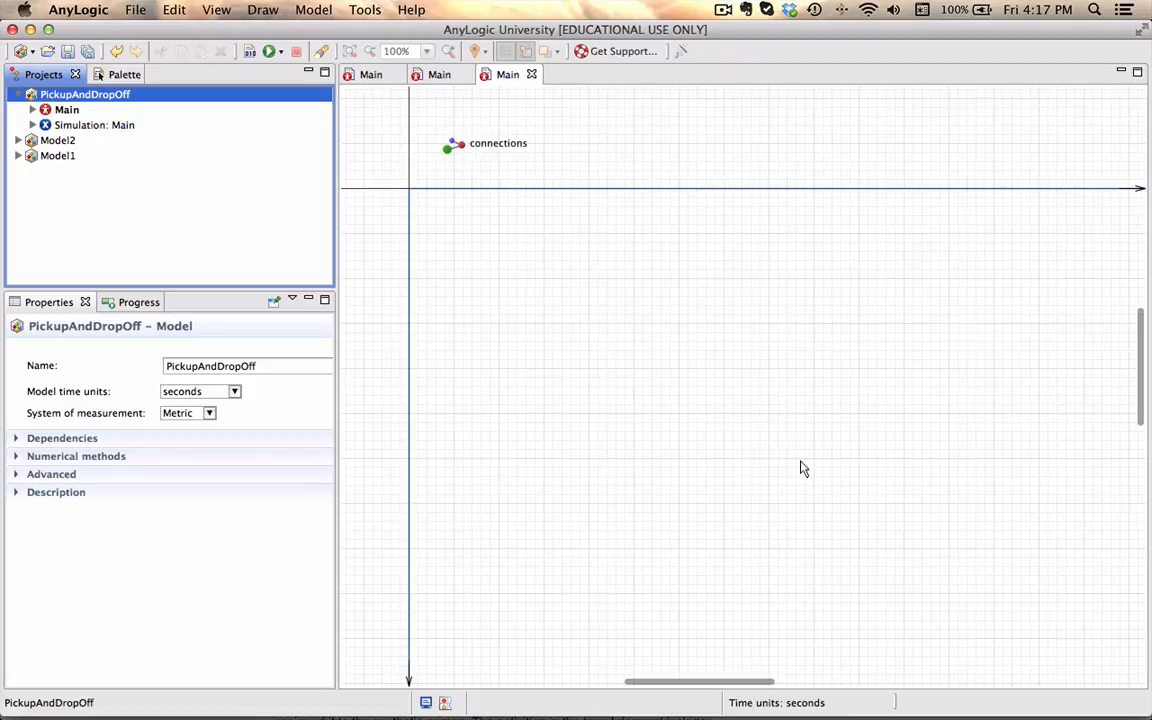
mouse_move(390, 330)
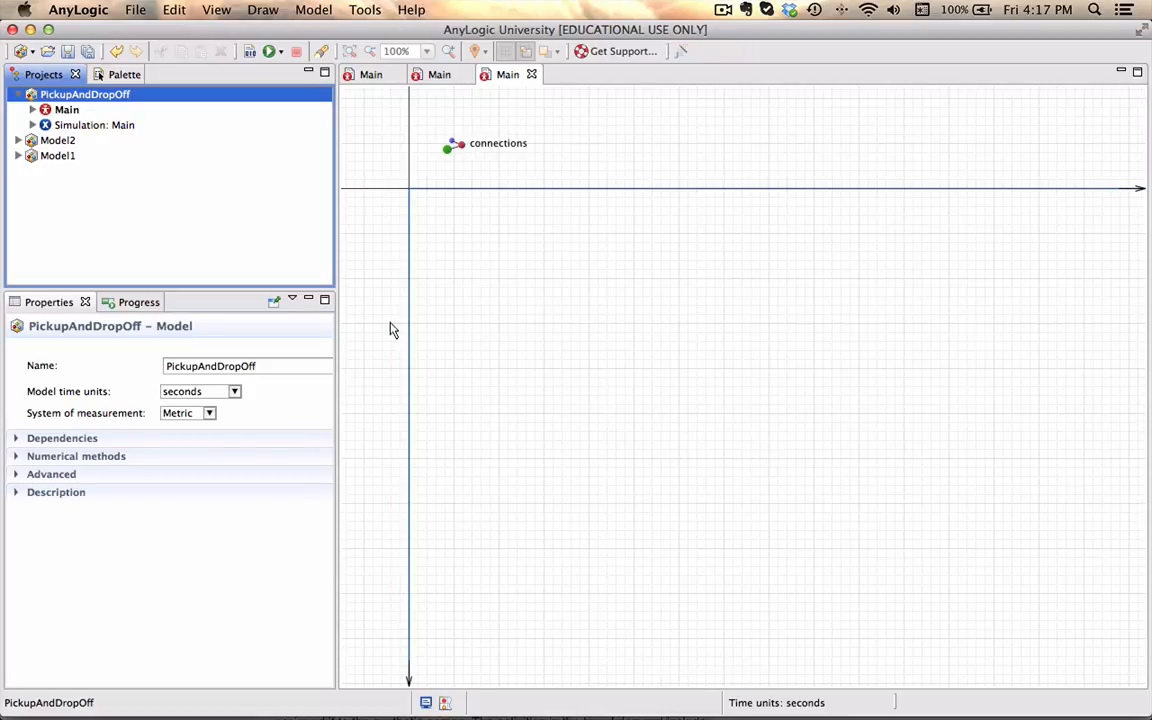
mouse_move(100, 412)
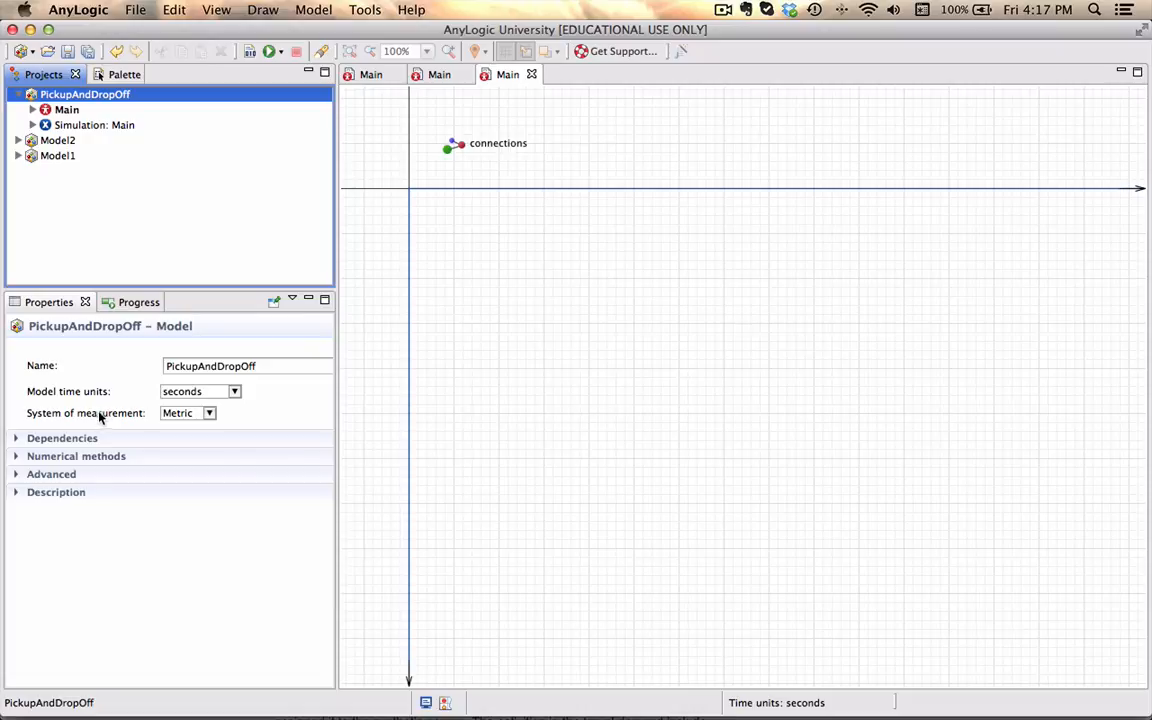
mouse_move(152, 398)
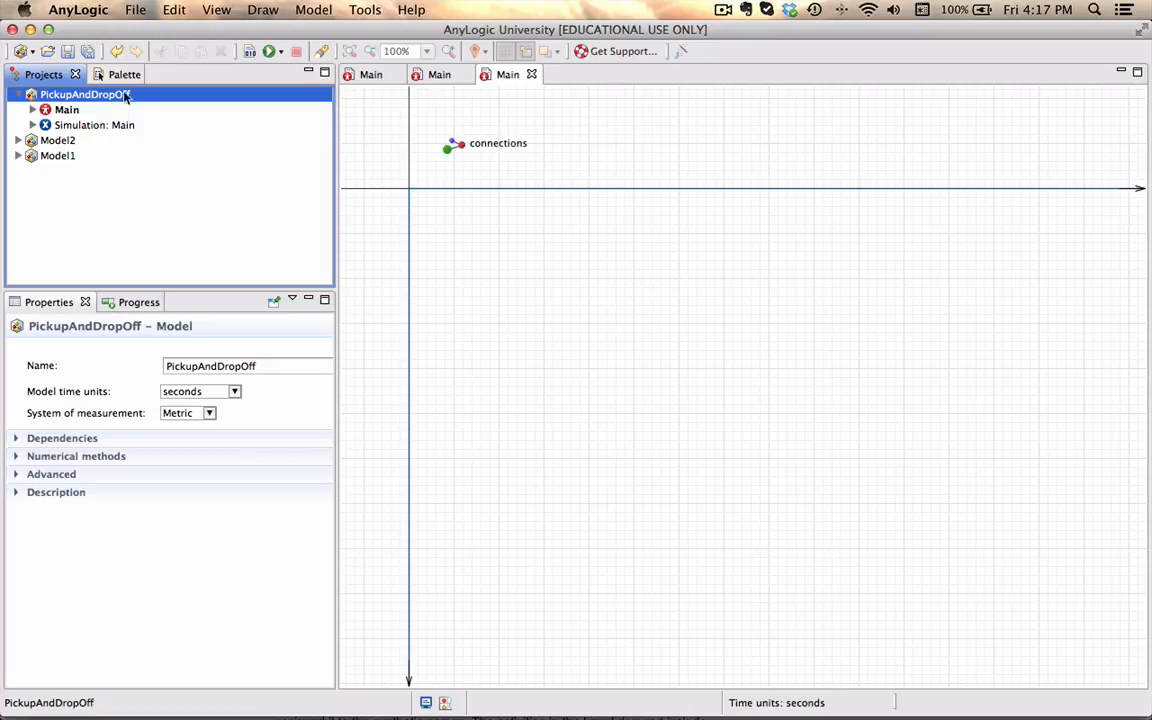
click(104, 74)
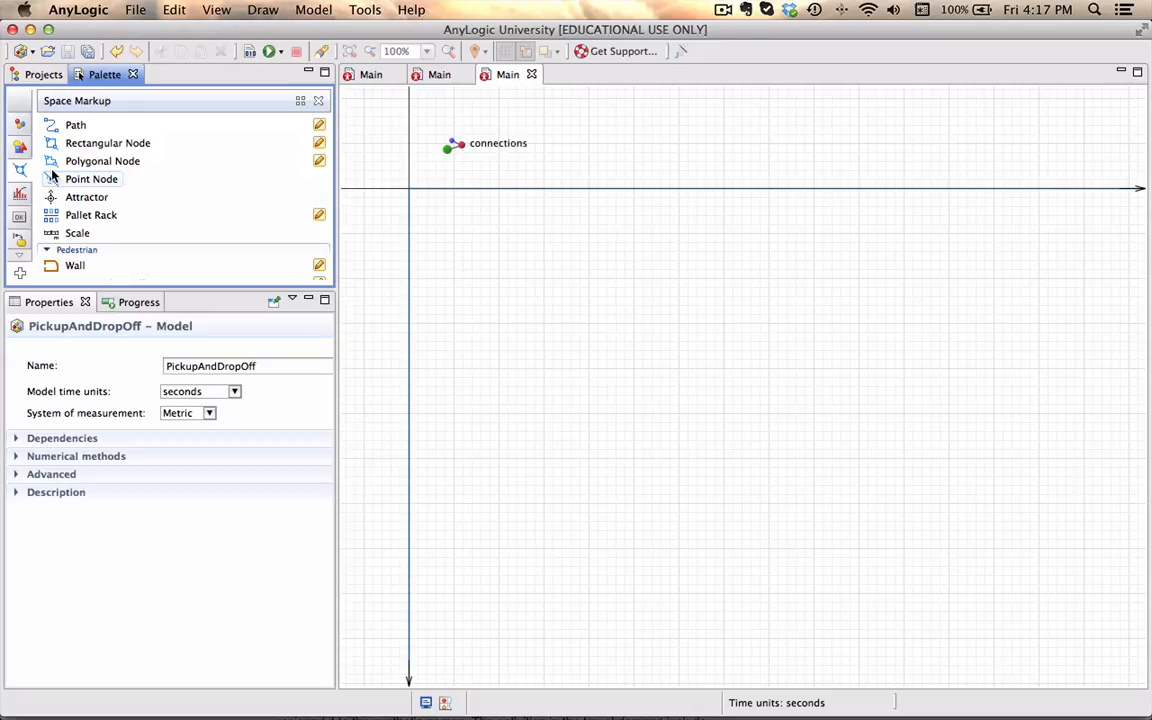
Draw a rectangular node and name it spaceTearoom
click(108, 144)
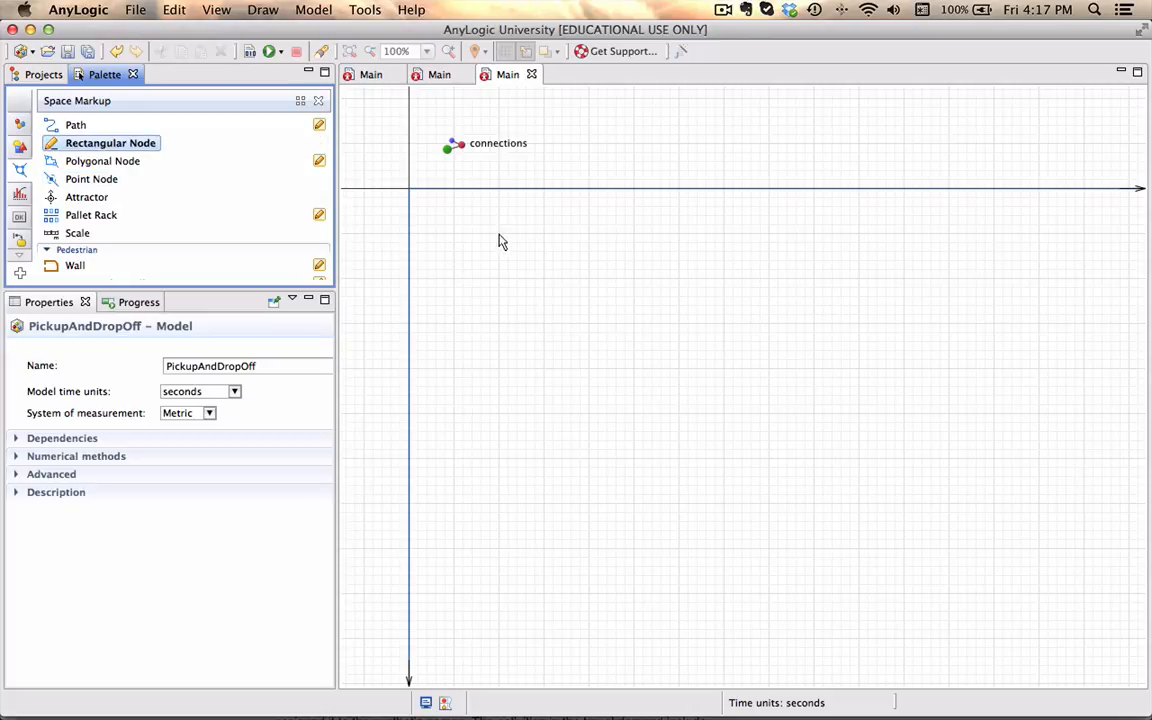
drag(498, 238, 544, 260)
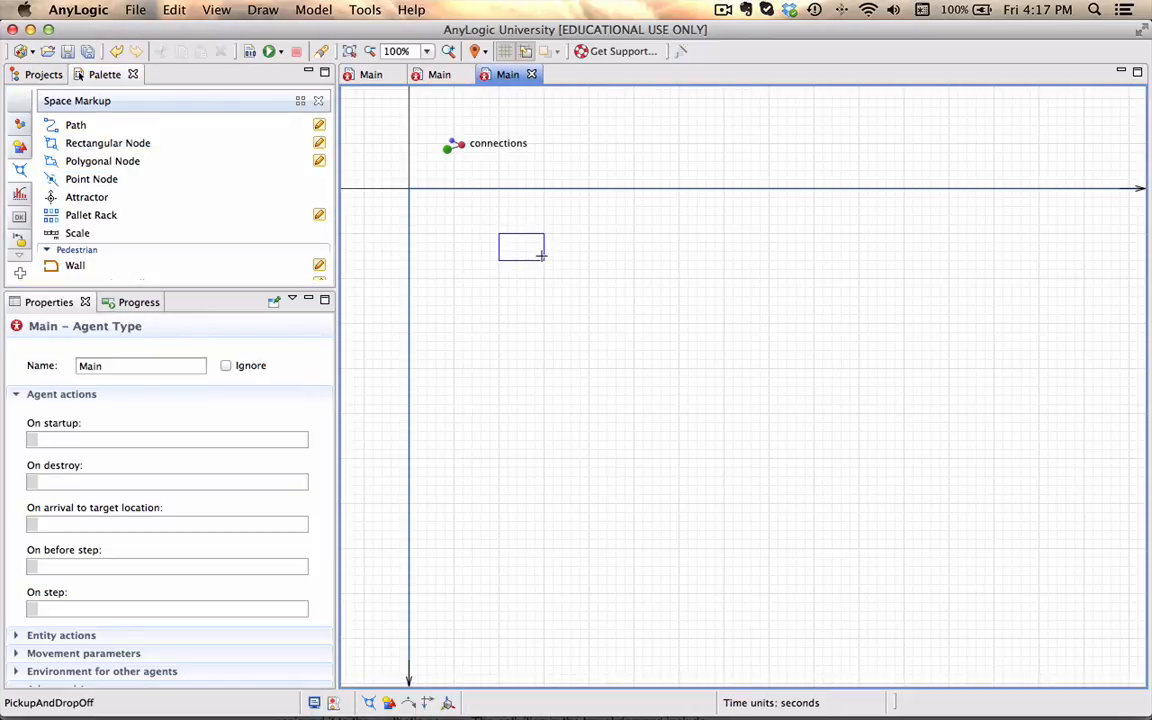
click(520, 248)
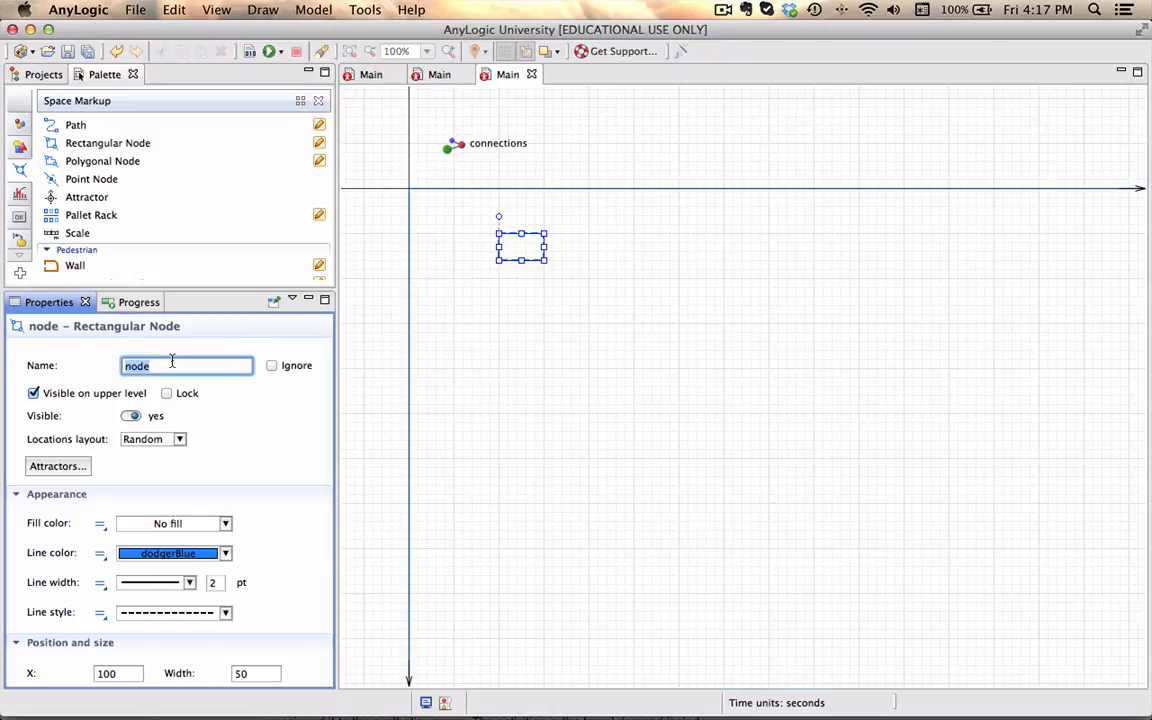
text(spaceT)
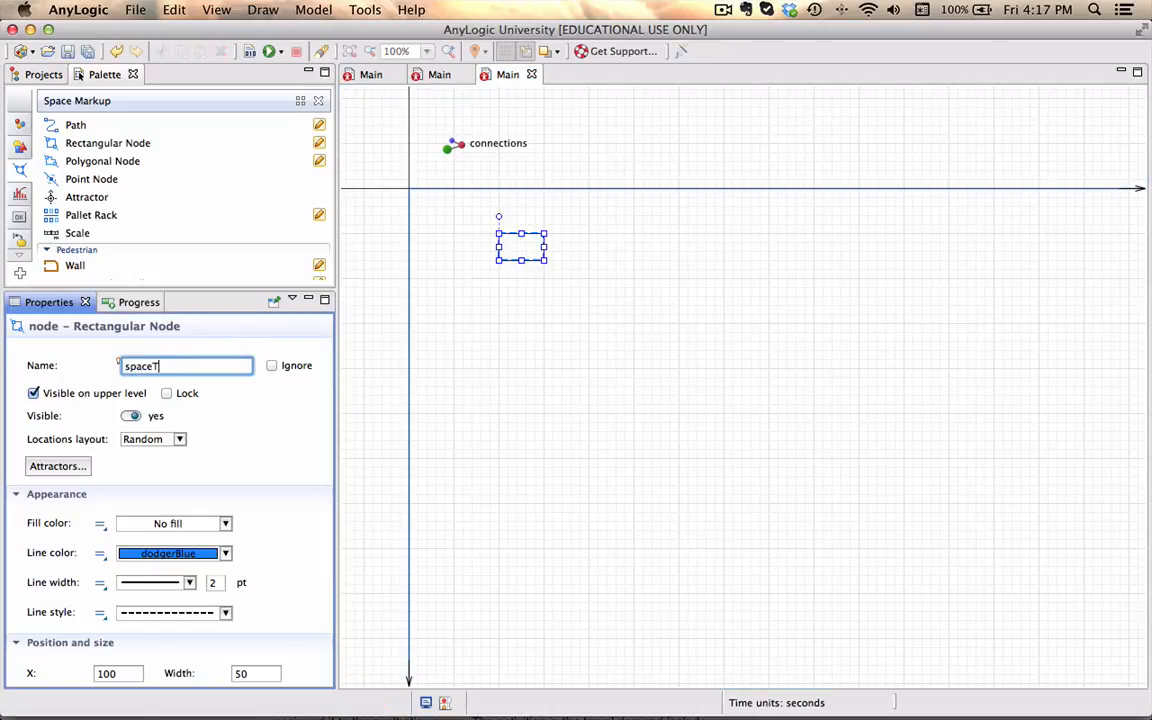
text(eamroom)
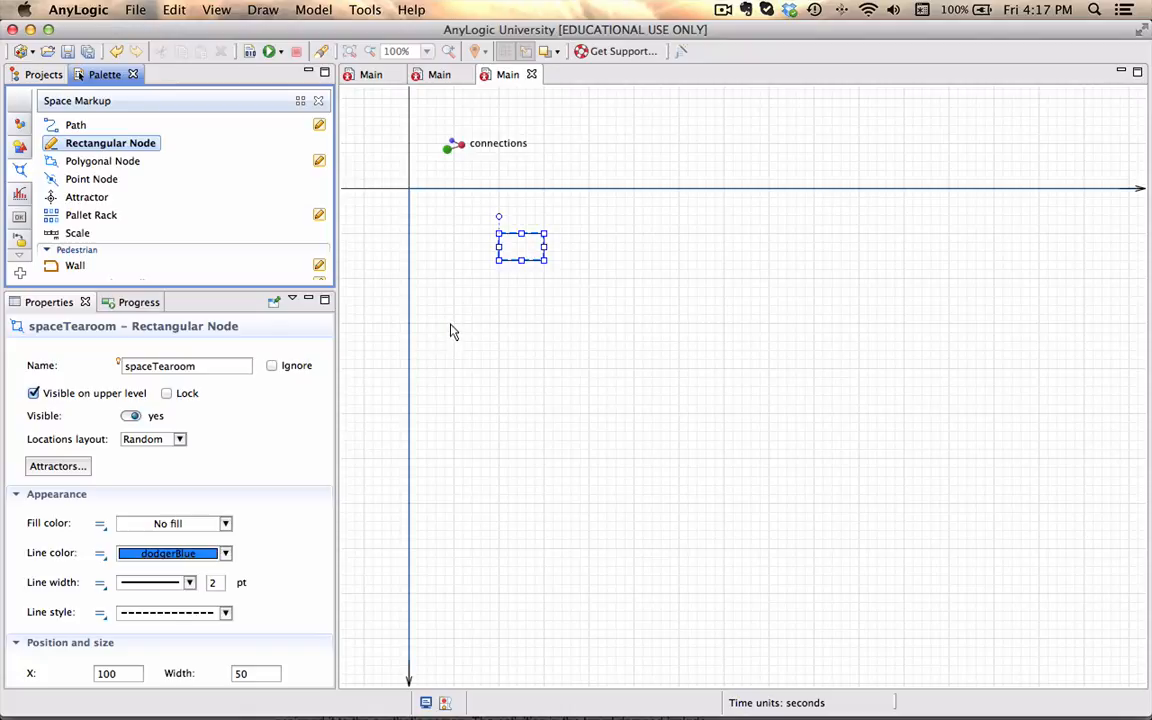
Draw two more rectangular nodes named spaceArrival and spaceShipping
drag(456, 310, 490, 364)
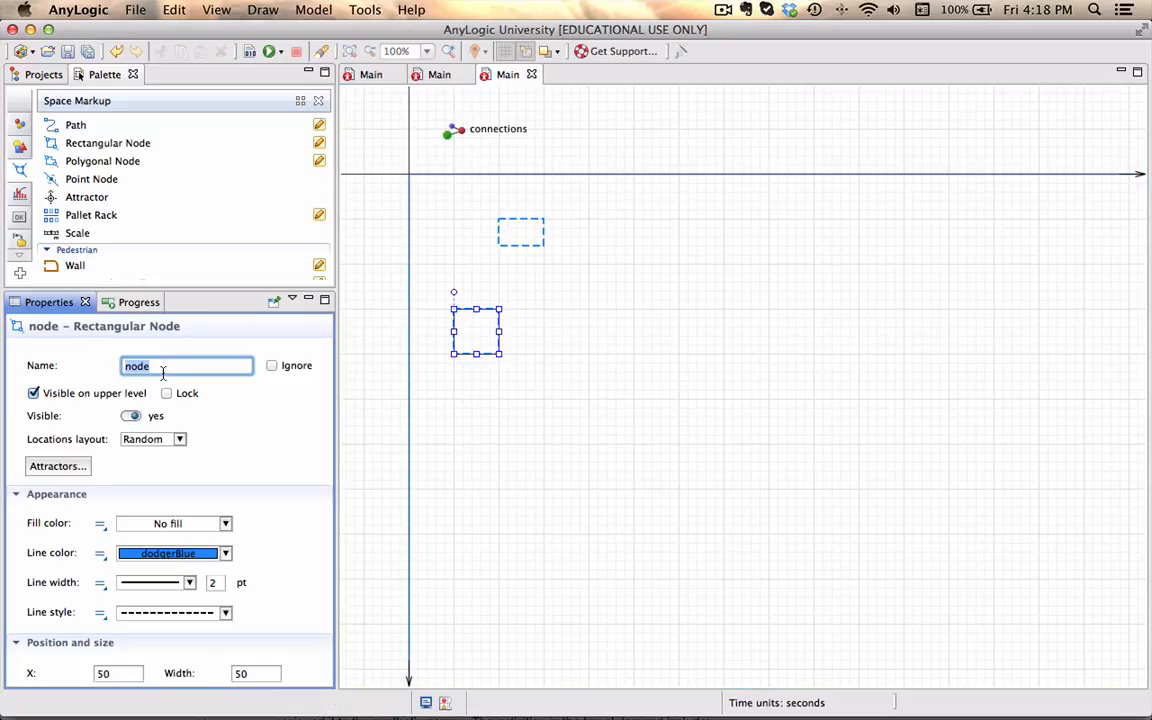
text(spaceArriv)
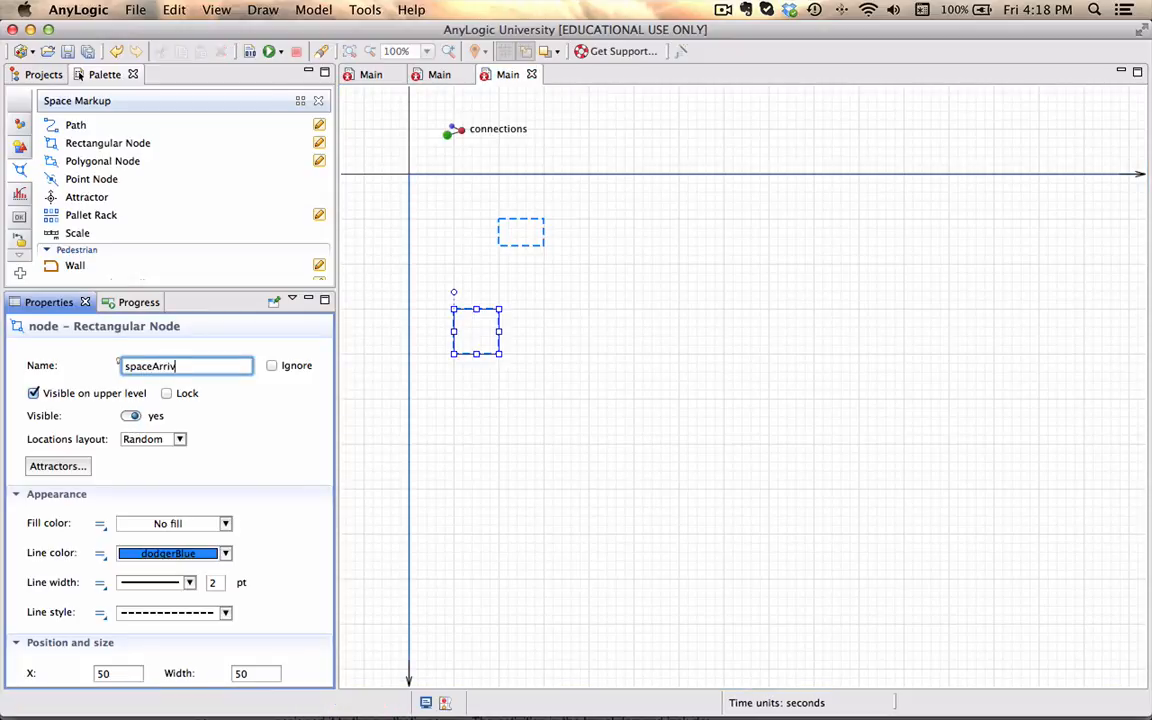
text(al)
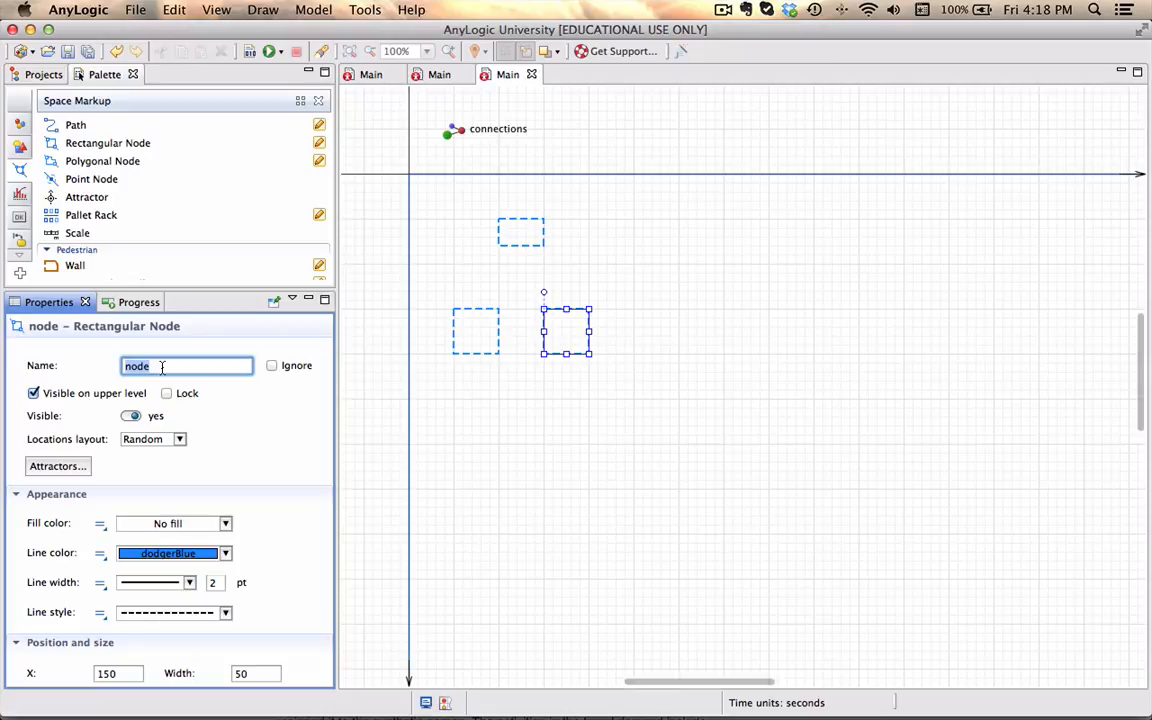
text(spaceShippi)
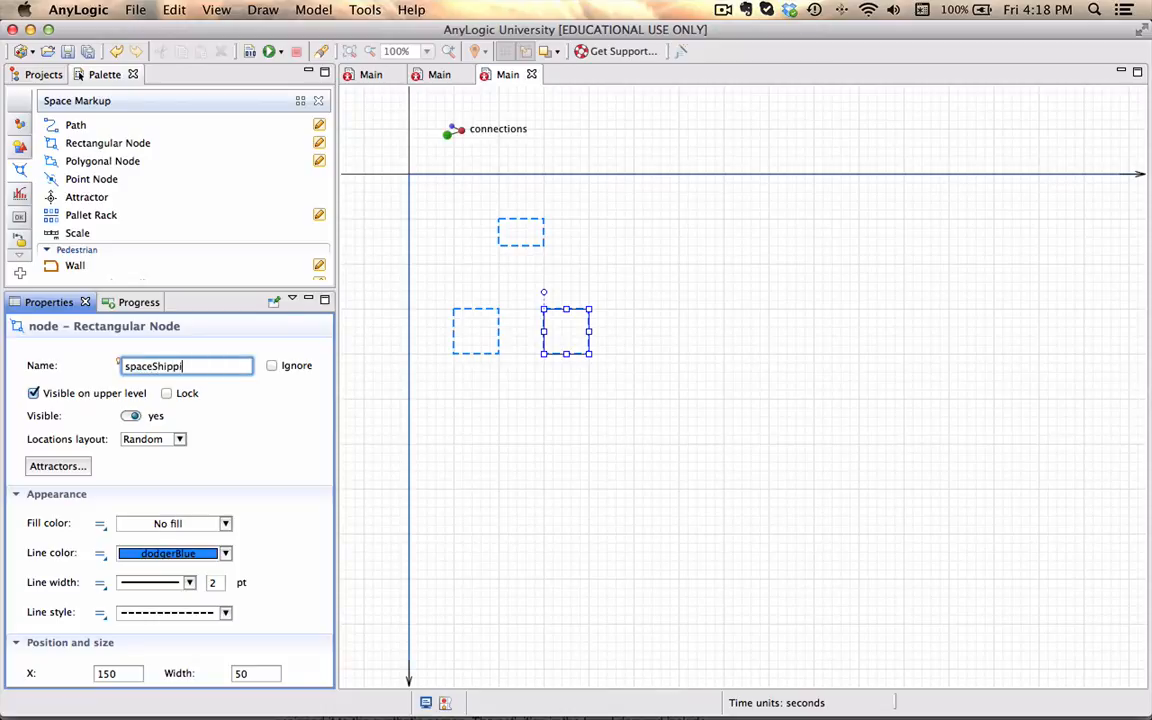
text(ng)
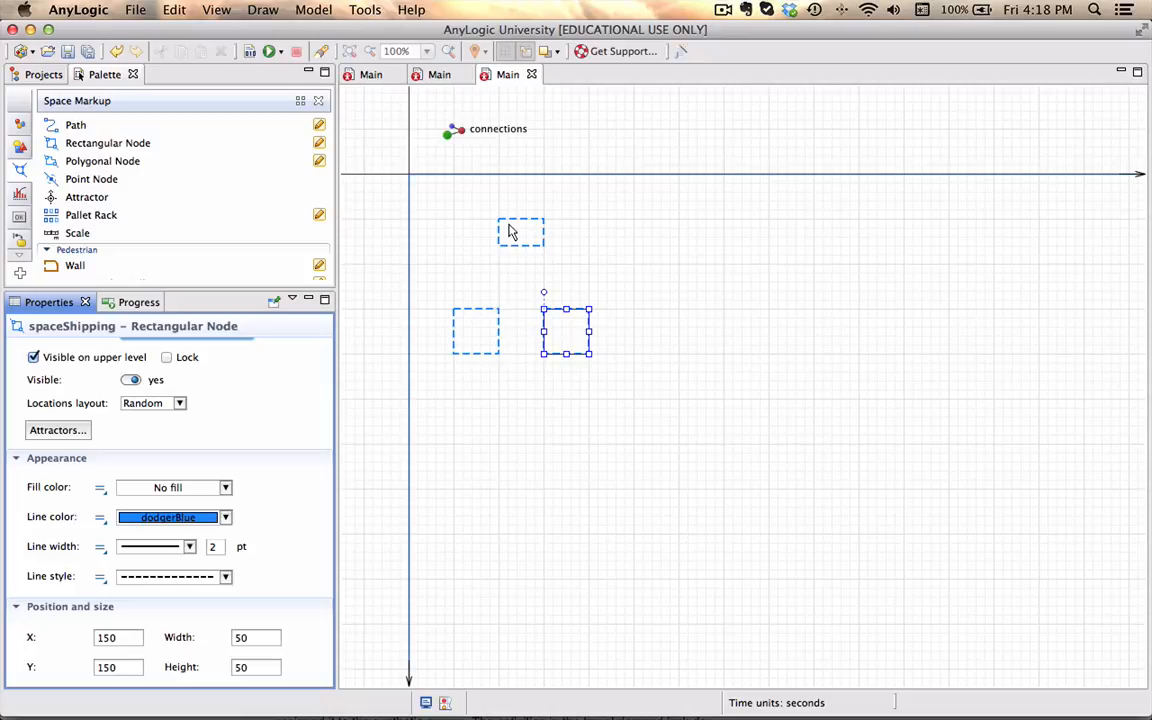
mouse_move(514, 236)
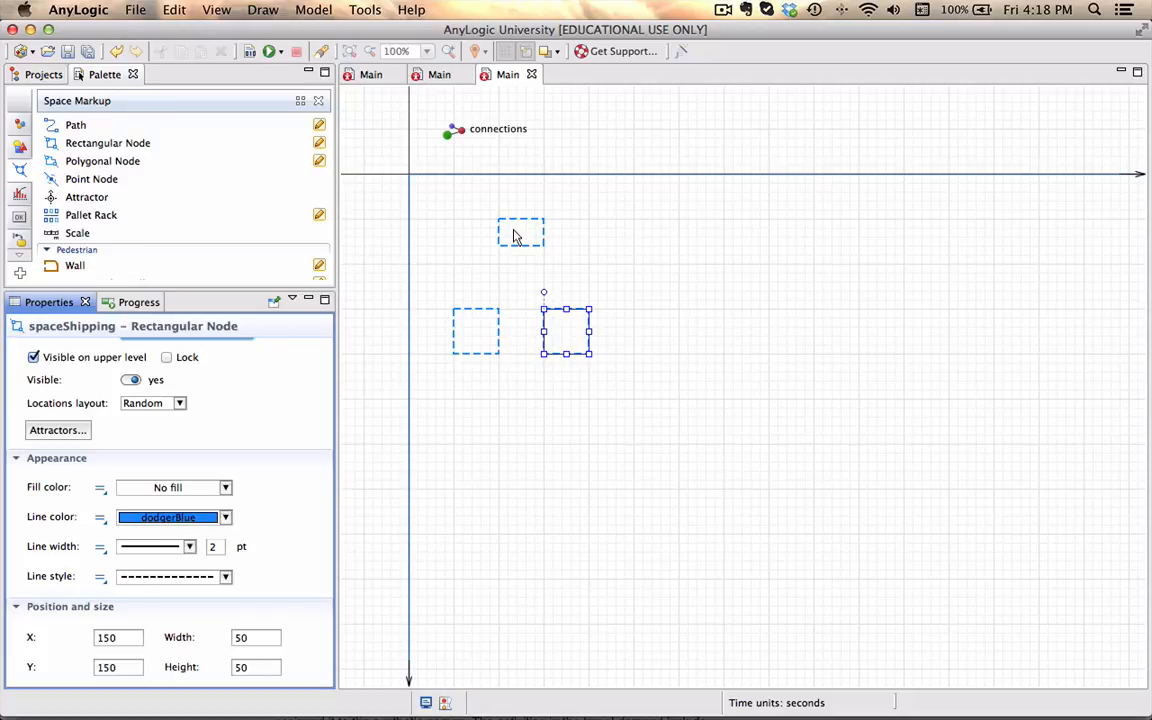
mouse_move(462, 340)
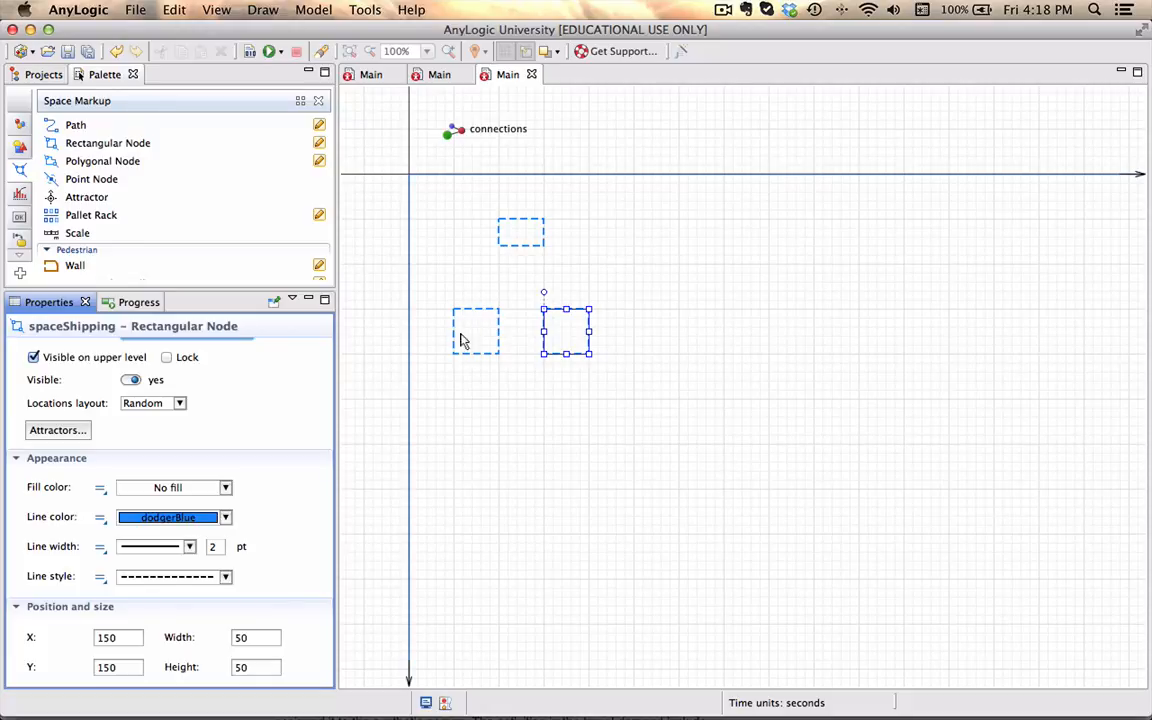
mouse_move(476, 336)
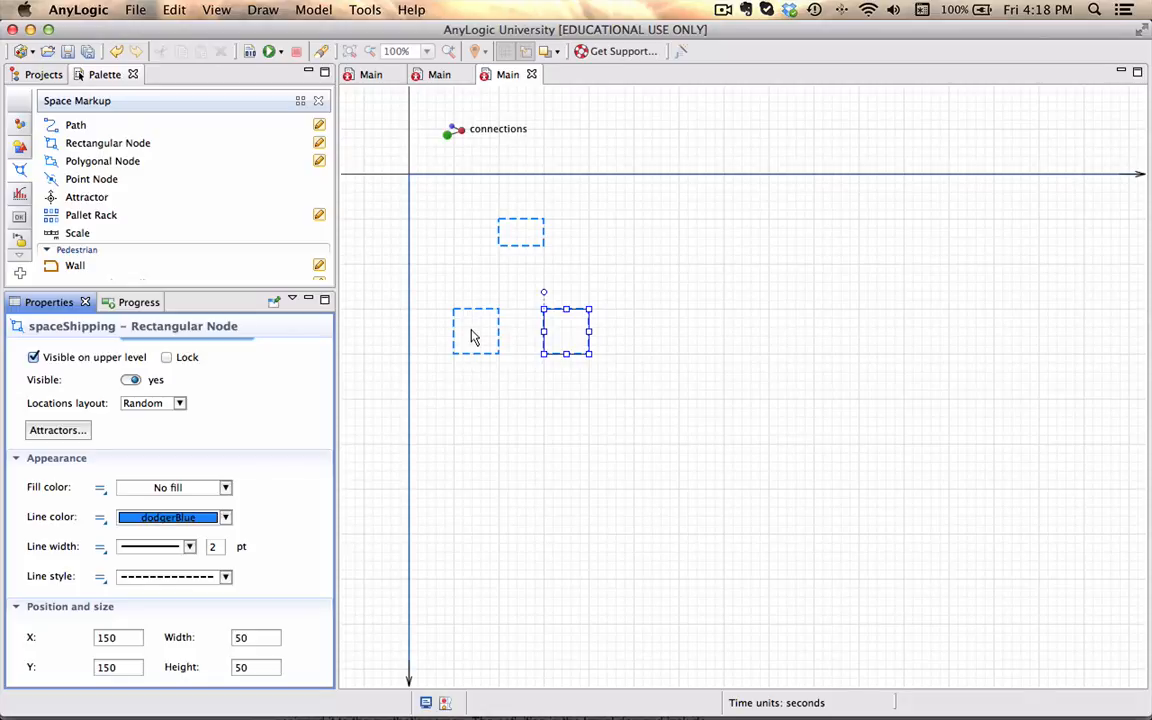
mouse_move(564, 334)
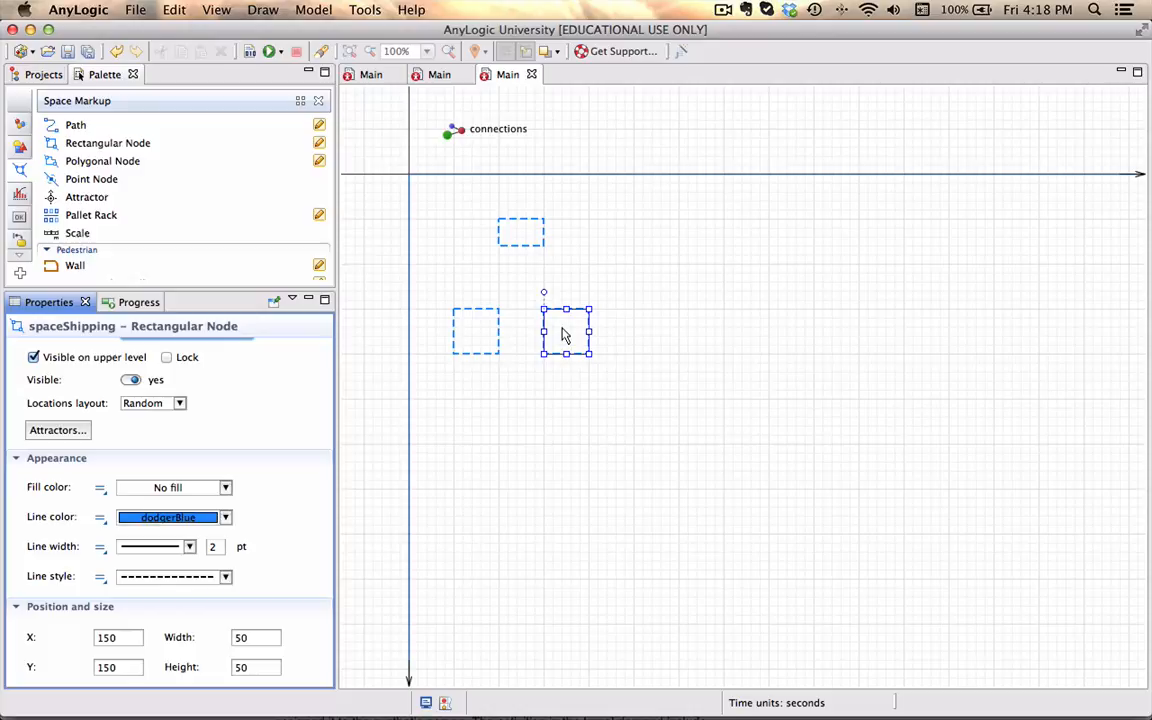
mouse_move(480, 336)
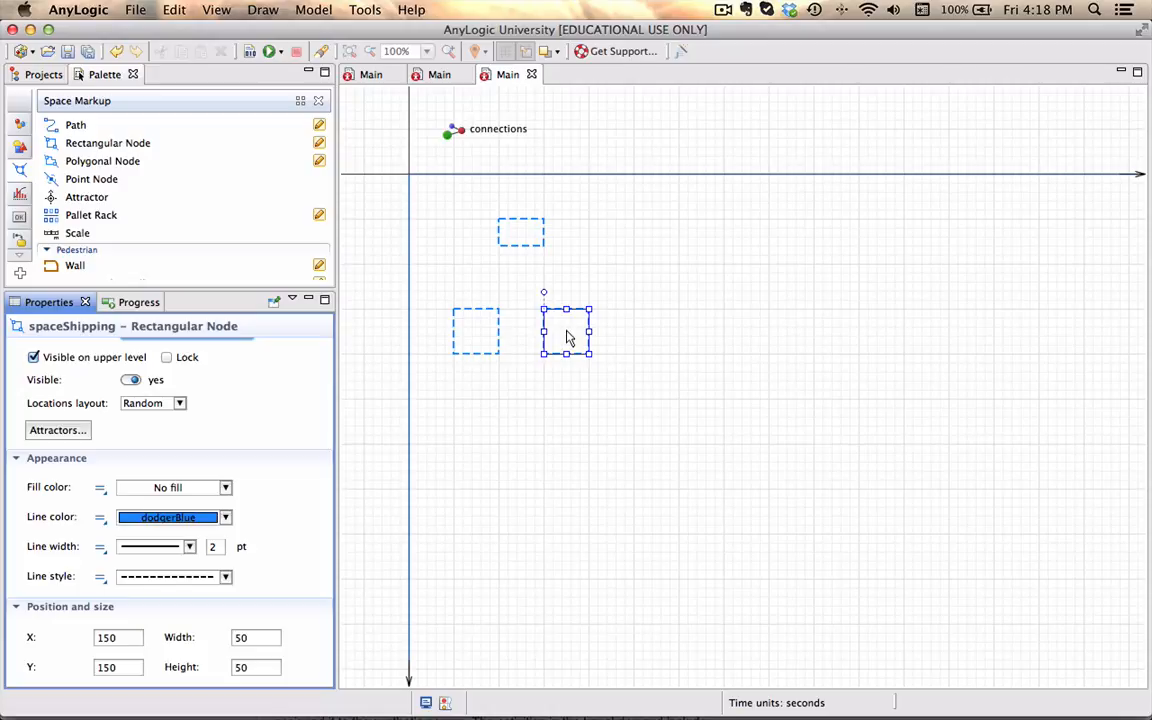
mouse_move(556, 312)
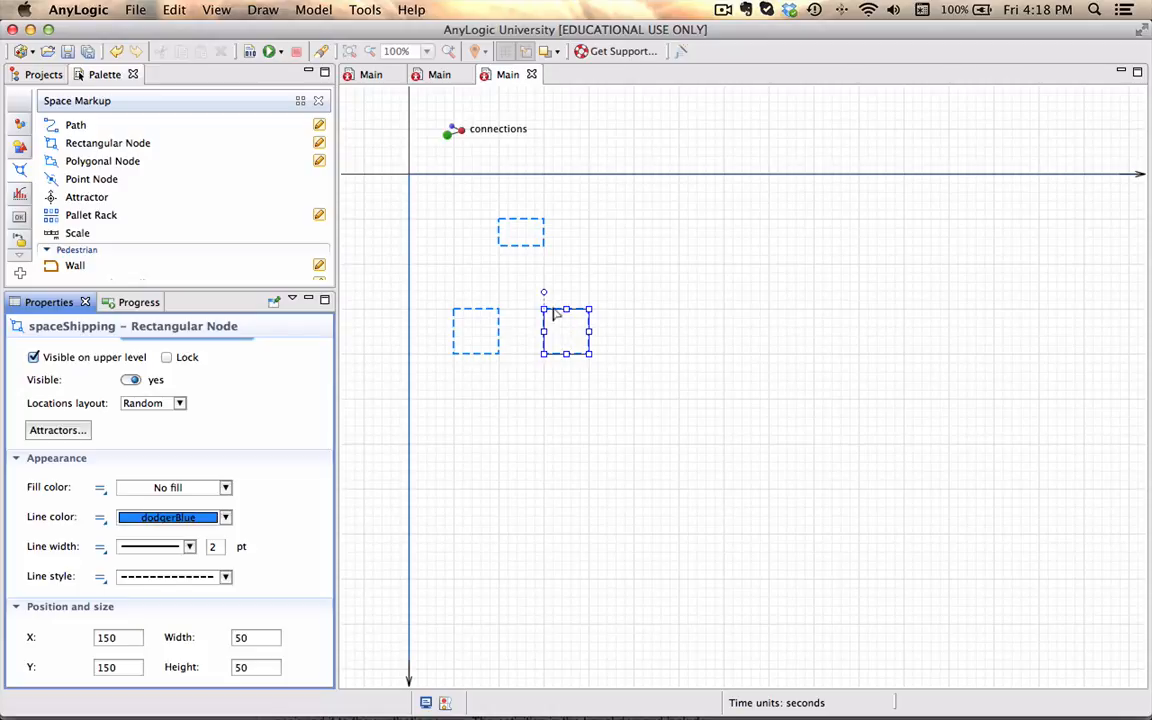
mouse_move(520, 244)
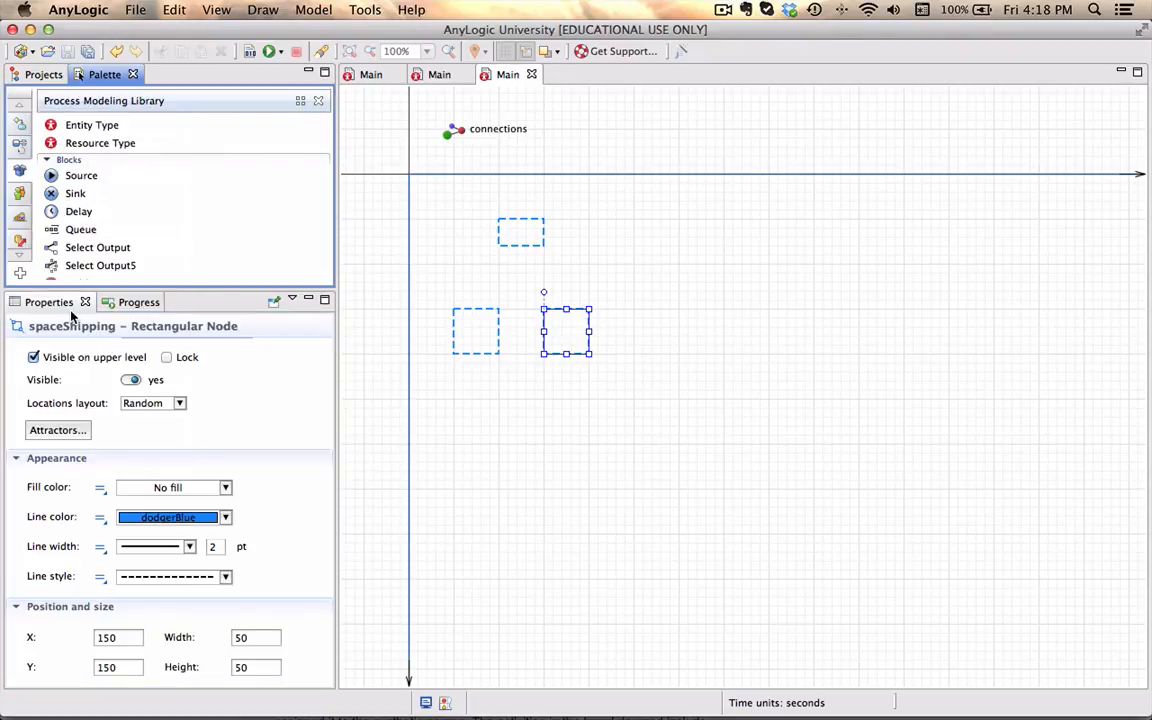
Add a worker ResourcePool of moving units, capacity 2, speed 3, home location spaceTearoom
scroll(down, 3)
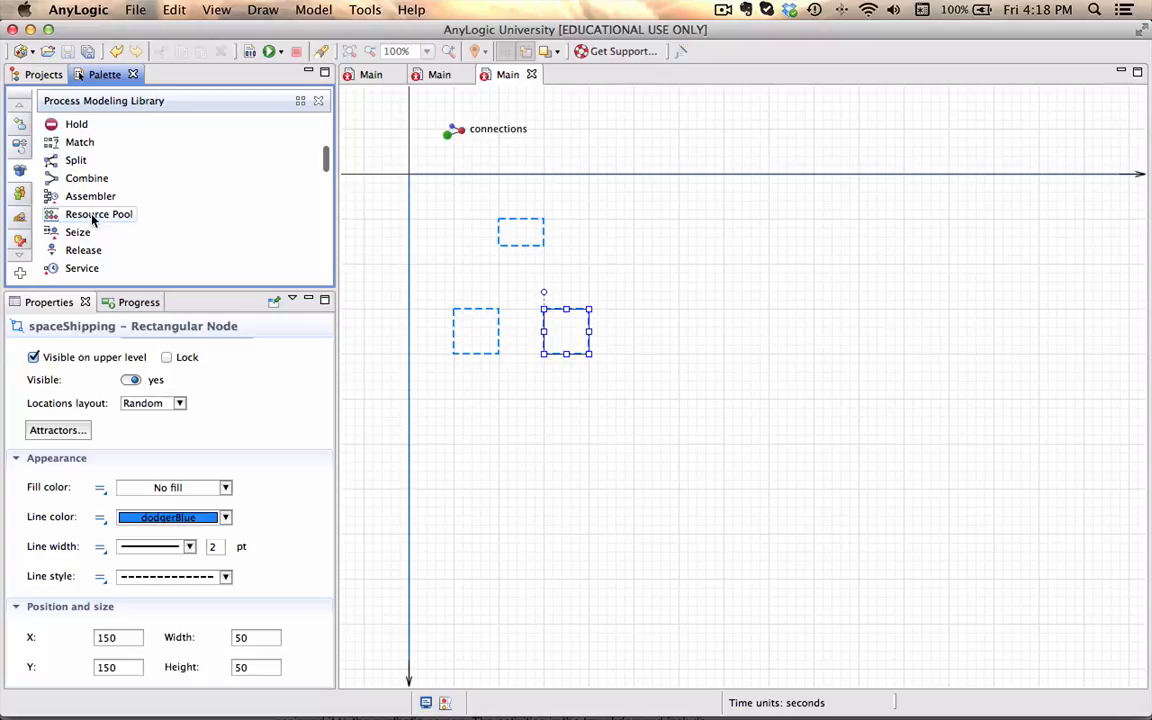
drag(98, 214, 480, 204)
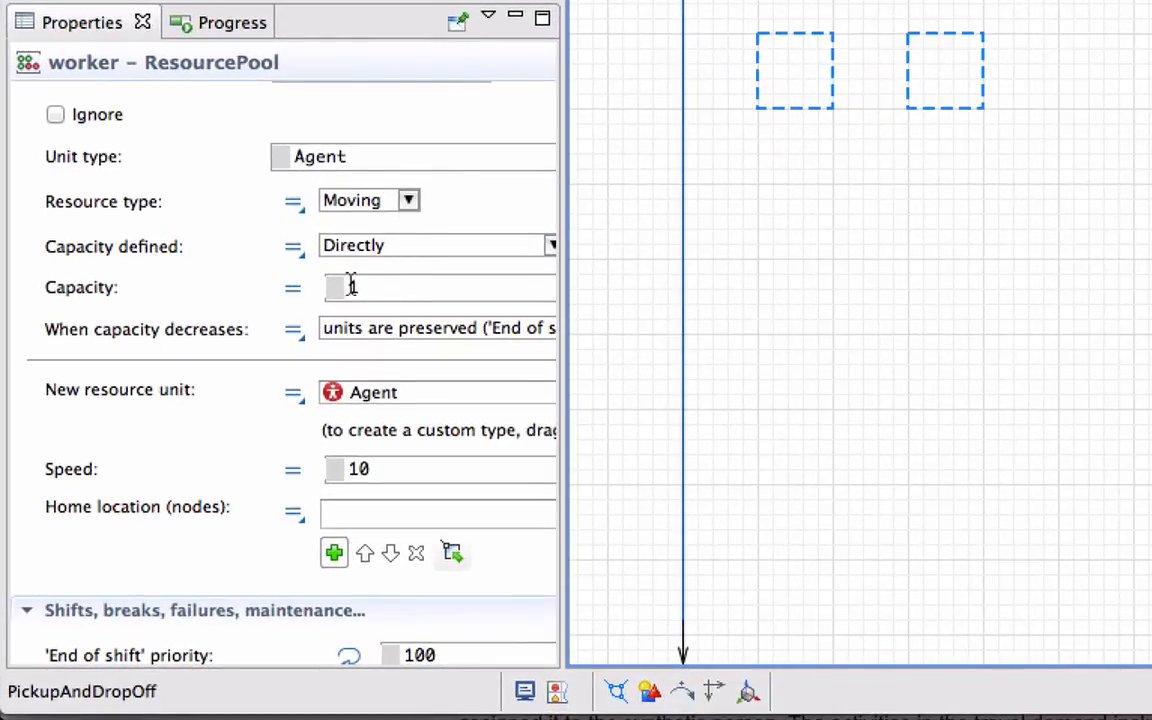
text(2)
text(3)
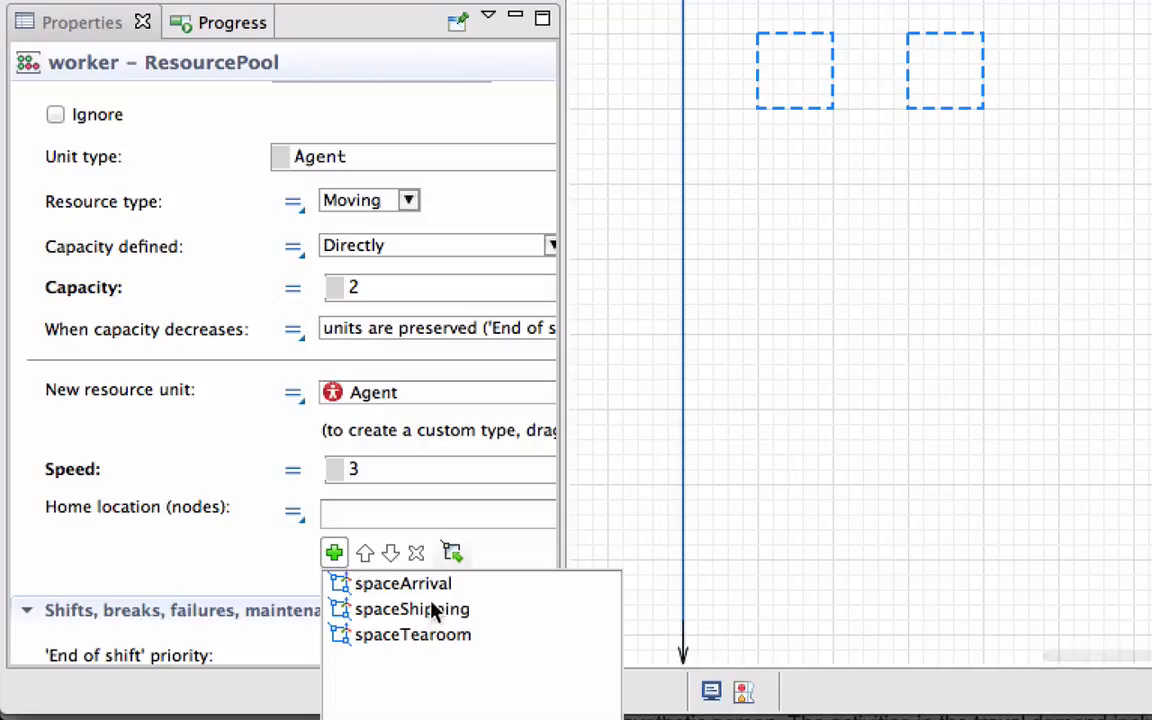
click(412, 634)
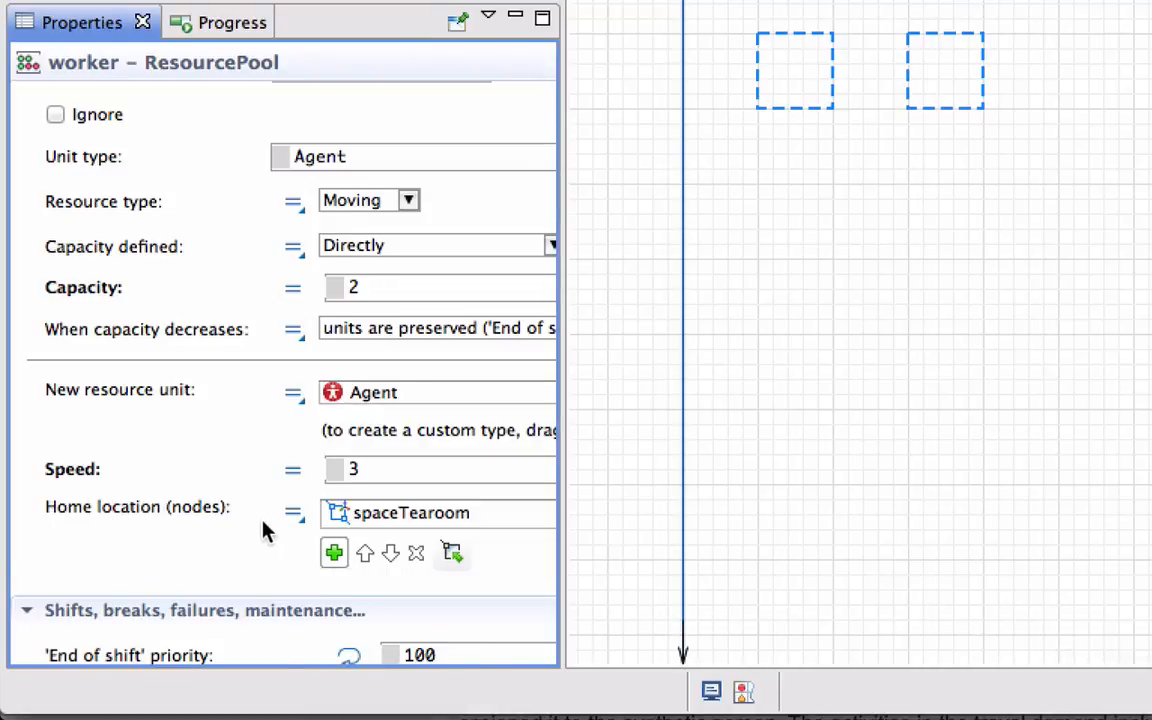
scroll(down, 3)
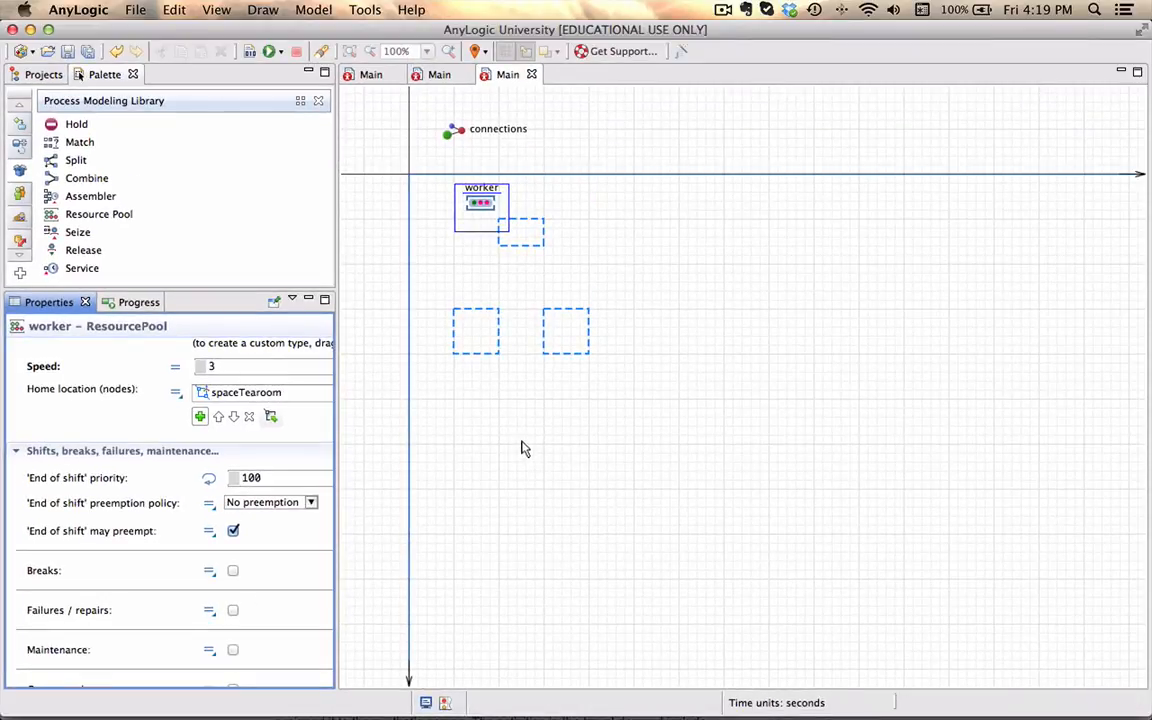
Place a Source block with arrivals defined by interarrival time normal(8, 90)
scroll(up, 3)
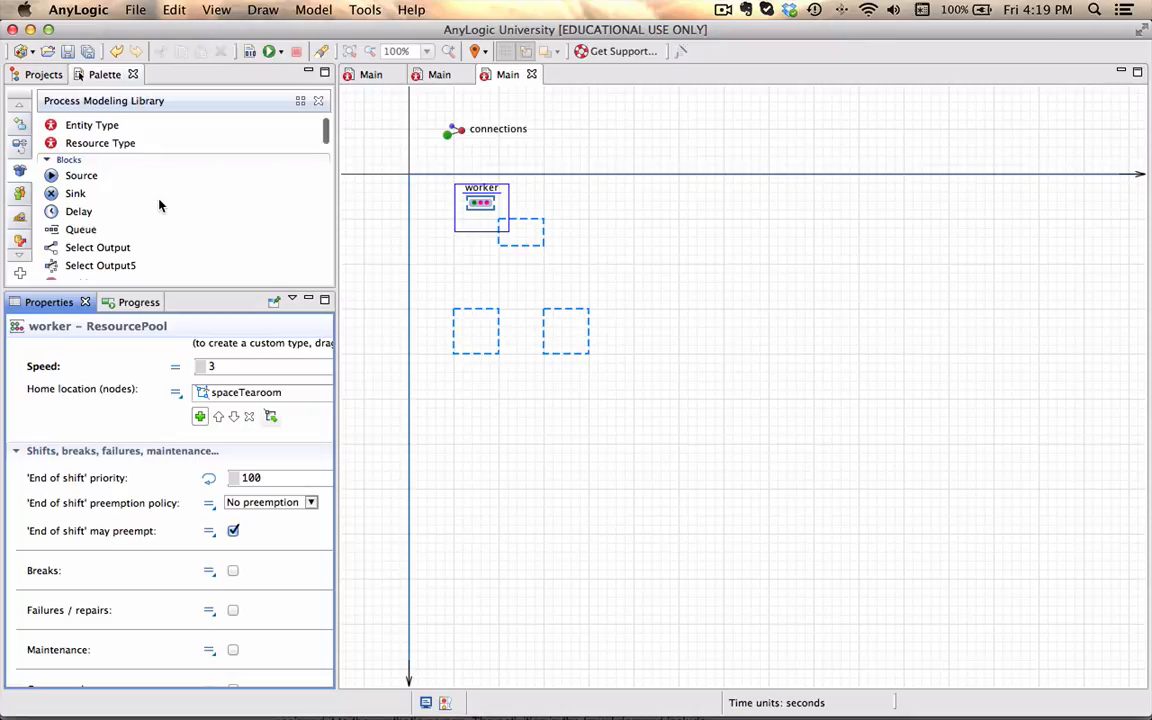
mouse_move(68, 184)
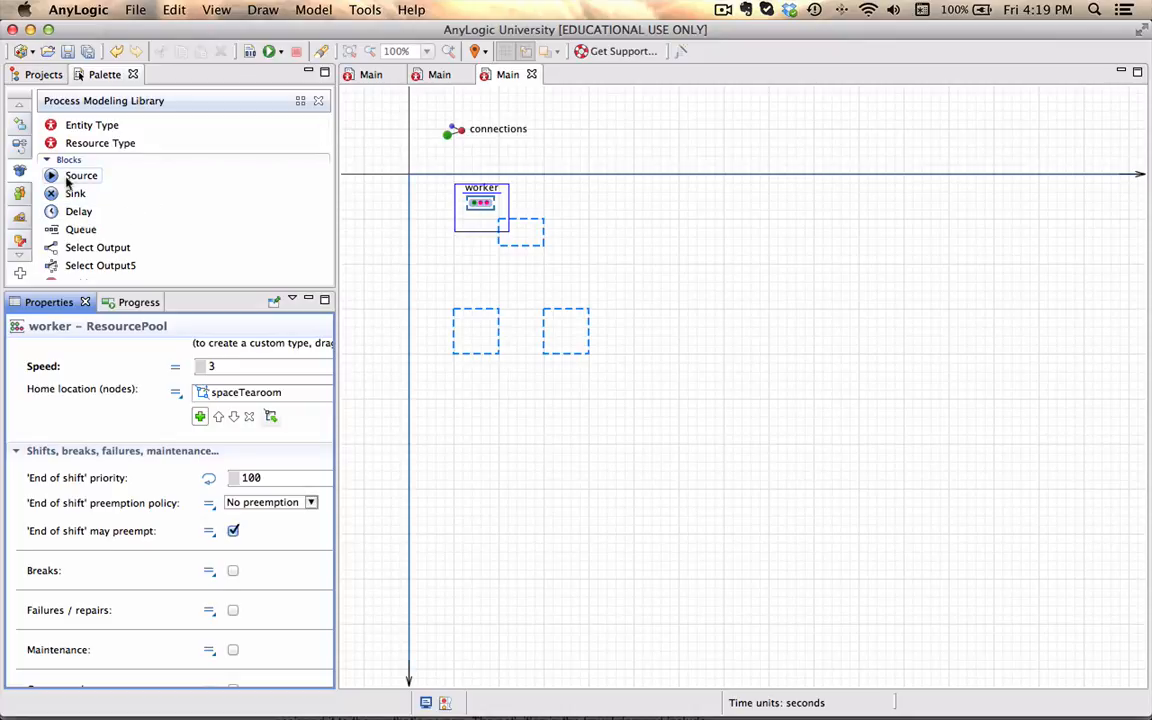
drag(80, 176, 648, 354)
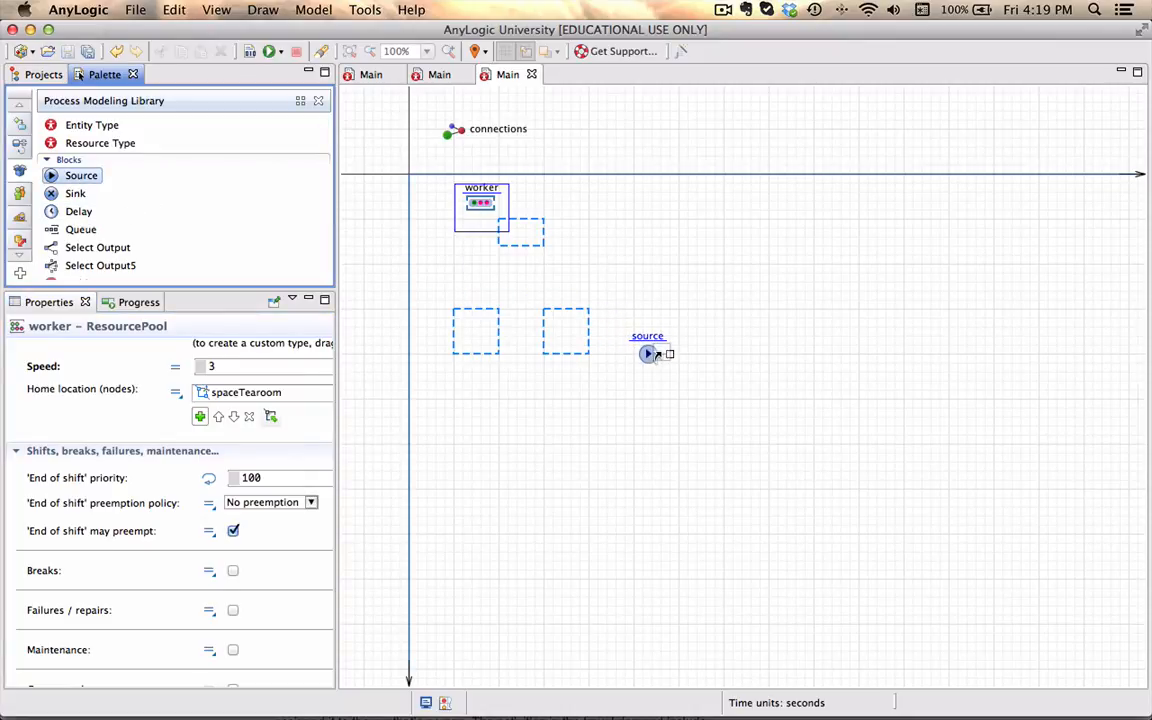
click(660, 336)
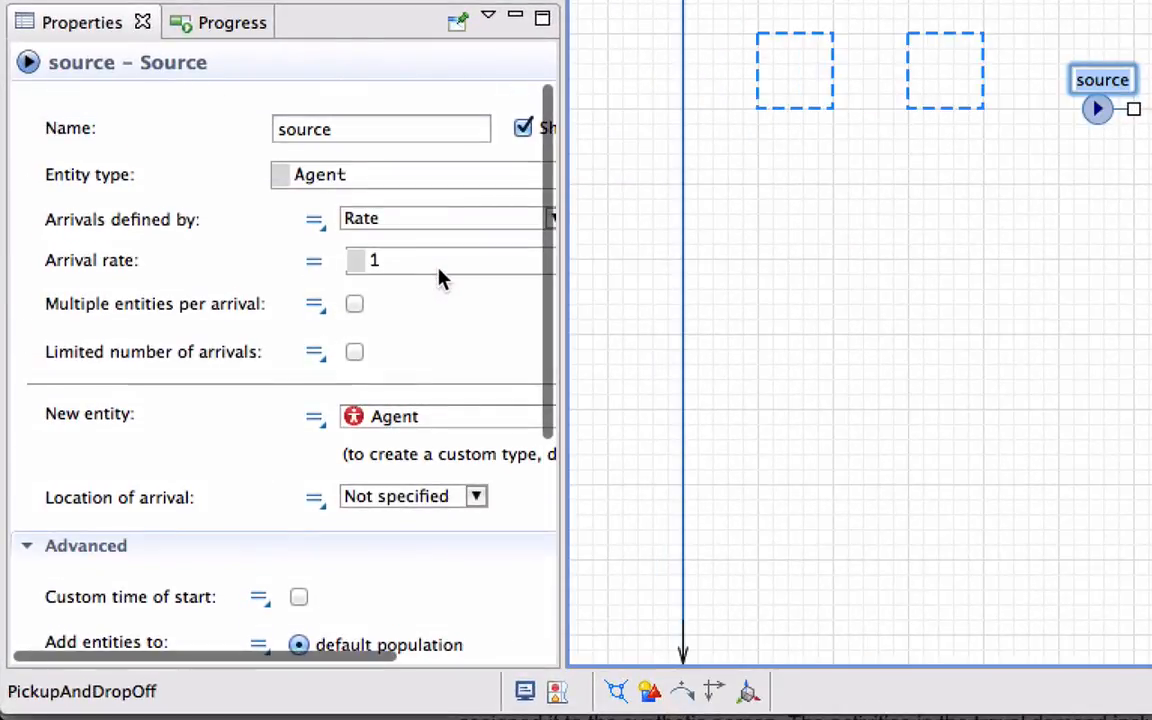
click(544, 218)
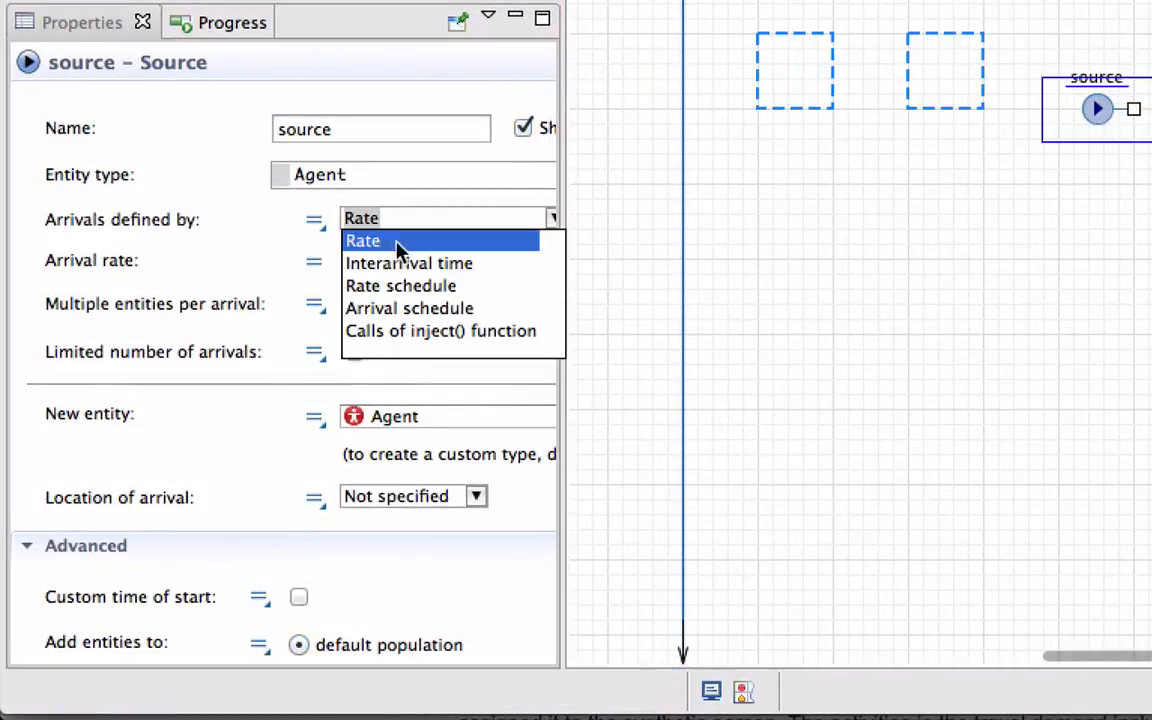
click(408, 264)
text(normal)
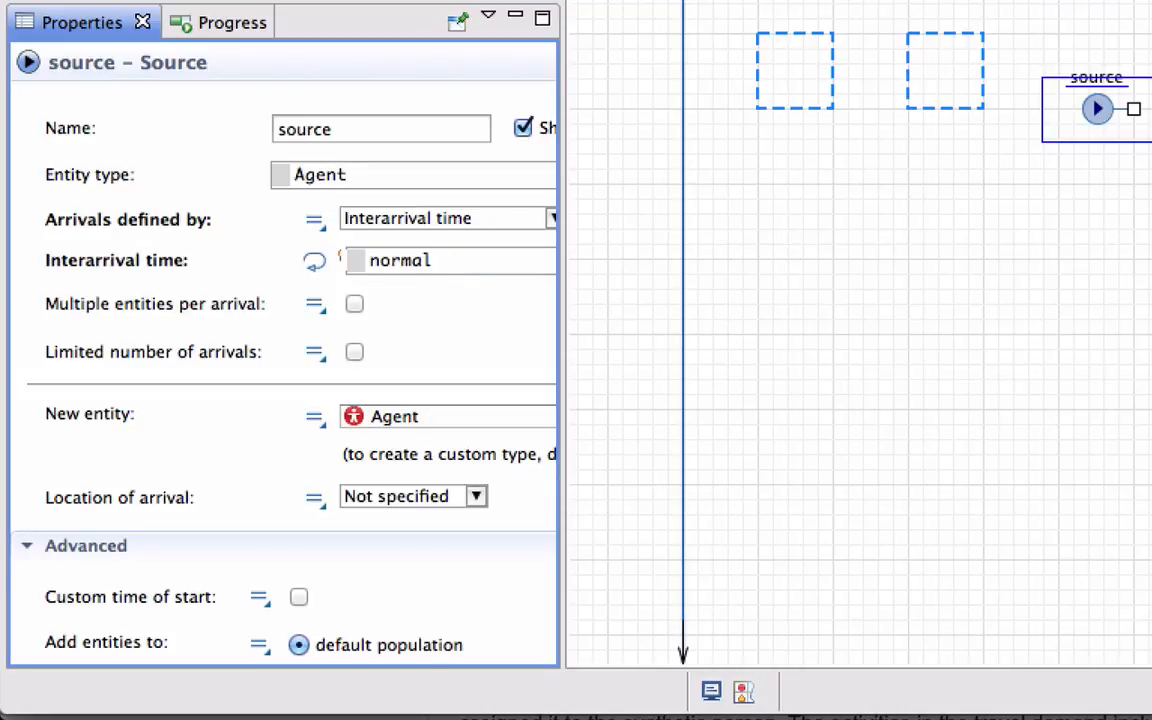
text((8,)
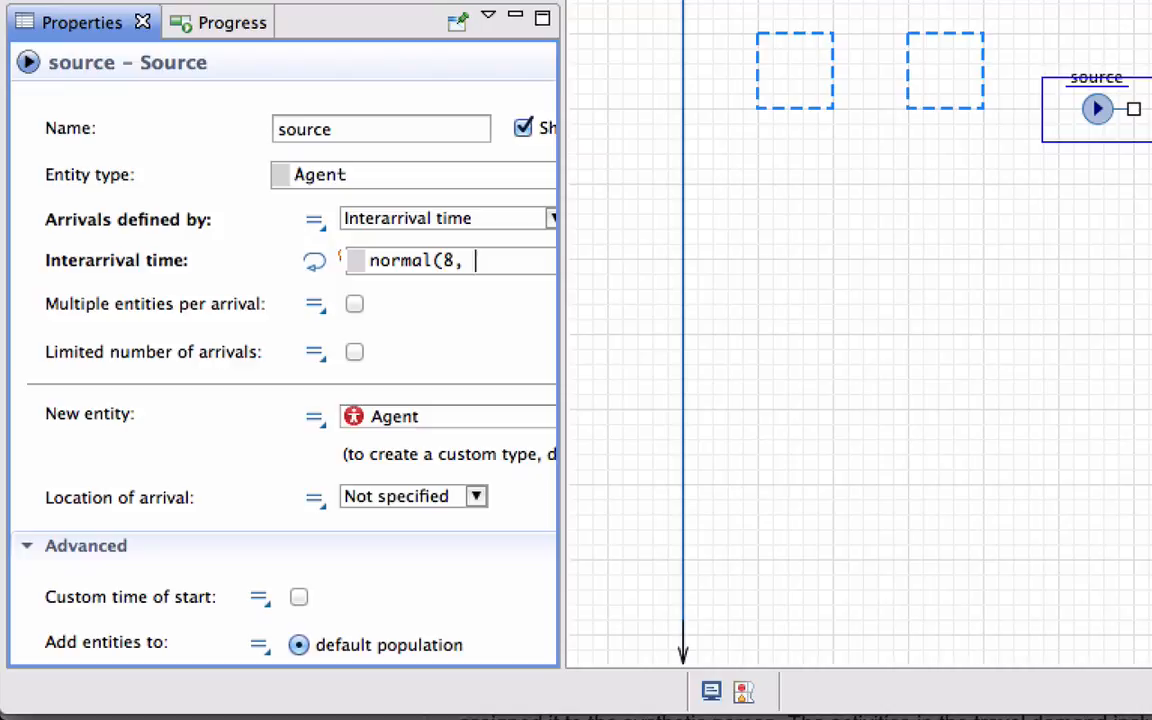
text(90))
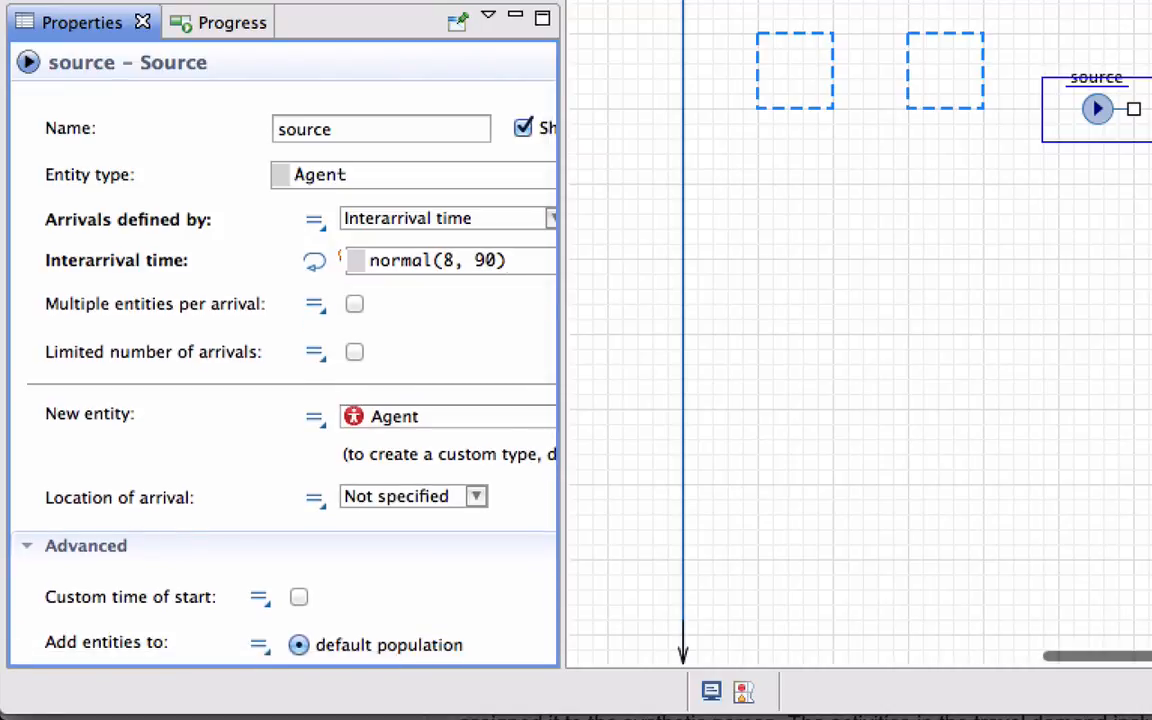
Limit the source to 2 arrivals appearing at network node spaceArrival
click(354, 352)
text(2)
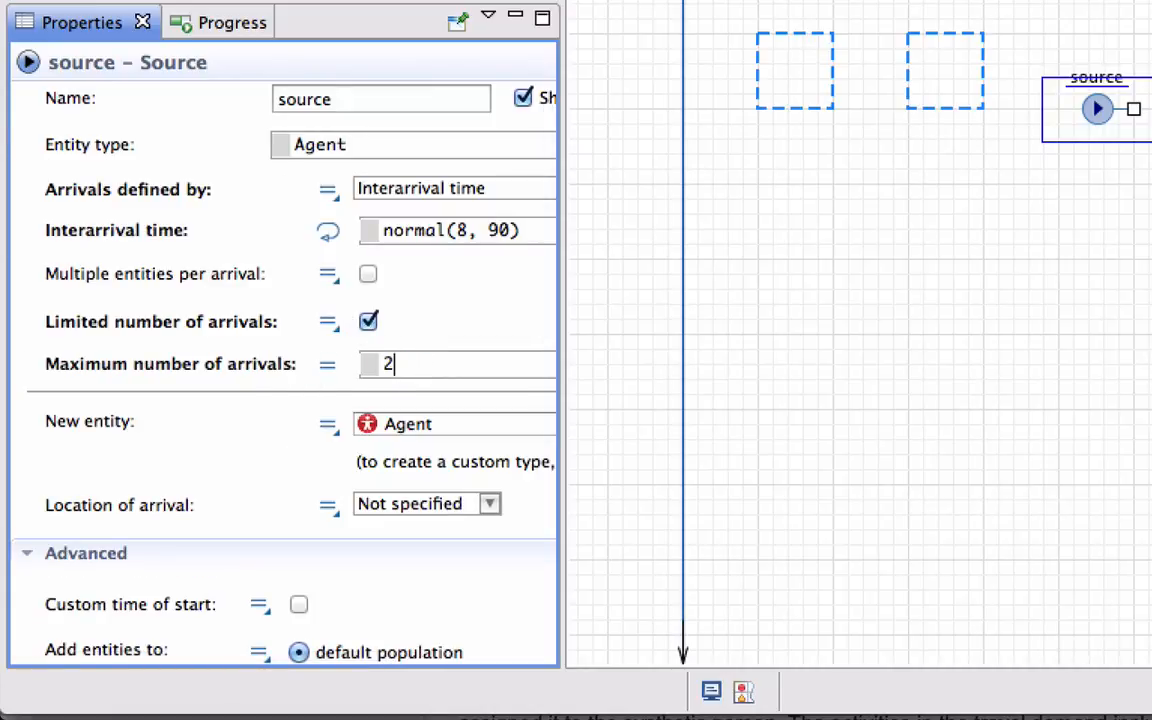
mouse_move(480, 344)
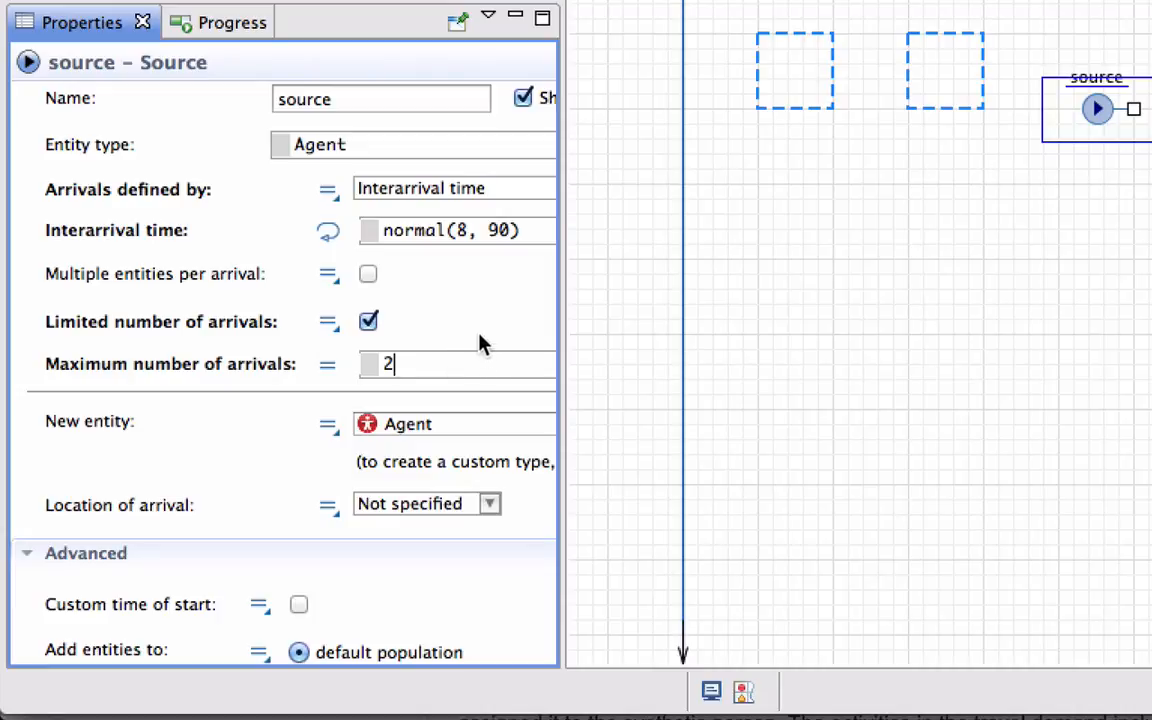
scroll(down, 3)
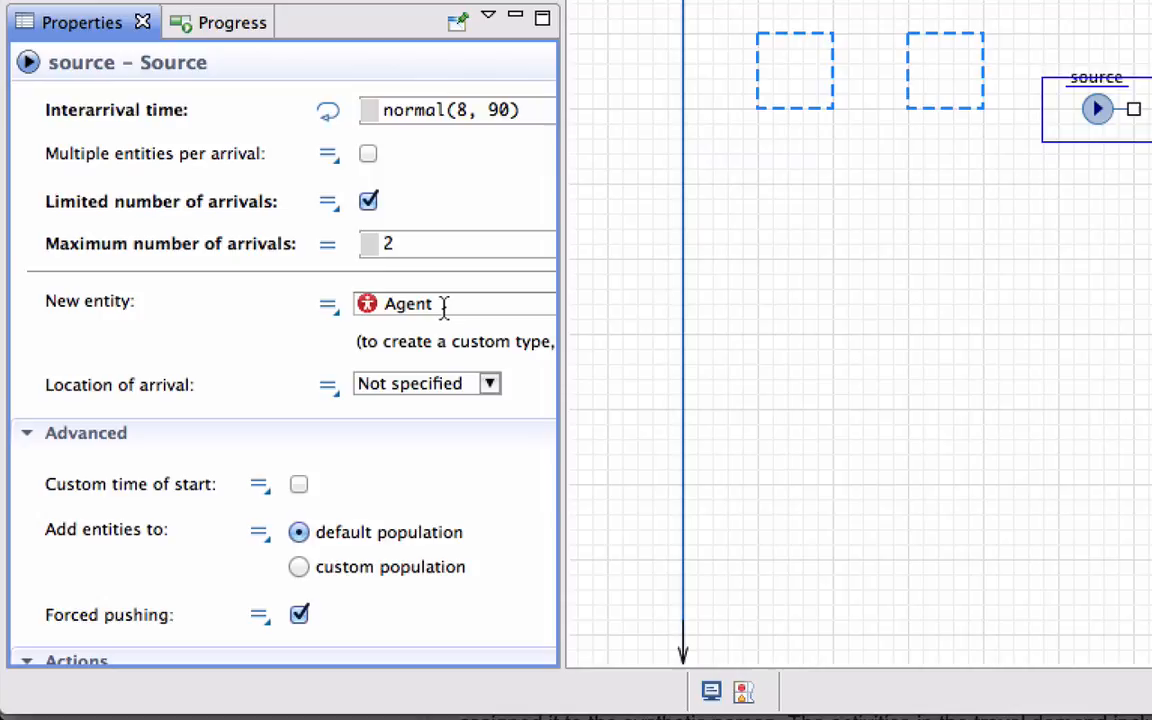
click(488, 384)
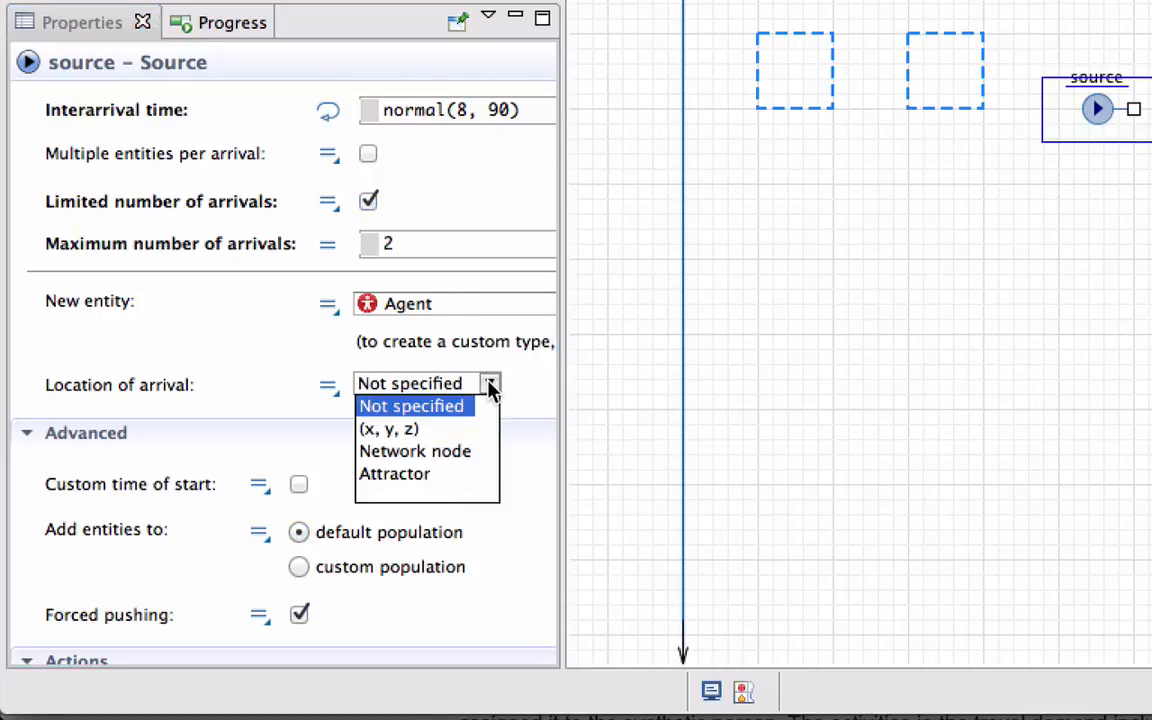
click(414, 452)
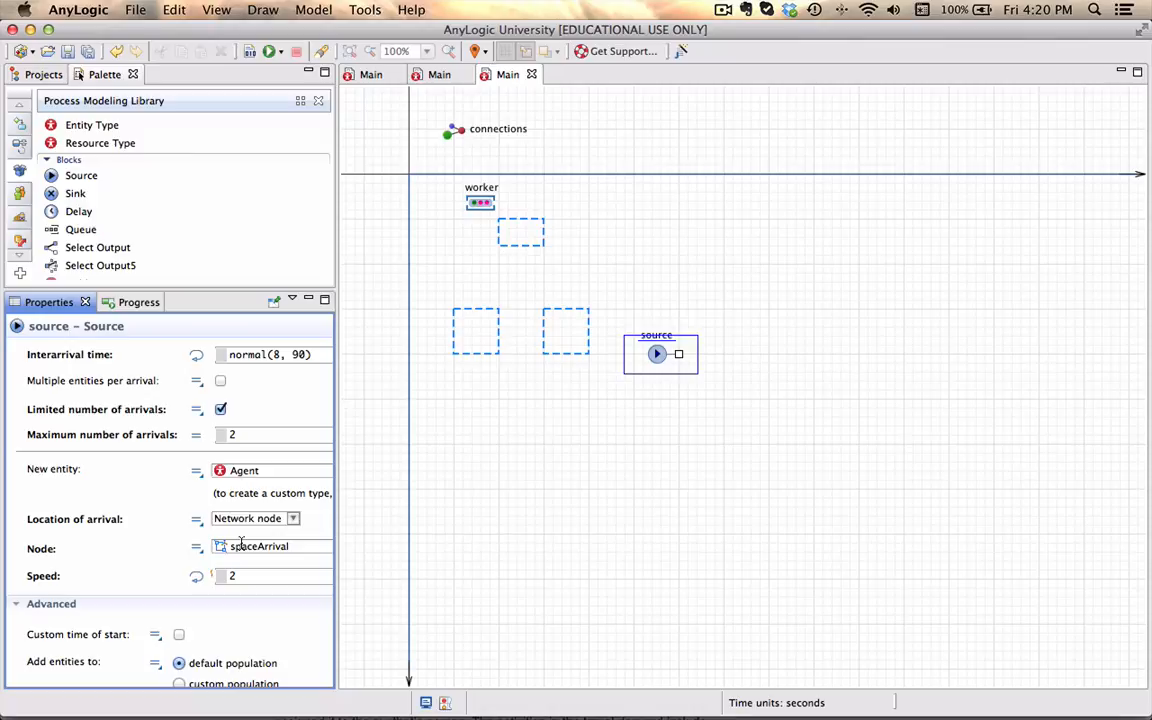
Add a Seize block after the source taking one worker from the pool with maximum queue capacity
scroll(down, 3)
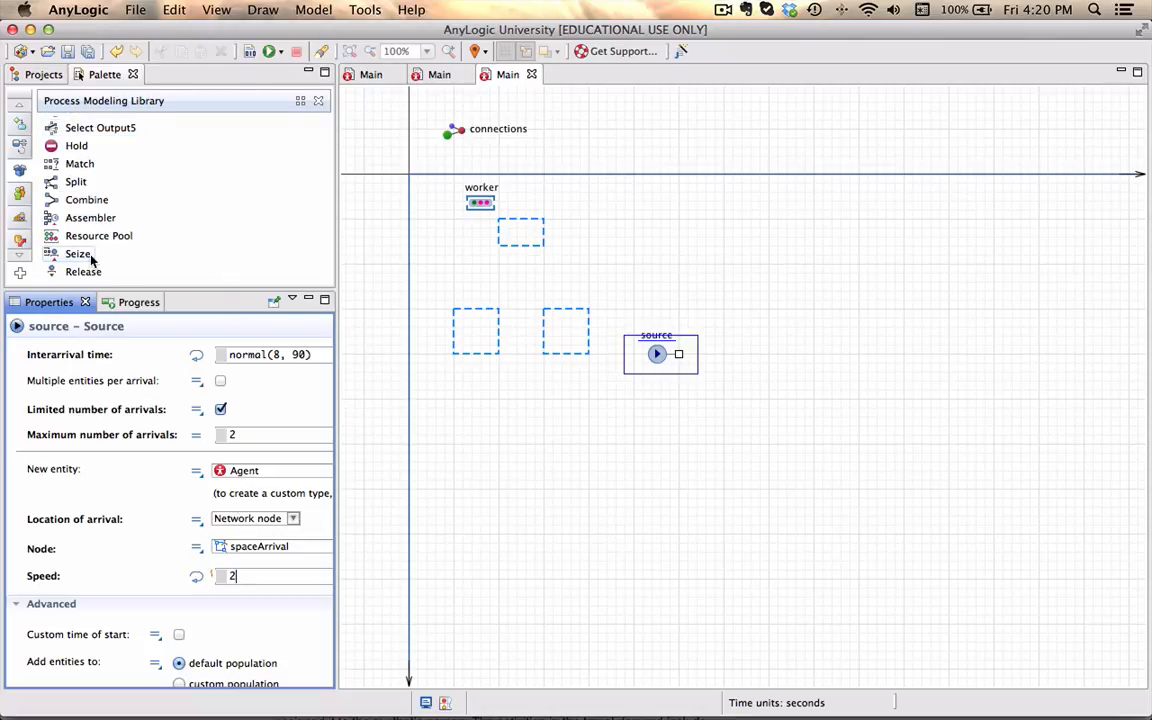
drag(76, 252, 728, 352)
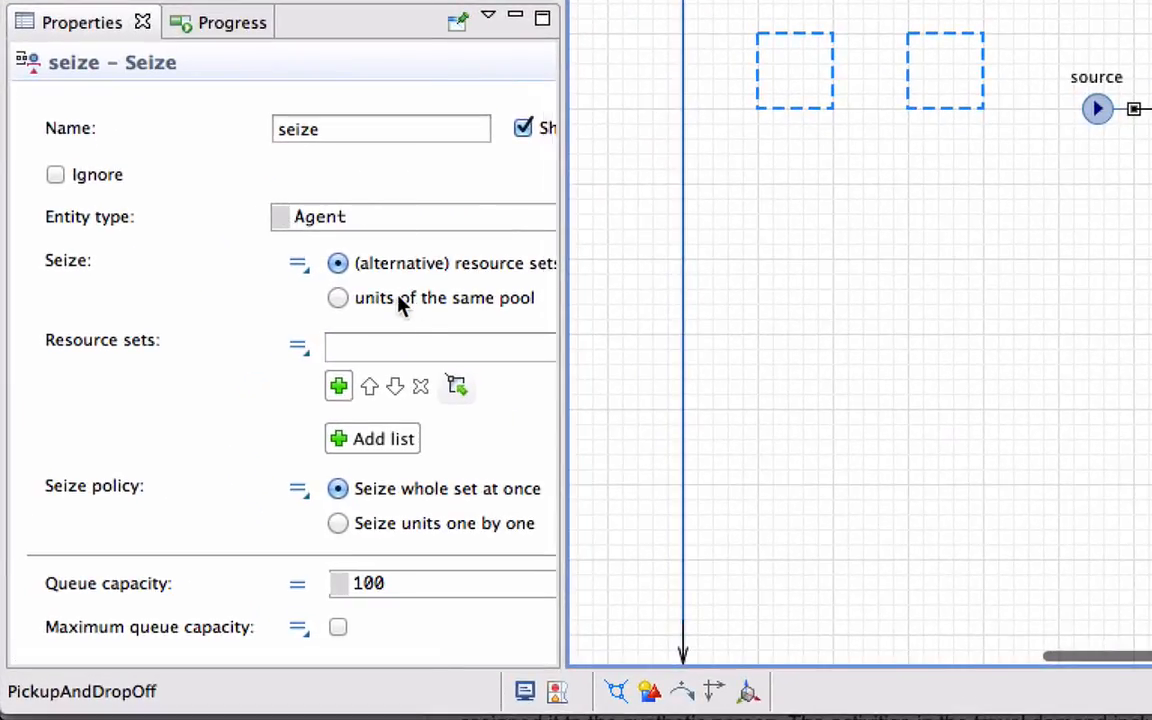
click(338, 296)
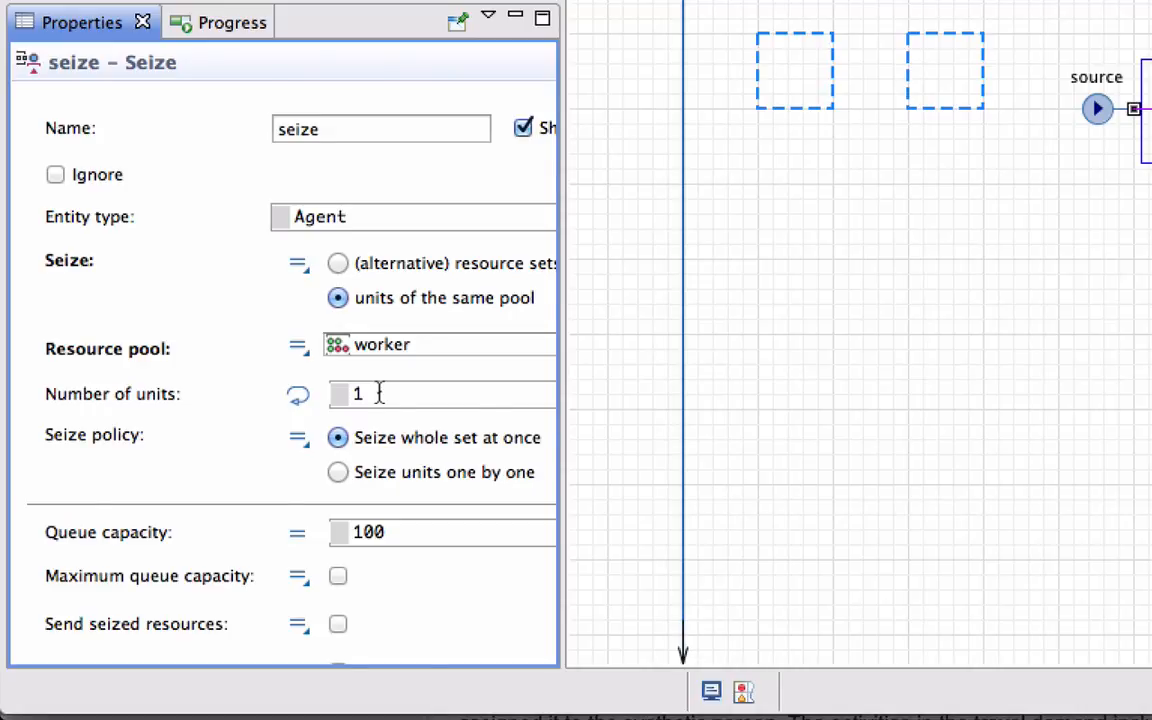
scroll(down, 3)
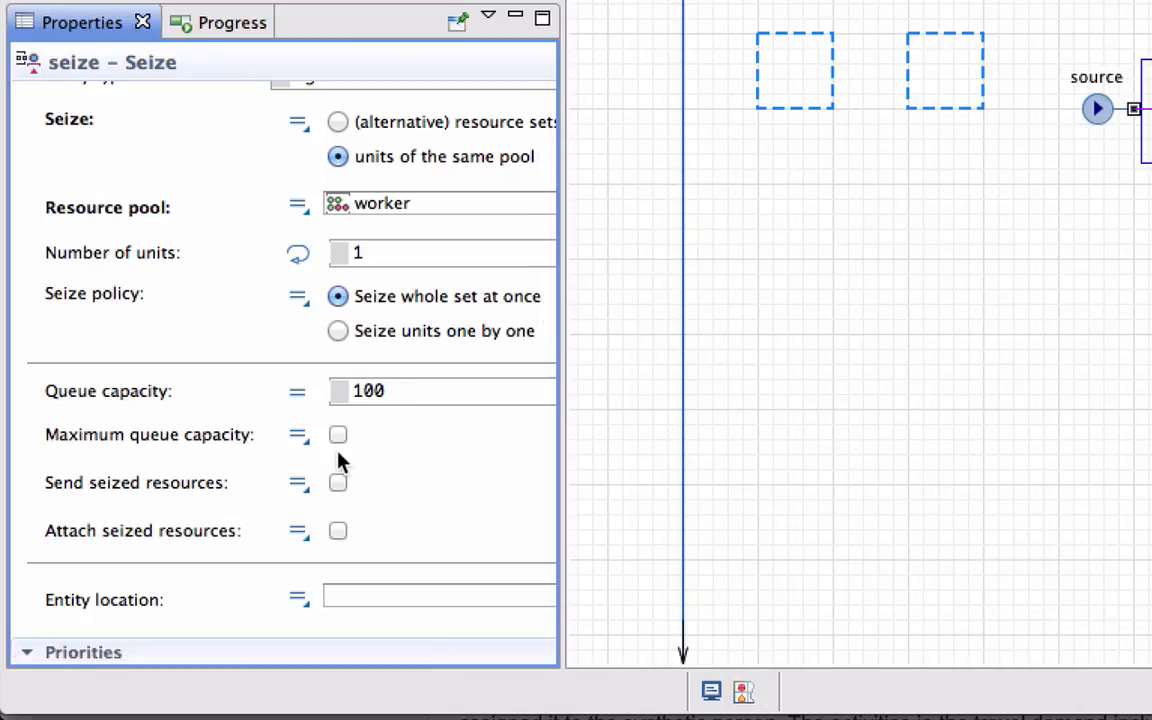
click(338, 434)
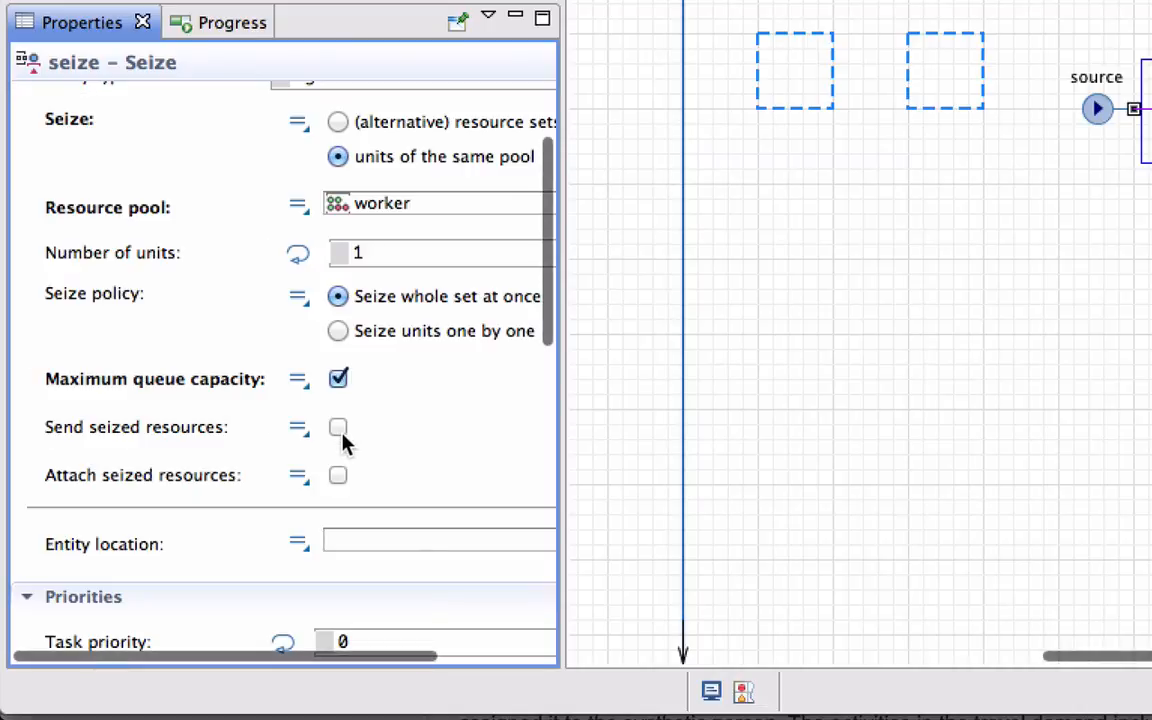
Have the seize send the worker to the entity and attach it
scroll(down, 3)
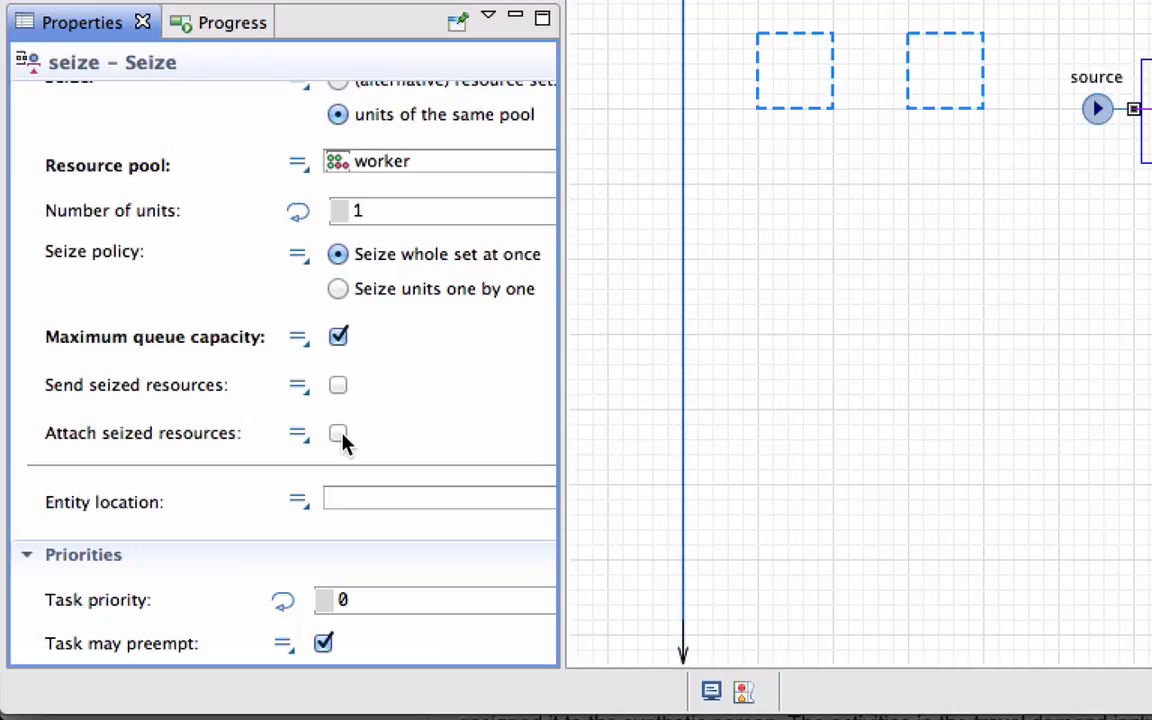
mouse_move(304, 420)
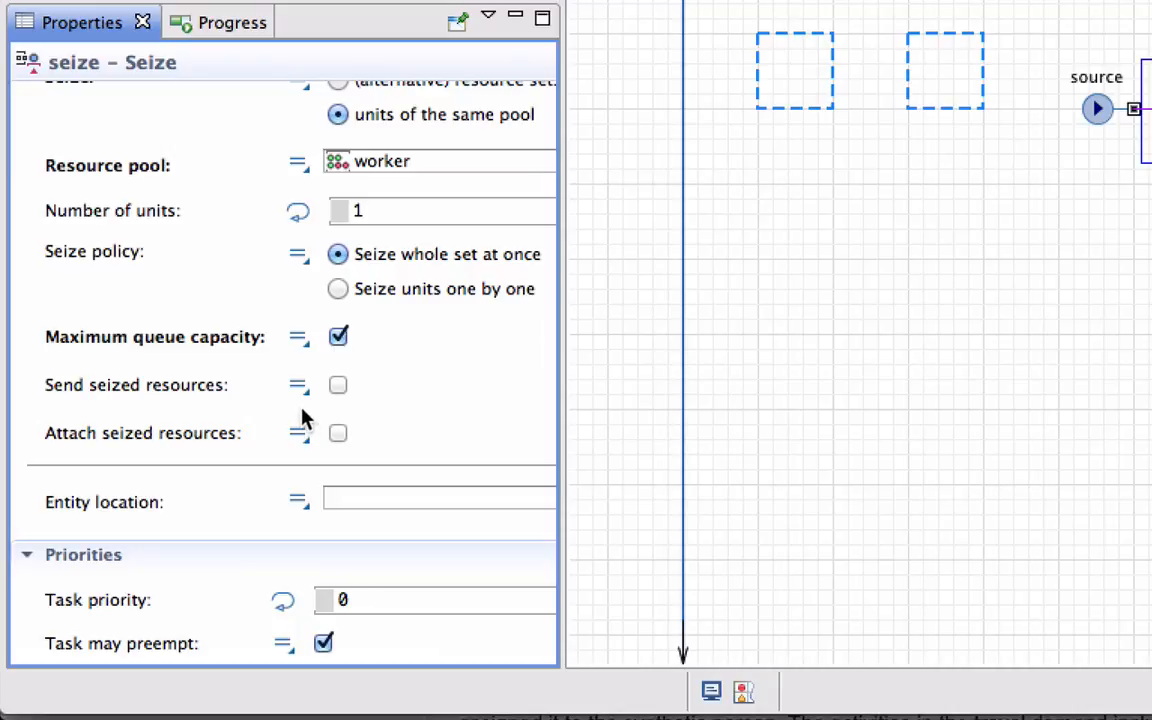
mouse_move(338, 388)
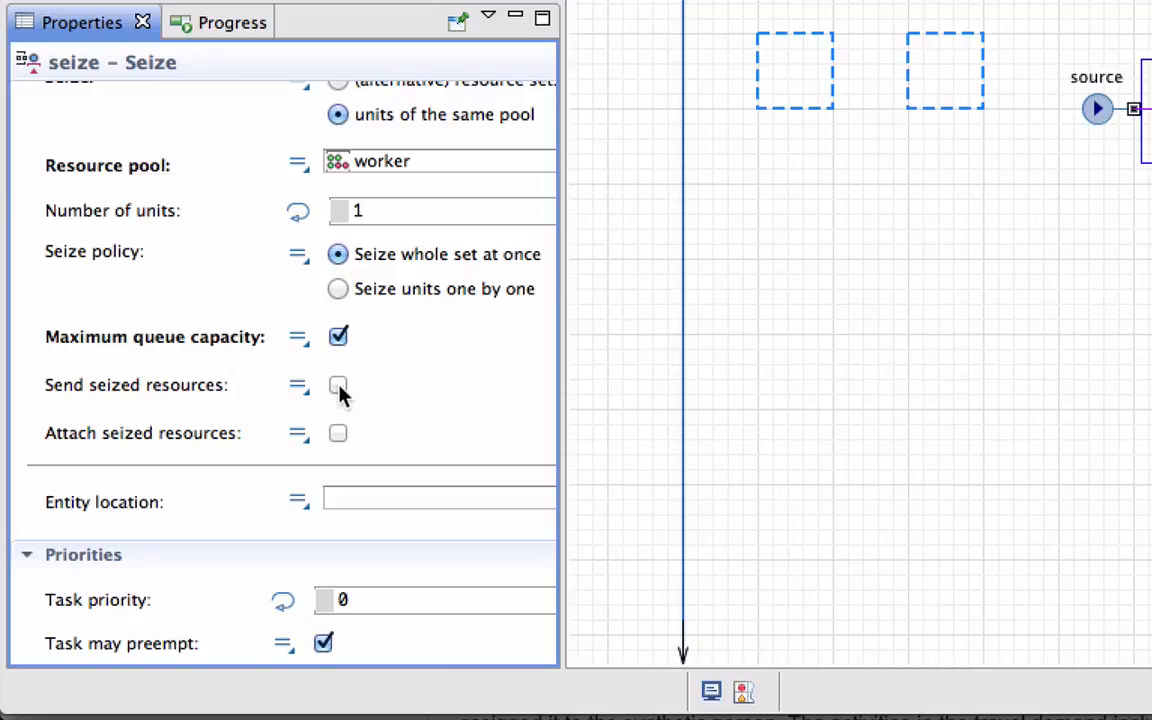
click(338, 384)
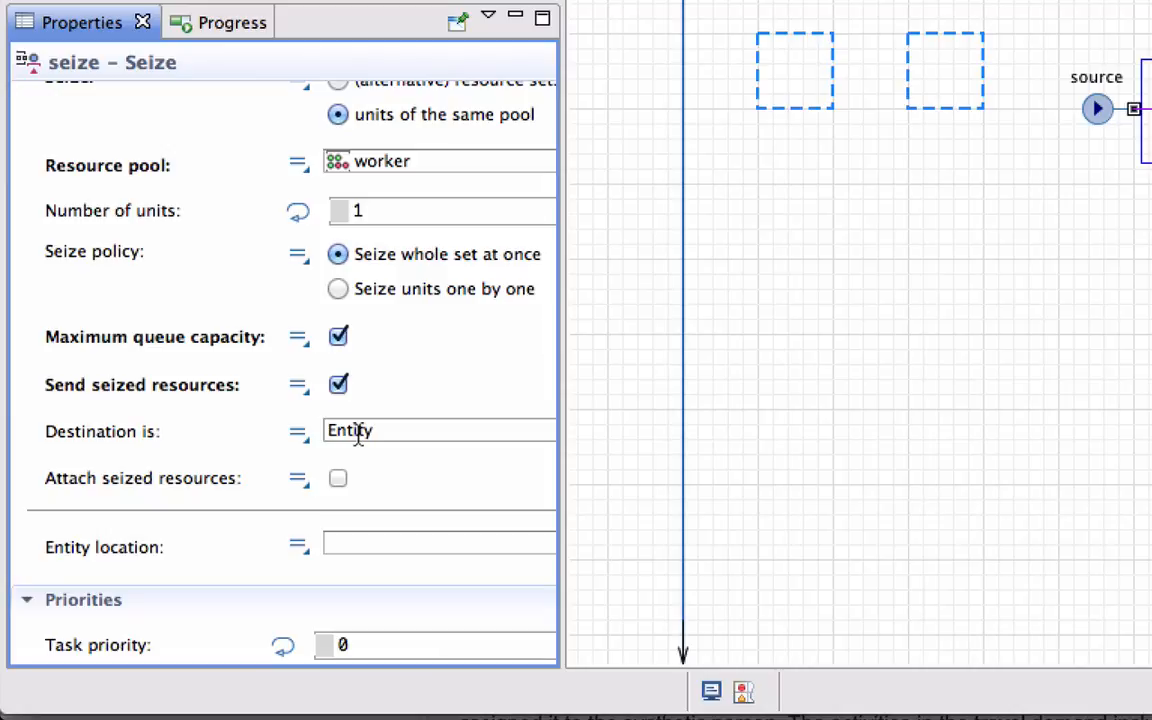
click(336, 478)
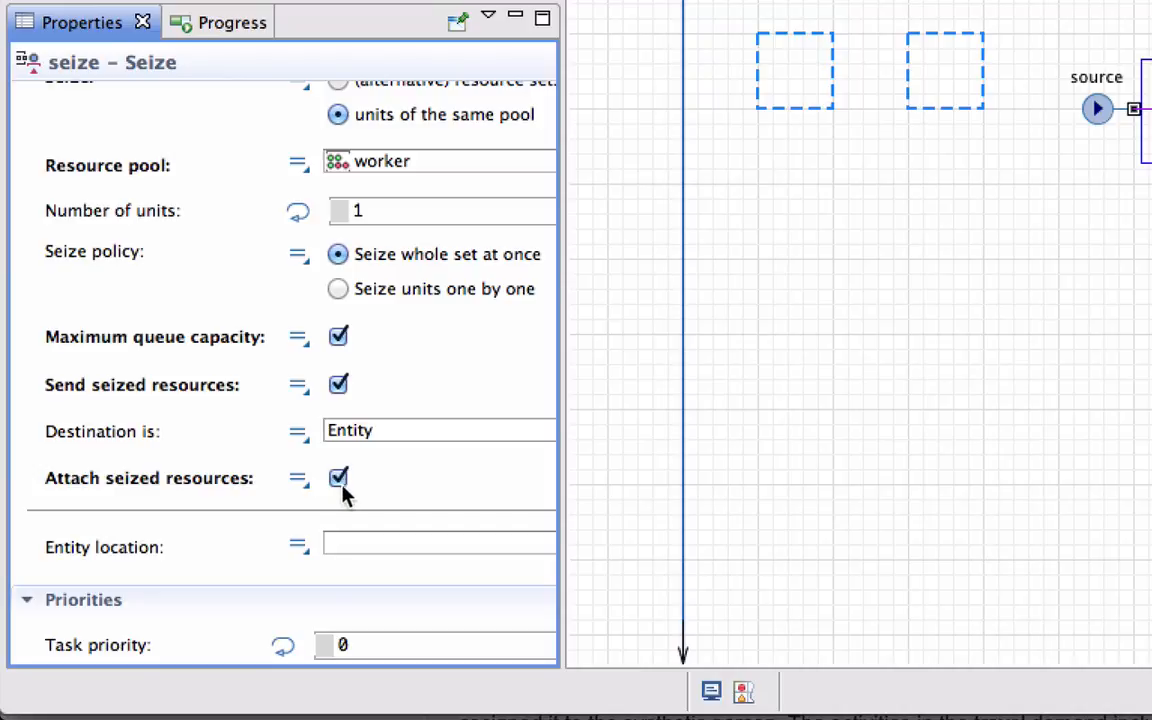
mouse_move(348, 500)
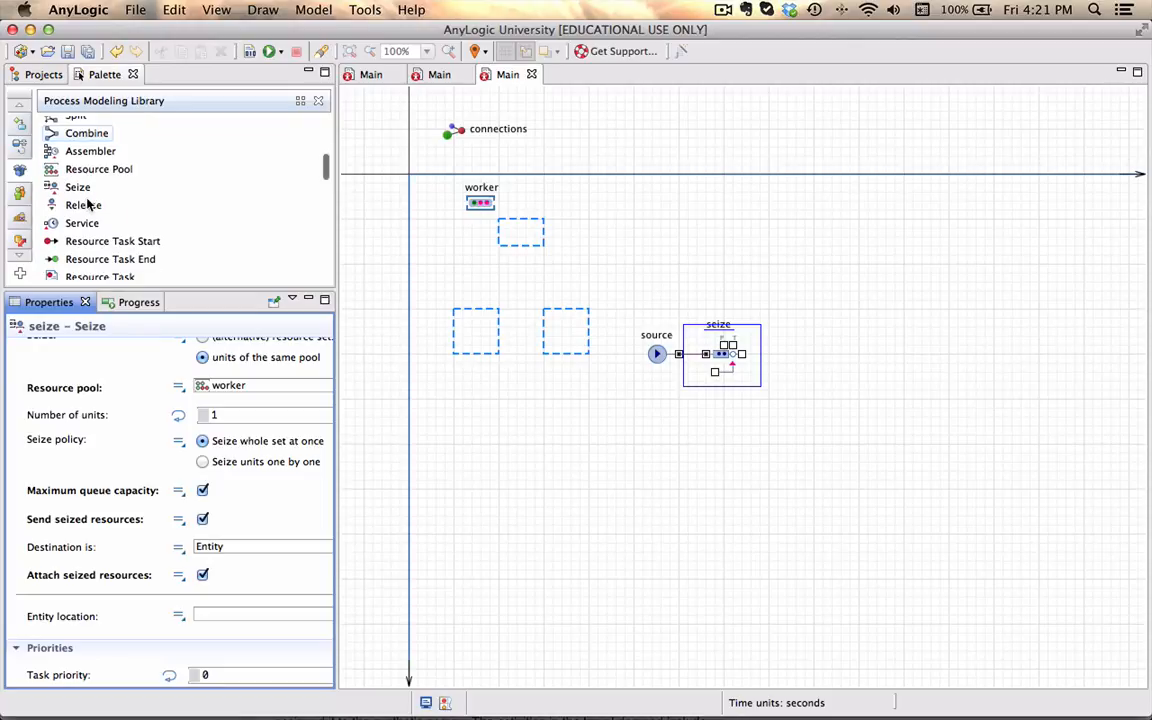
Add a Move To block after seize with destination node spaceShipping
scroll(up, 3)
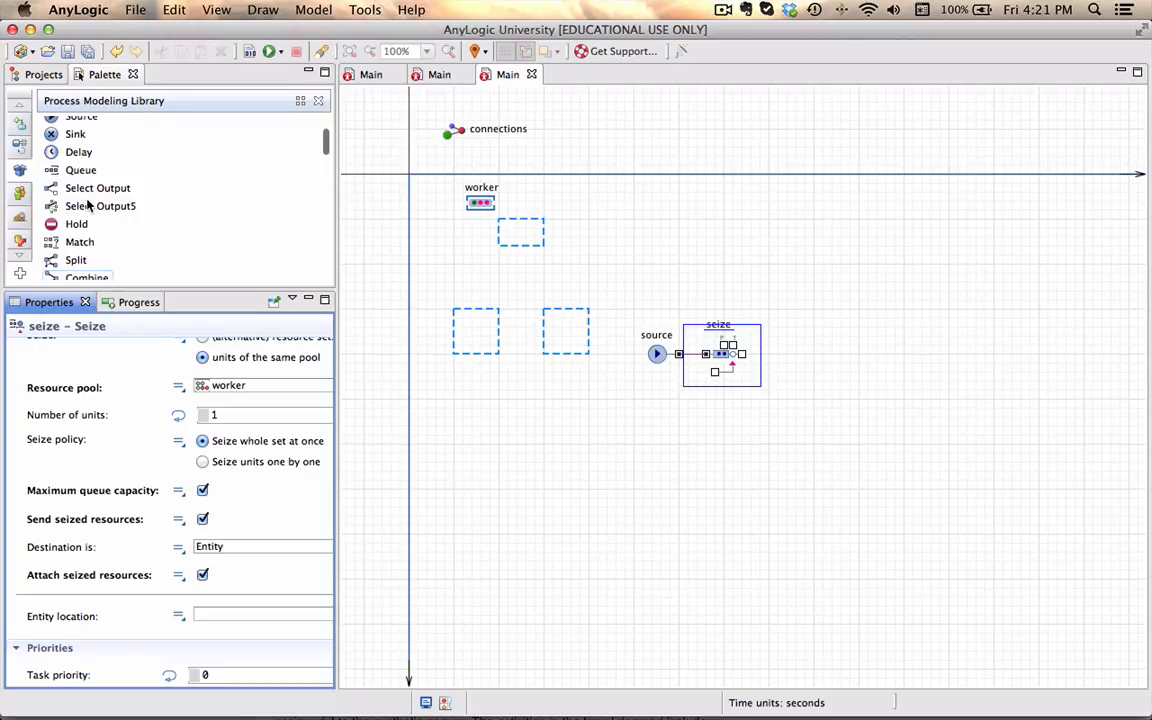
scroll(down, 3)
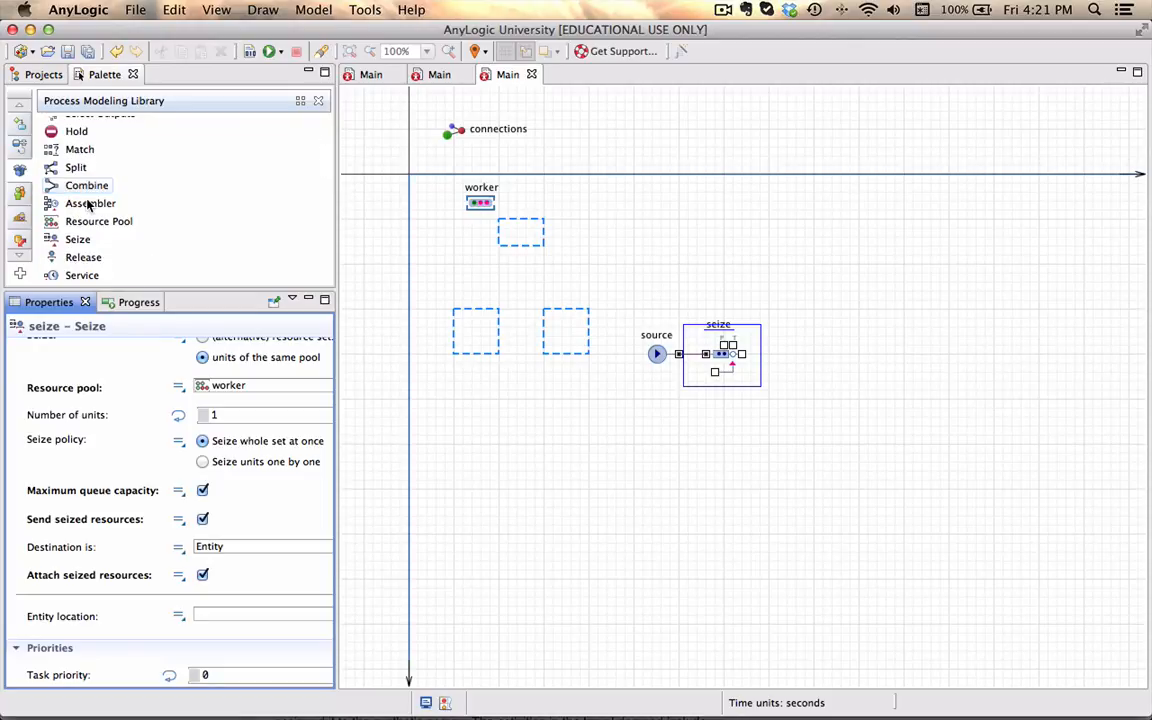
scroll(down, 3)
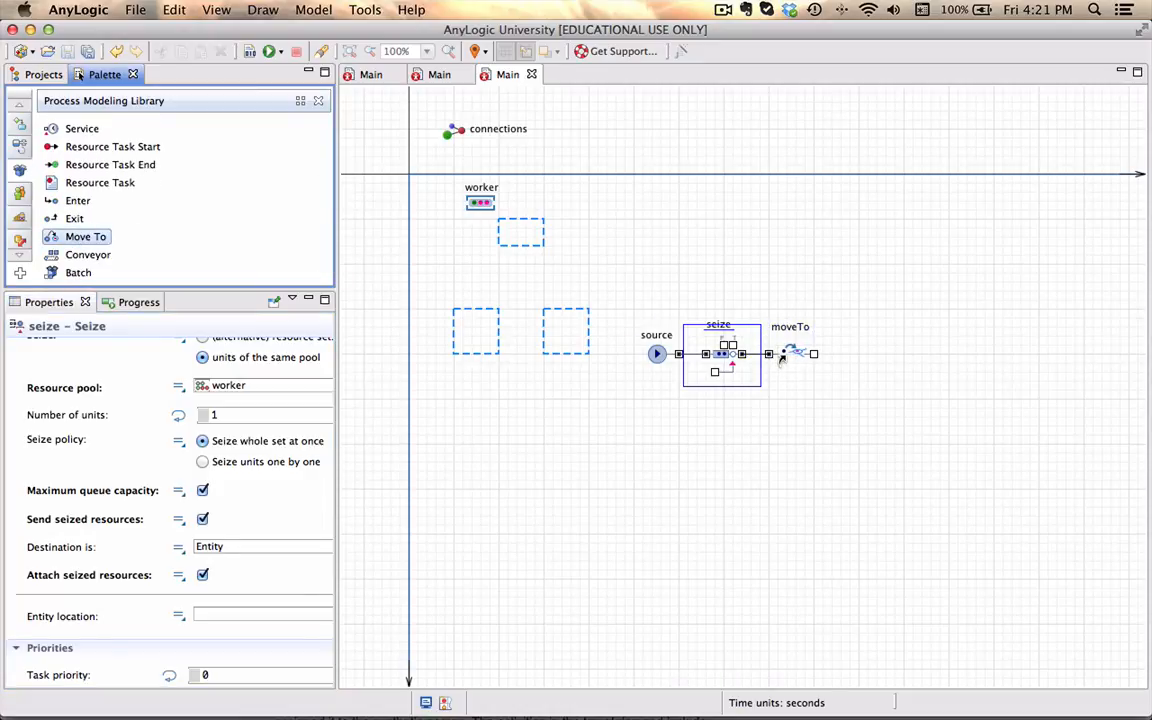
click(790, 352)
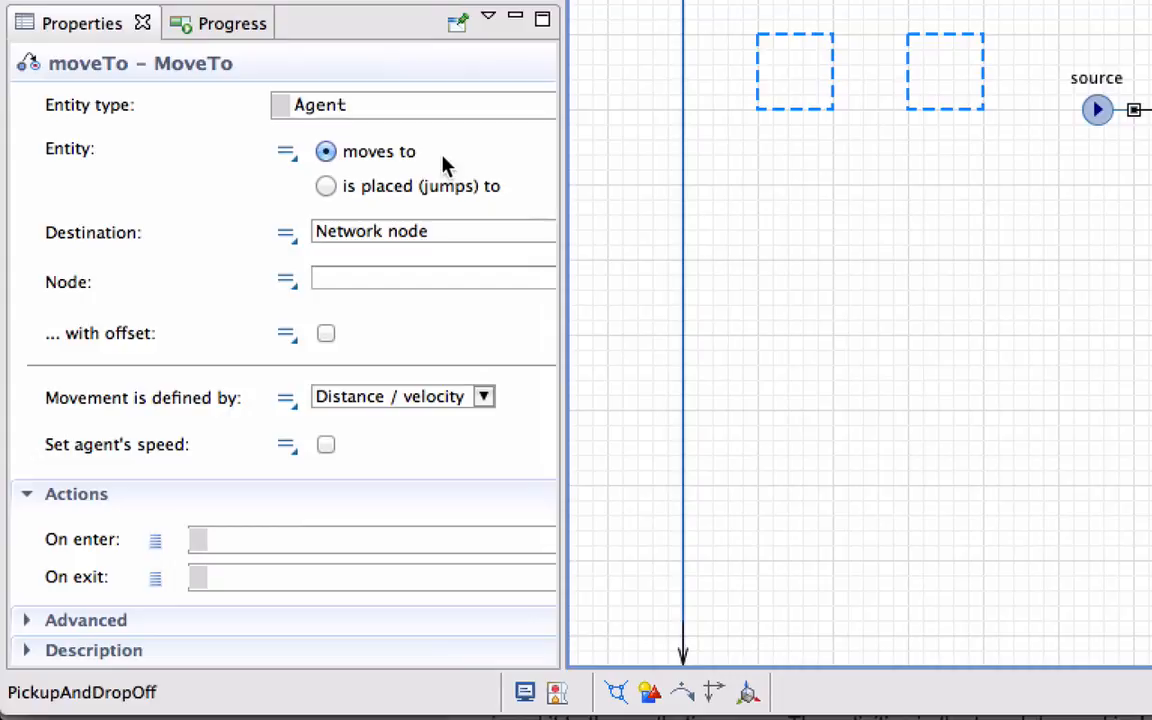
mouse_move(444, 192)
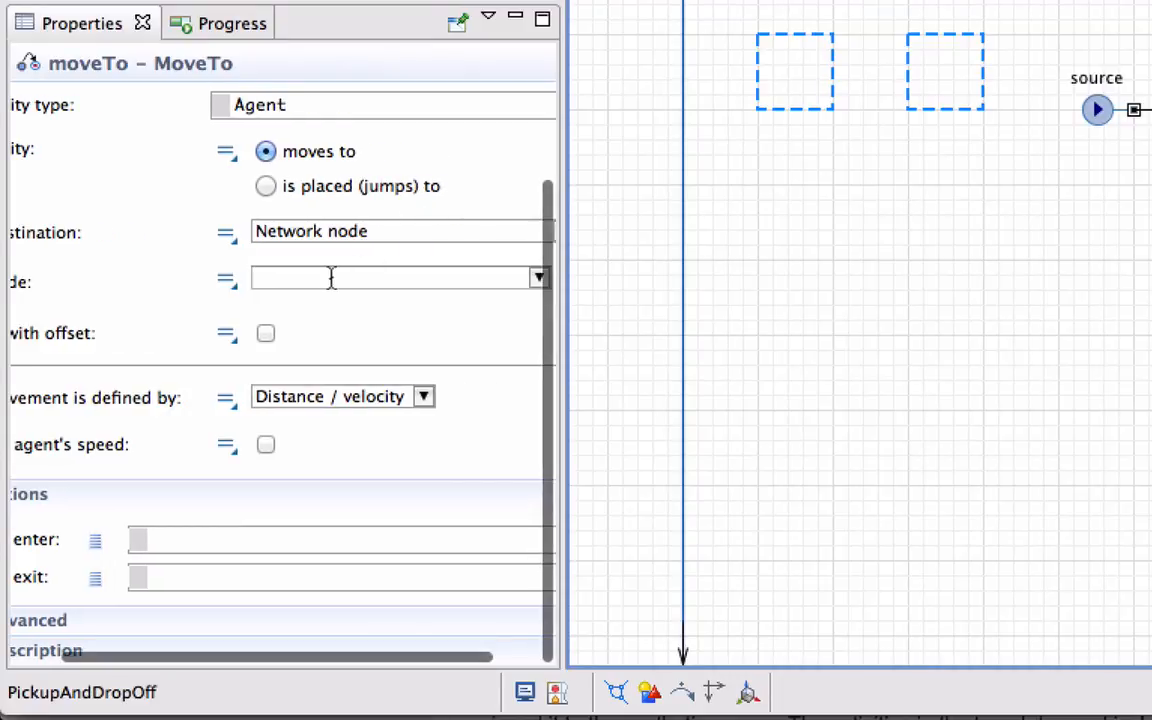
click(540, 276)
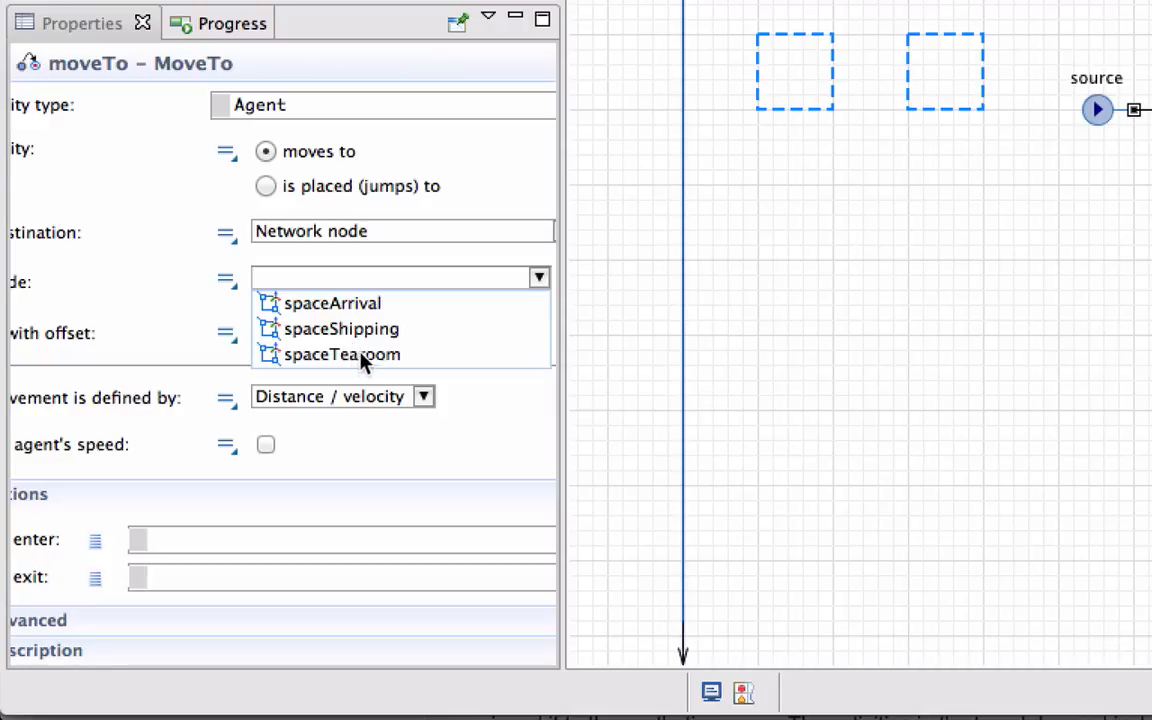
click(342, 328)
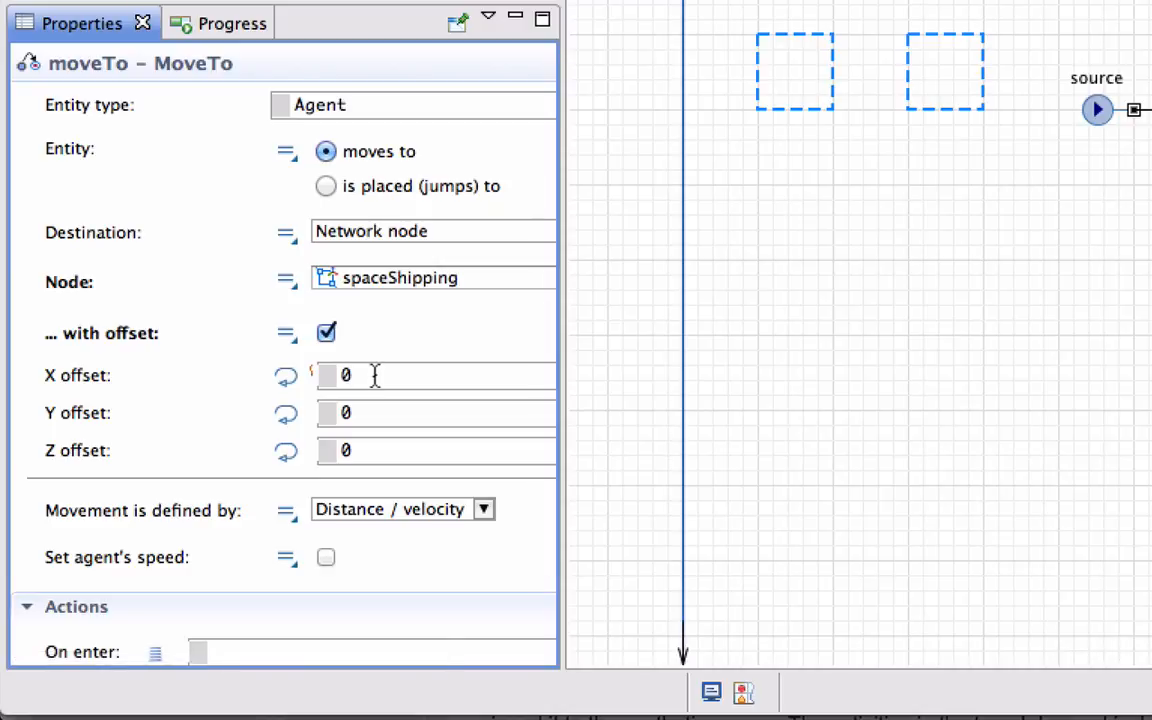
Give the moveTo an X offset of 0.3 and agent speed 2
text(.3)
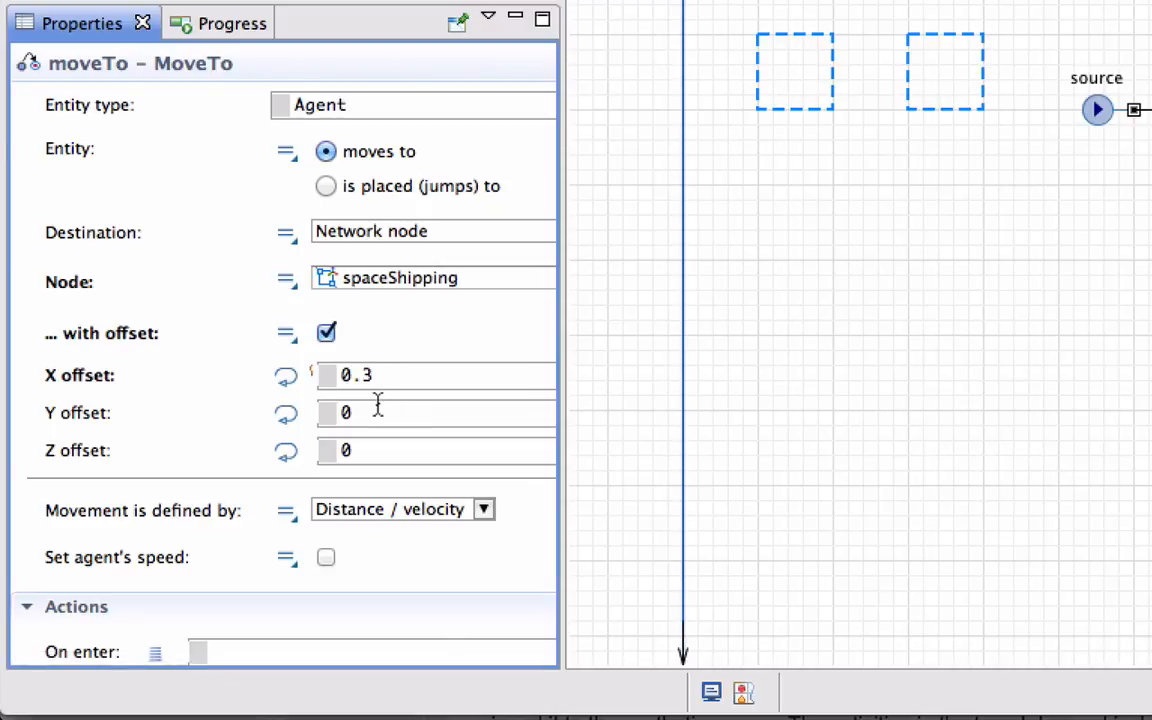
text(0.3)
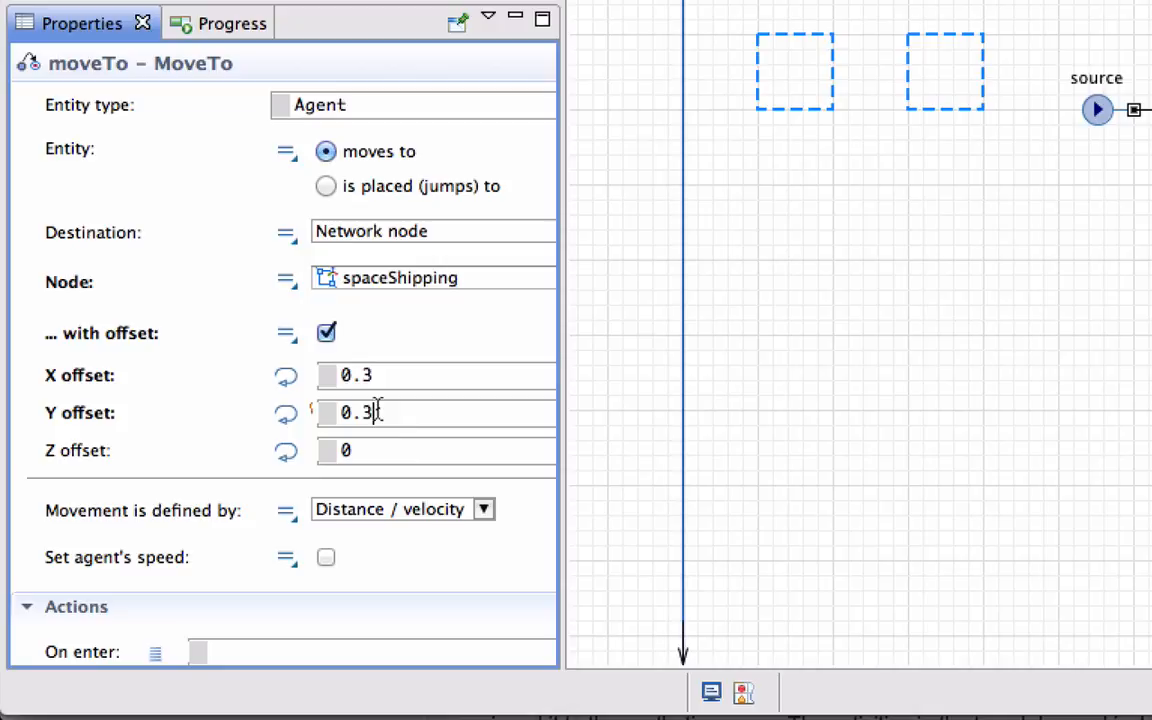
mouse_move(324, 560)
text(2)
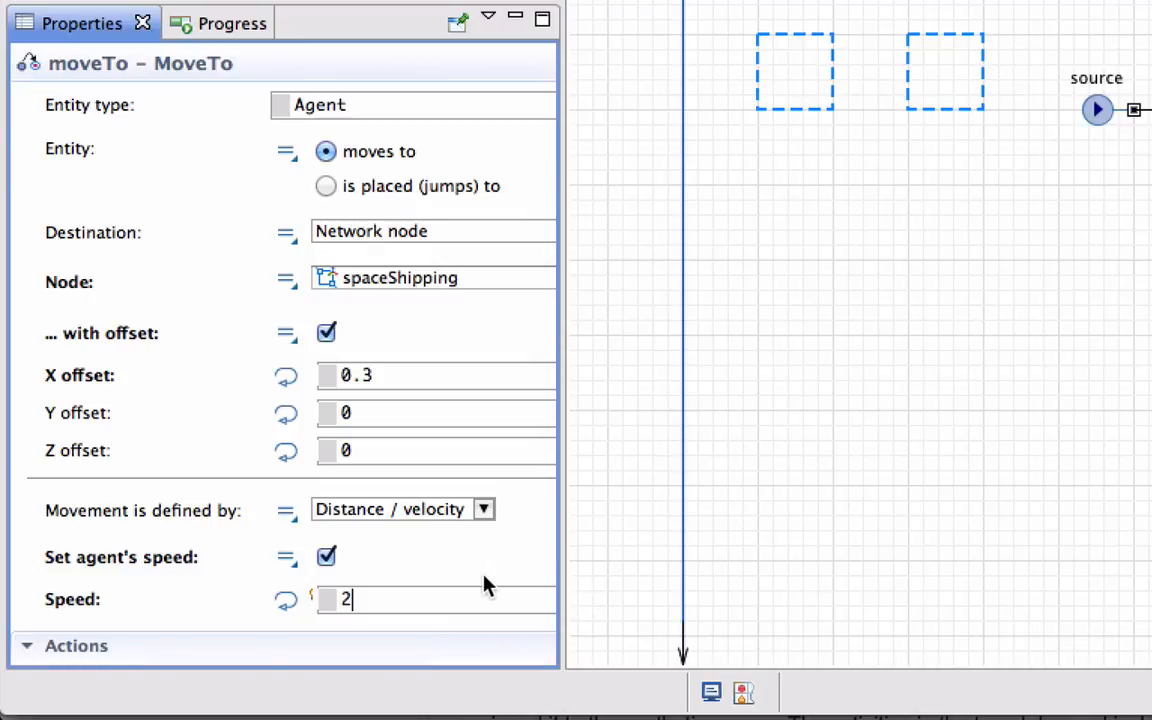
scroll(down, 3)
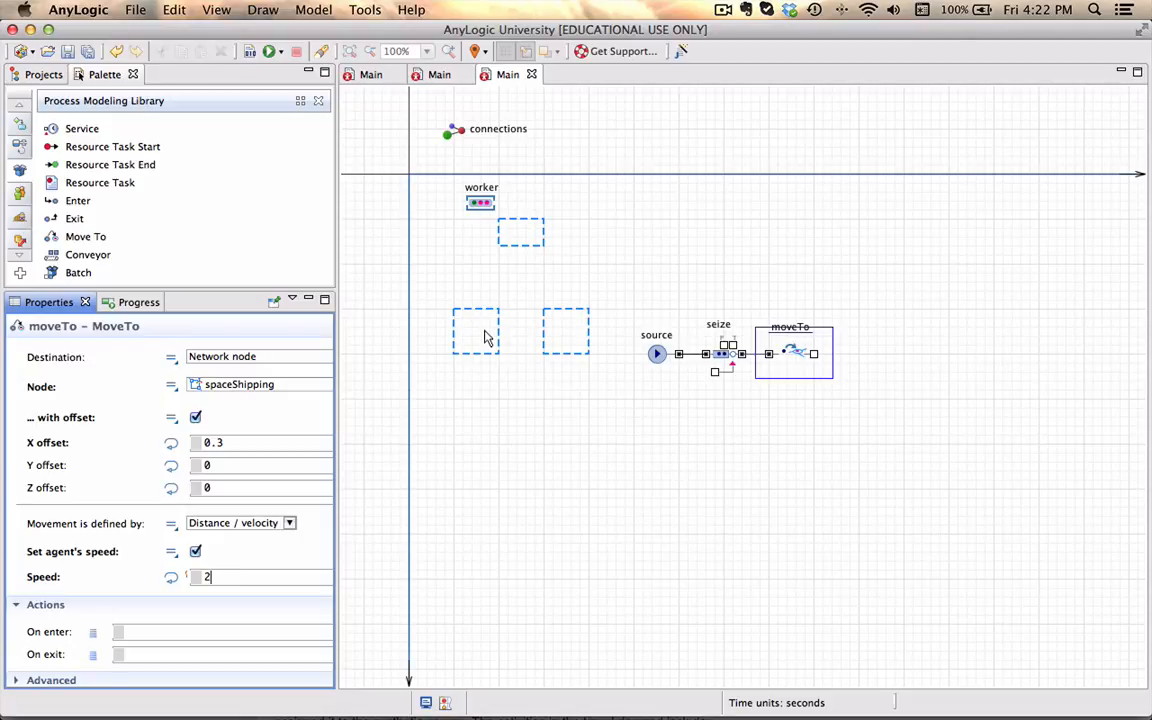
mouse_move(532, 336)
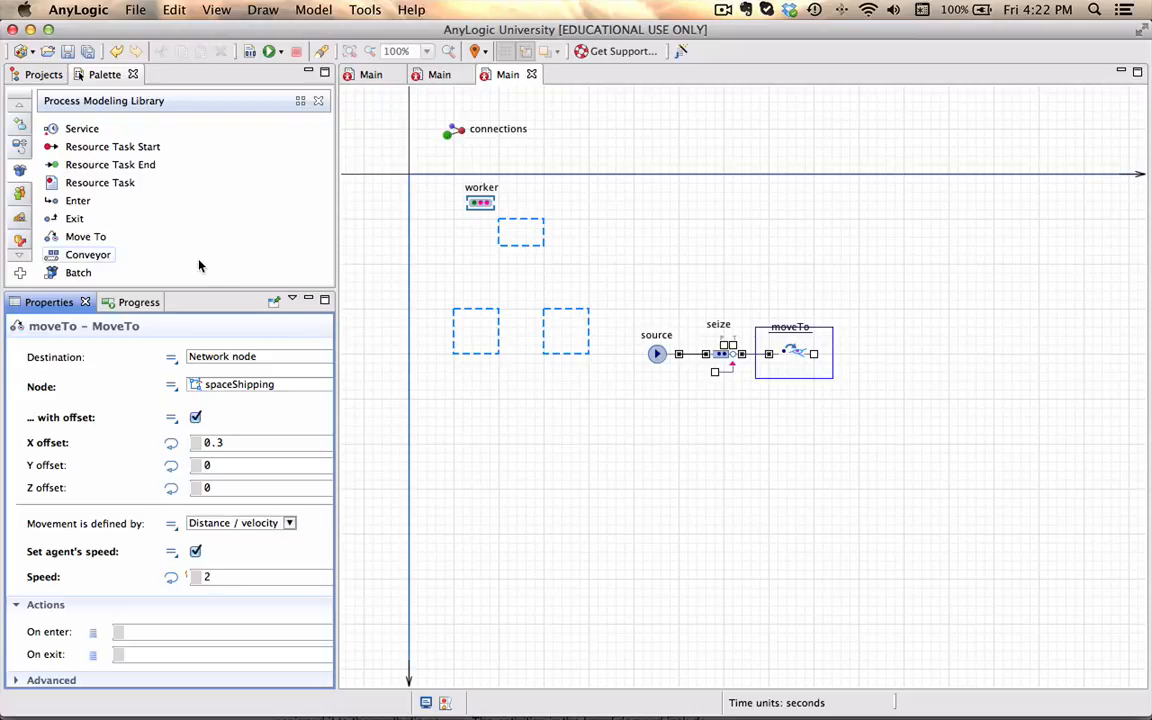
Add a Release block after moveTo, freeing all resources and returning them home if idle
scroll(up, 3)
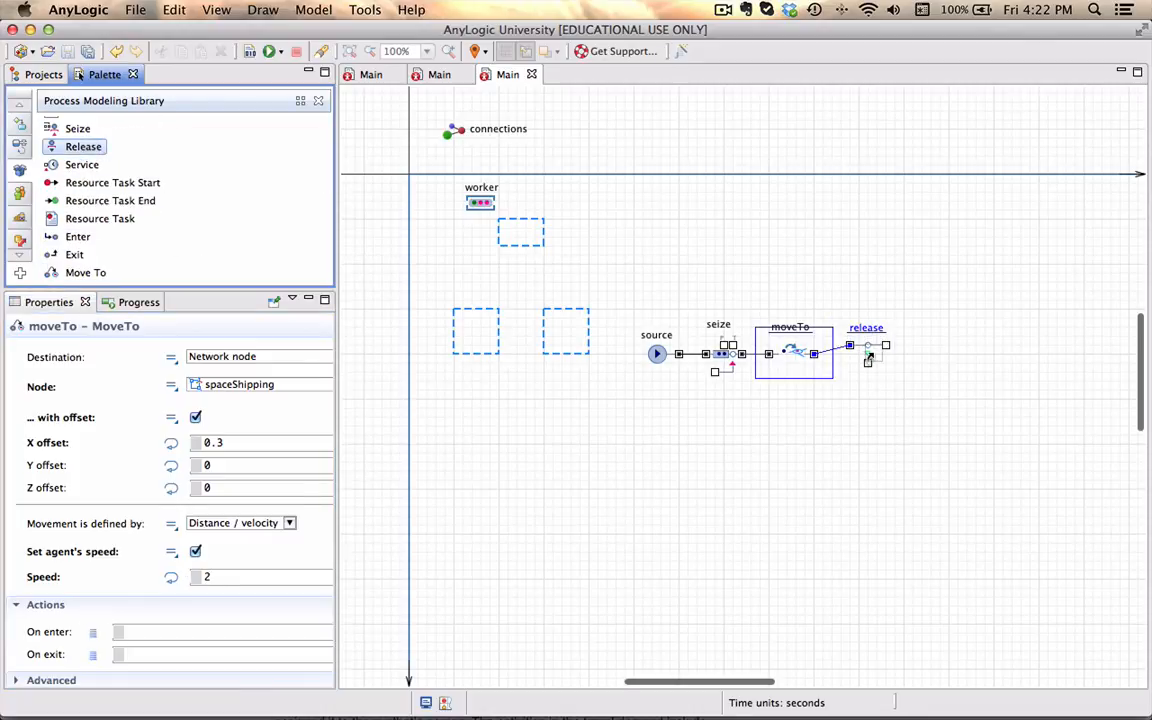
click(860, 336)
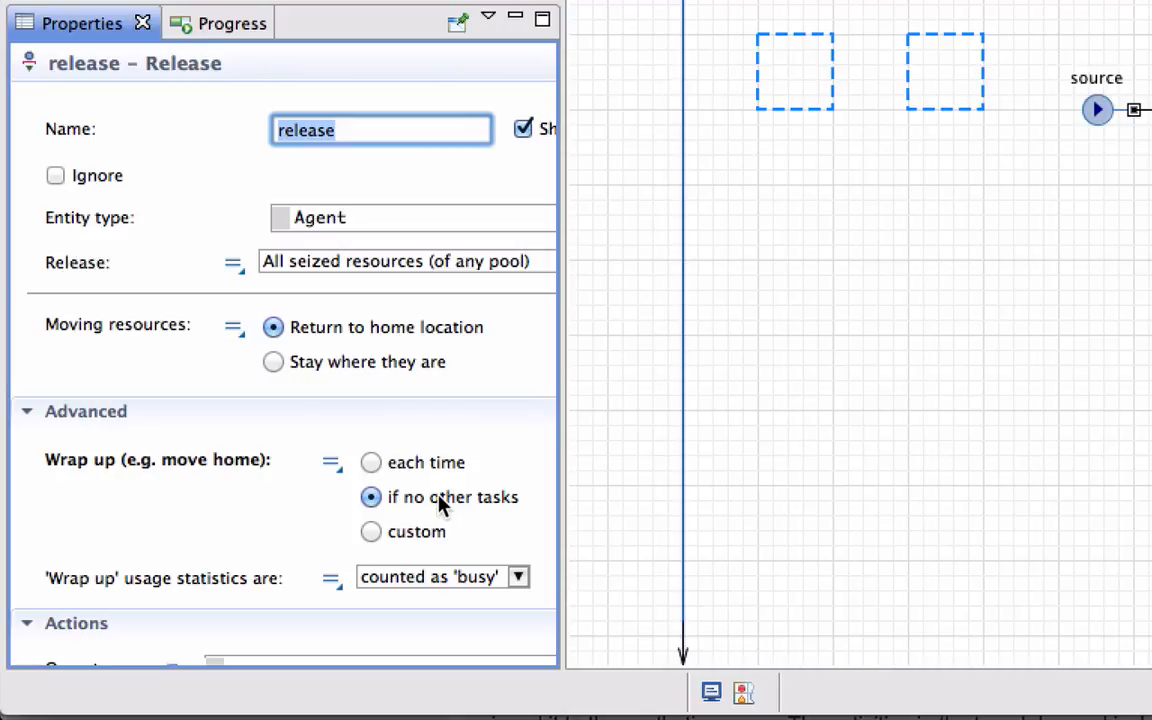
mouse_move(456, 500)
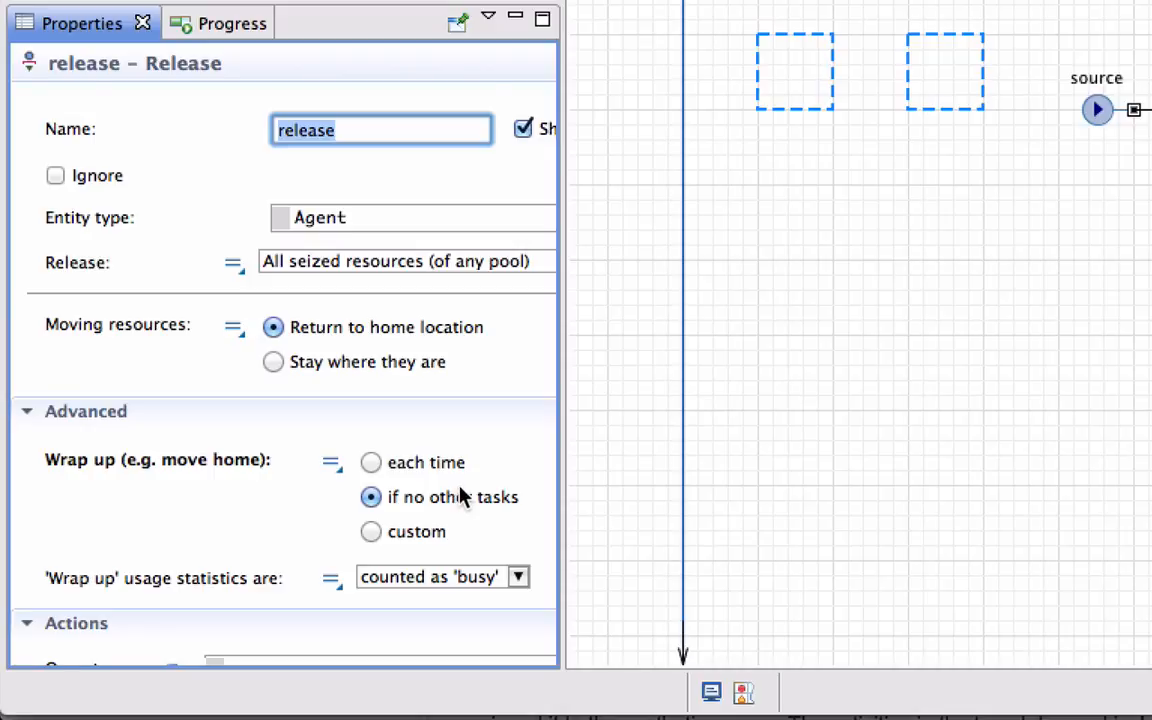
scroll(down, 3)
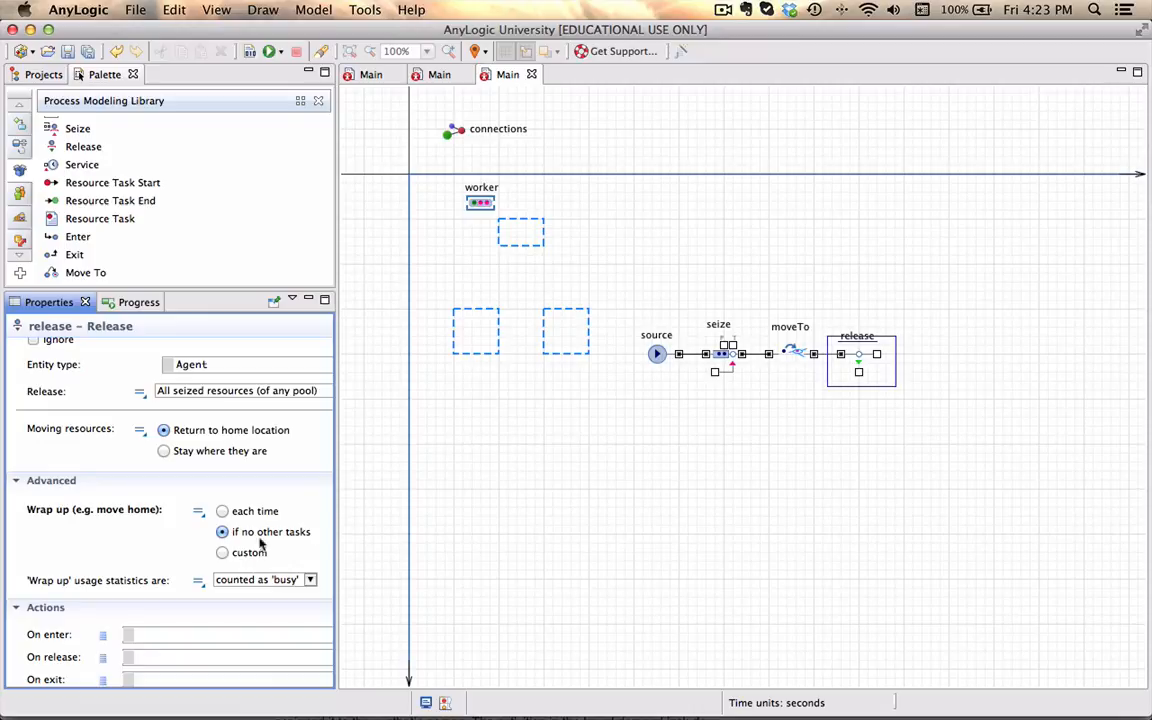
Add a Delay of 100 with maximum capacity after release, ending the flow in a Sink
scroll(up, 3)
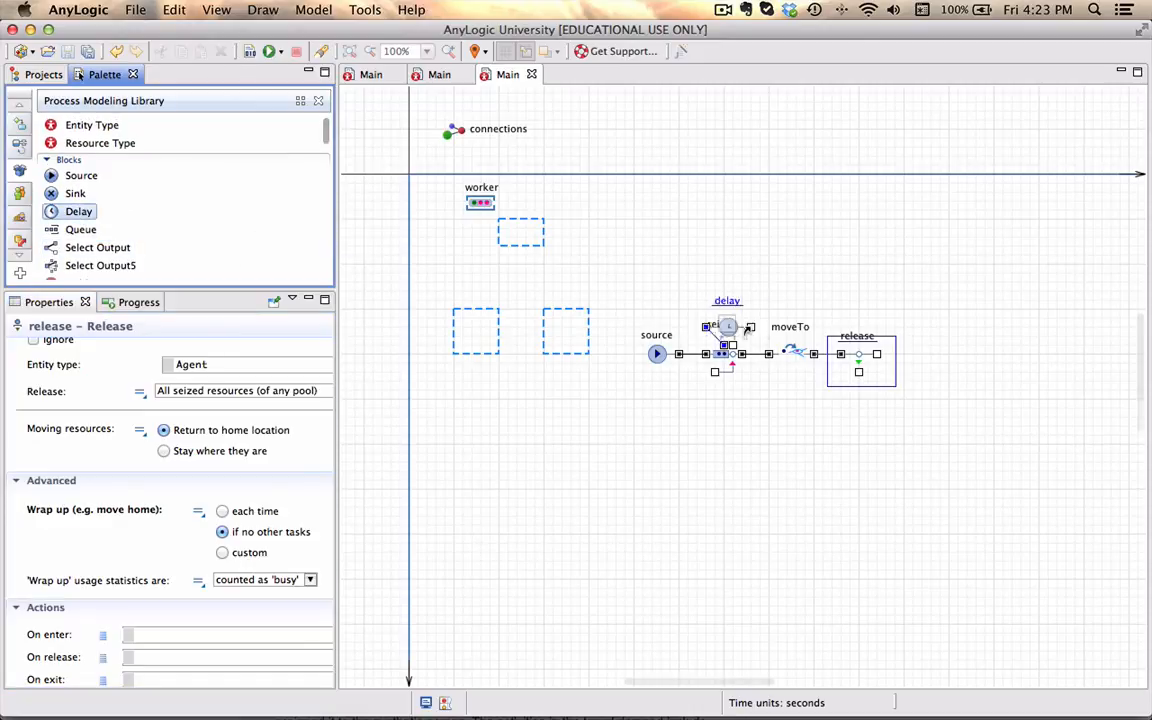
click(728, 326)
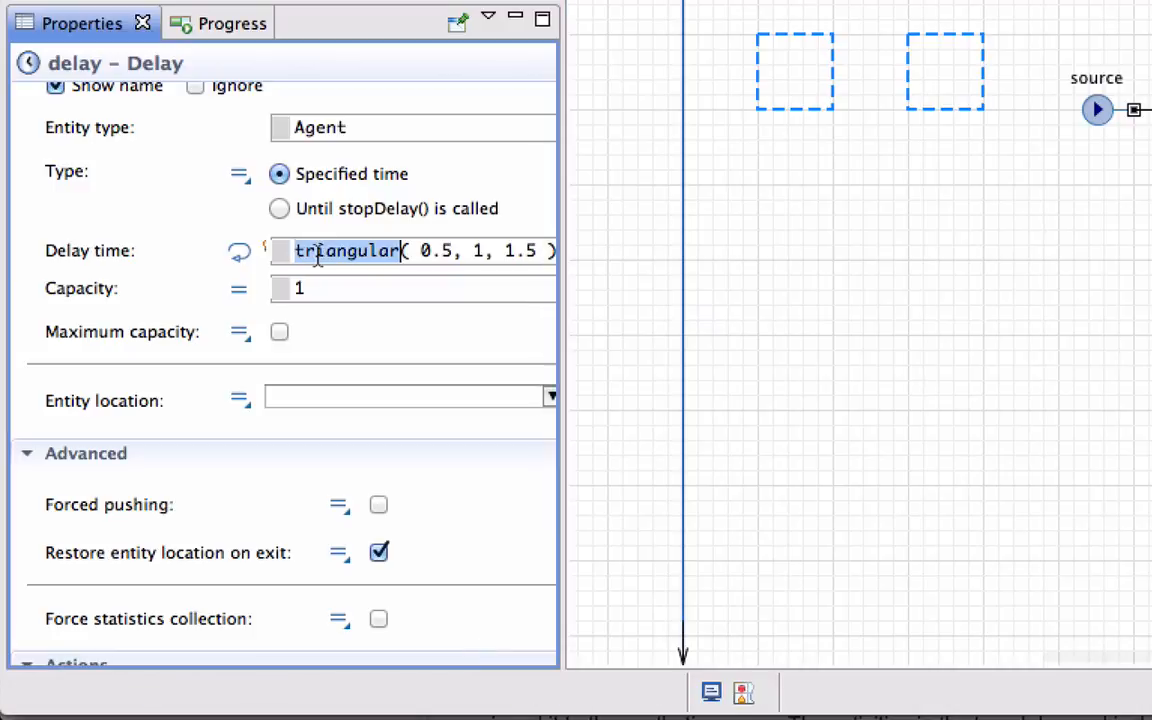
text(100)
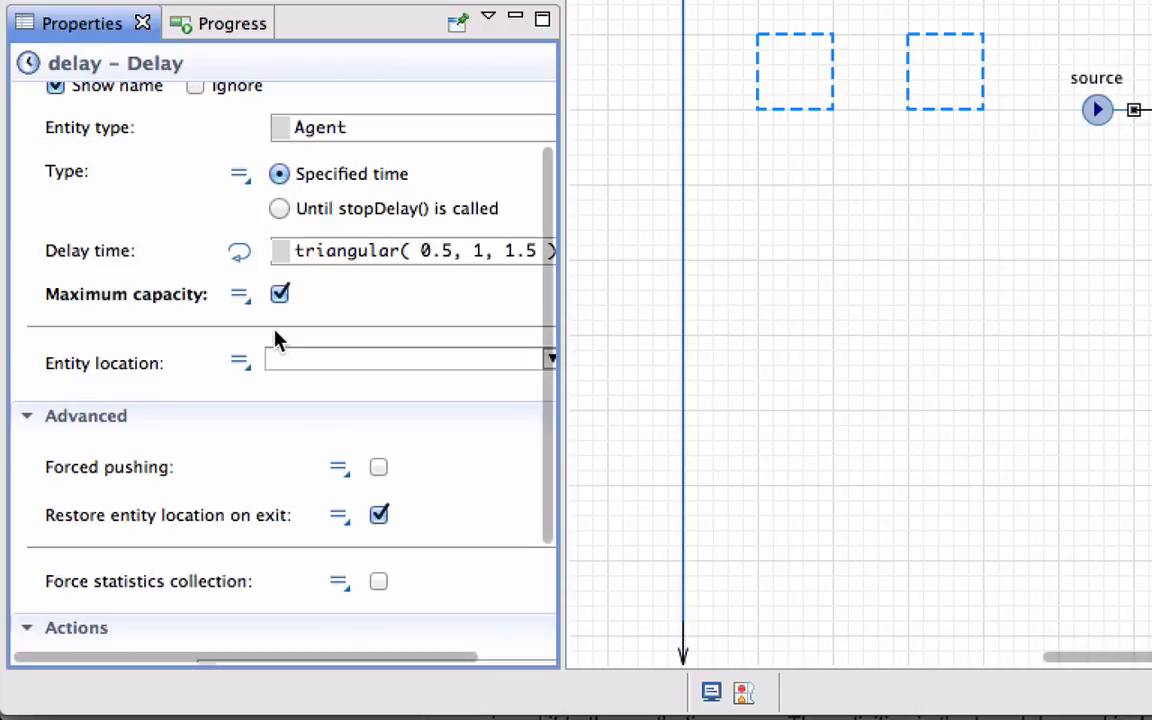
mouse_move(378, 312)
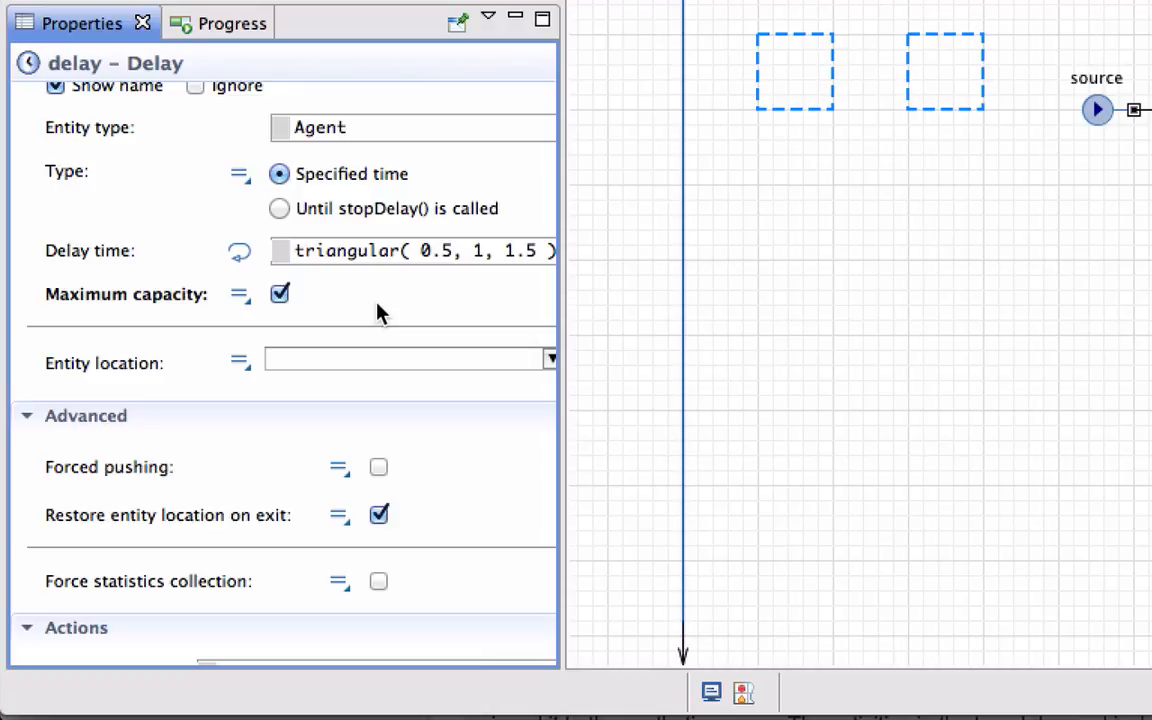
mouse_move(384, 242)
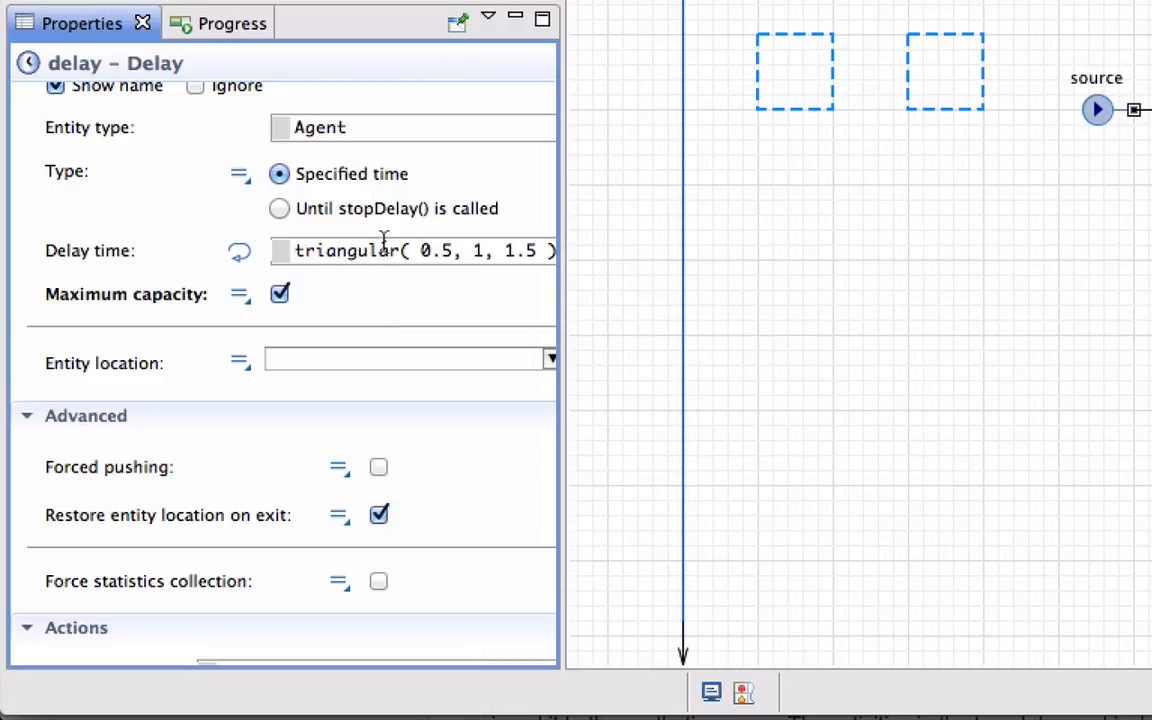
text(100)
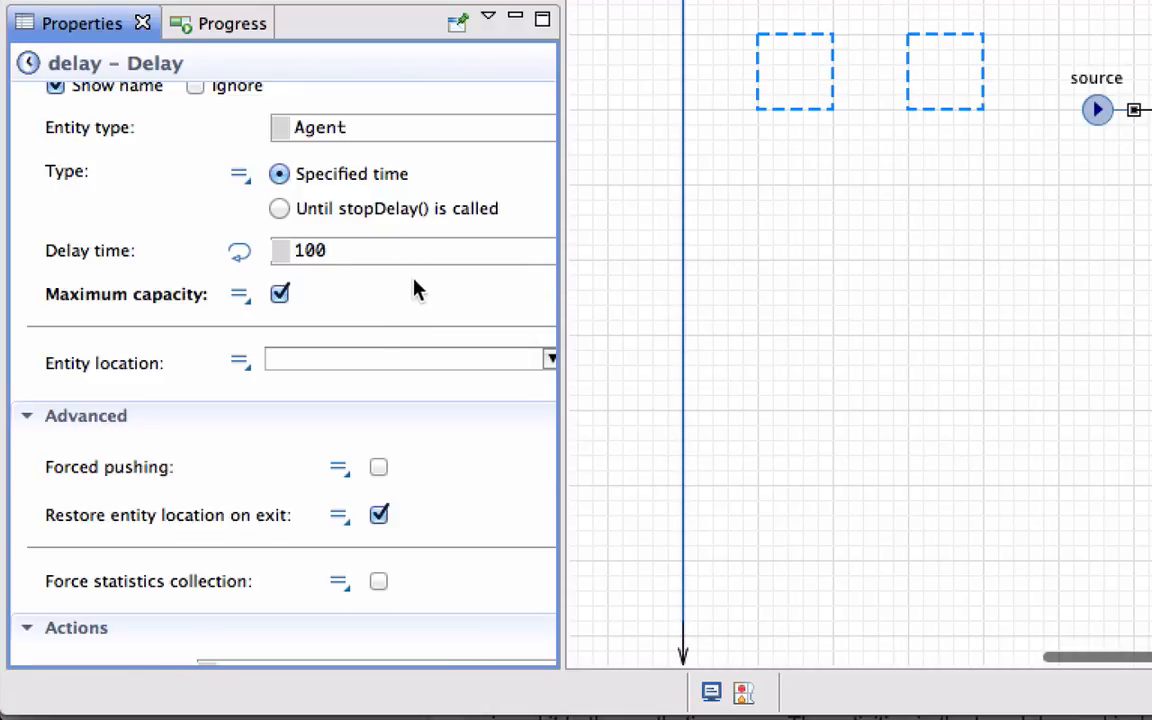
mouse_move(400, 292)
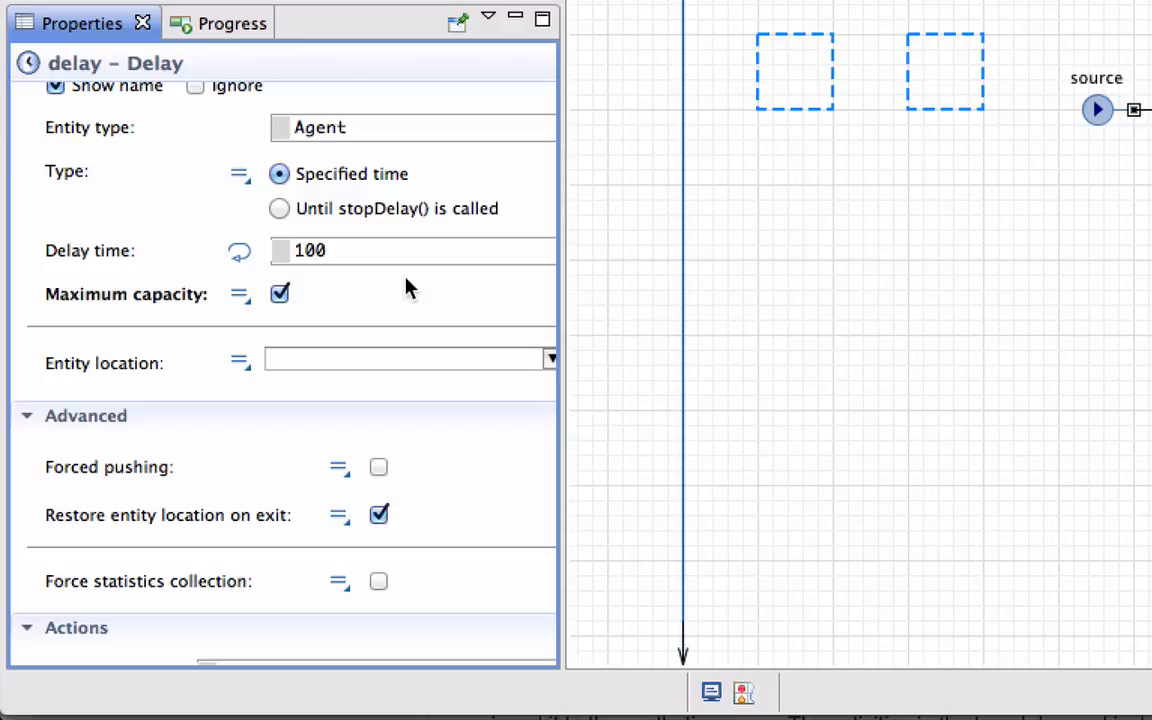
scroll(down, 3)
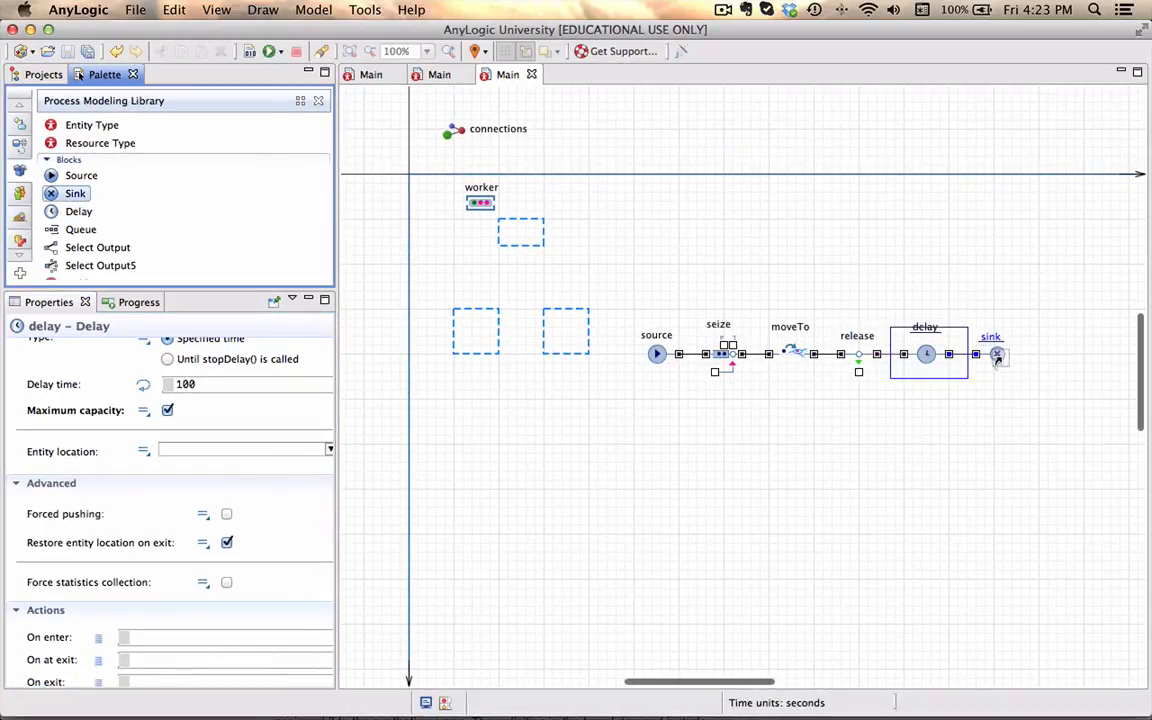
click(992, 336)
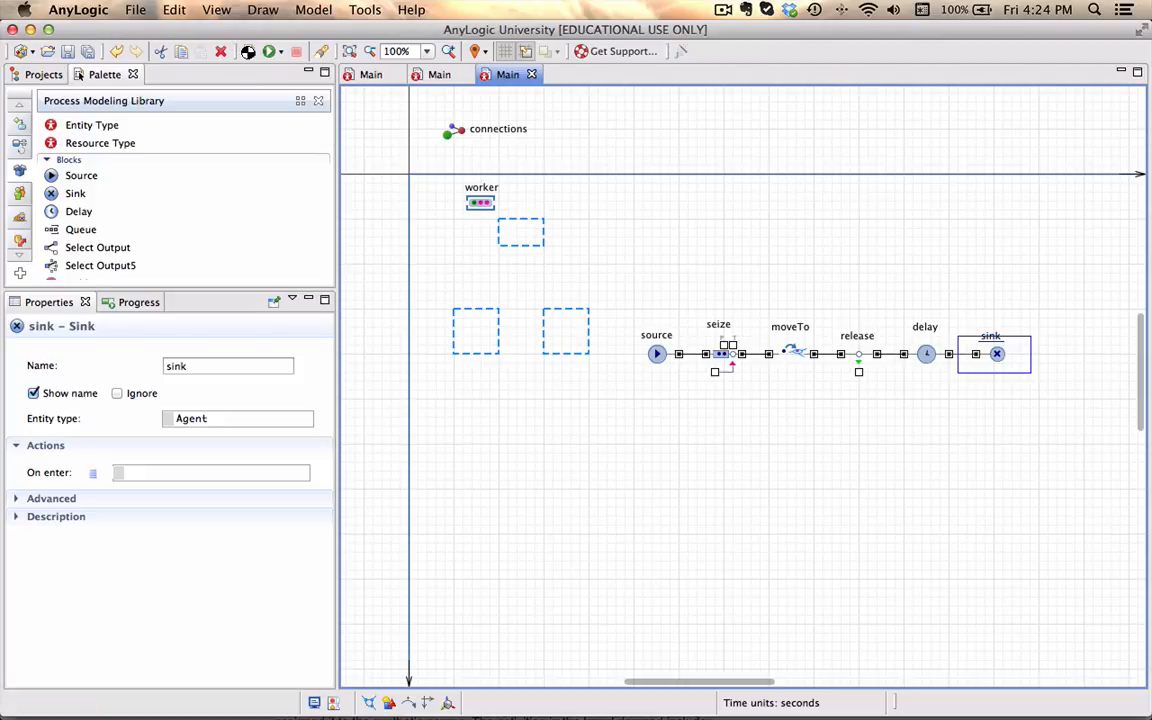
click(656, 352)
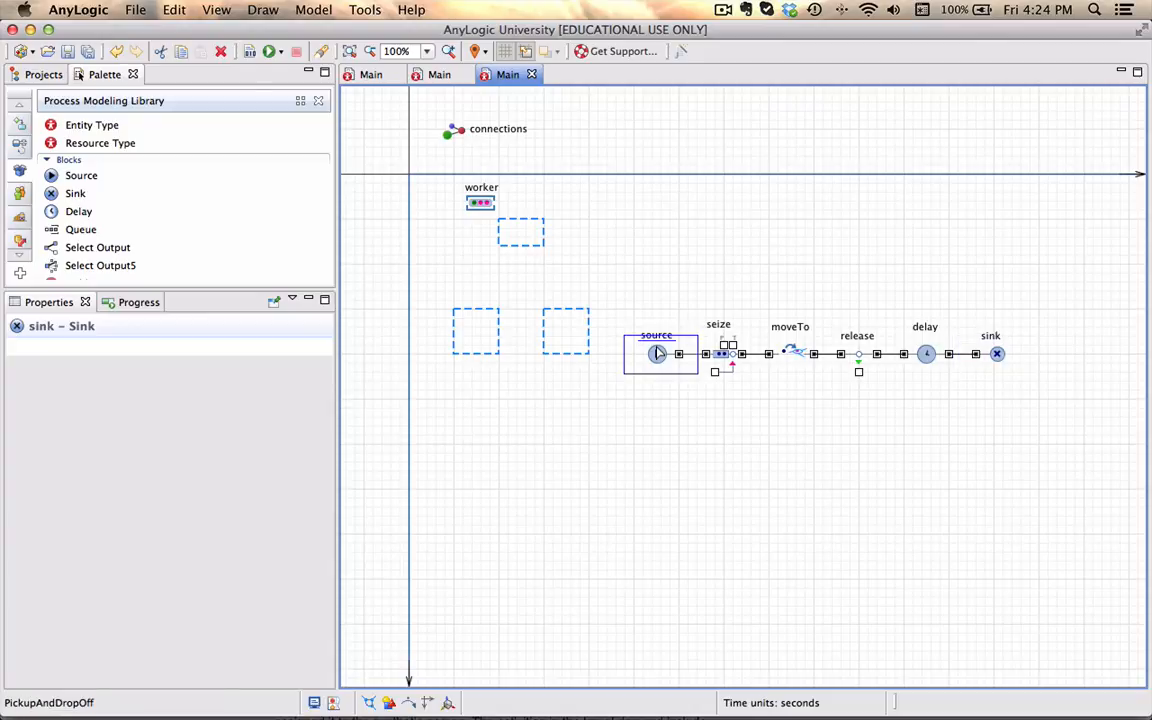
click(658, 352)
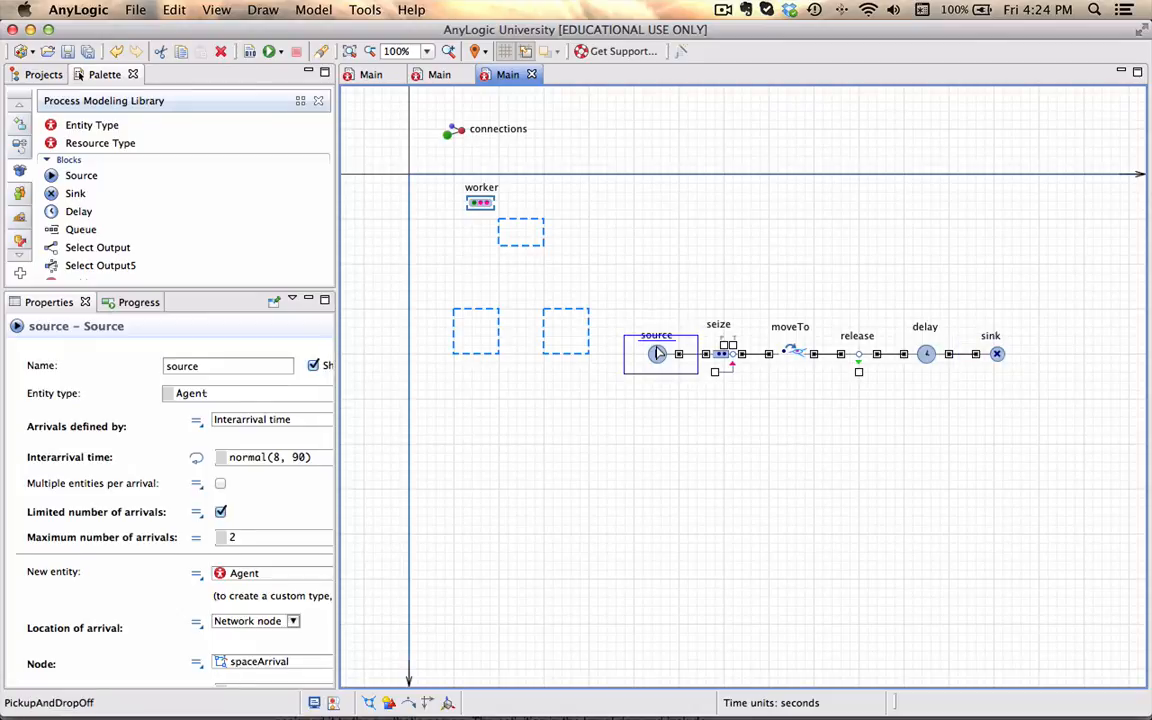
mouse_move(690, 356)
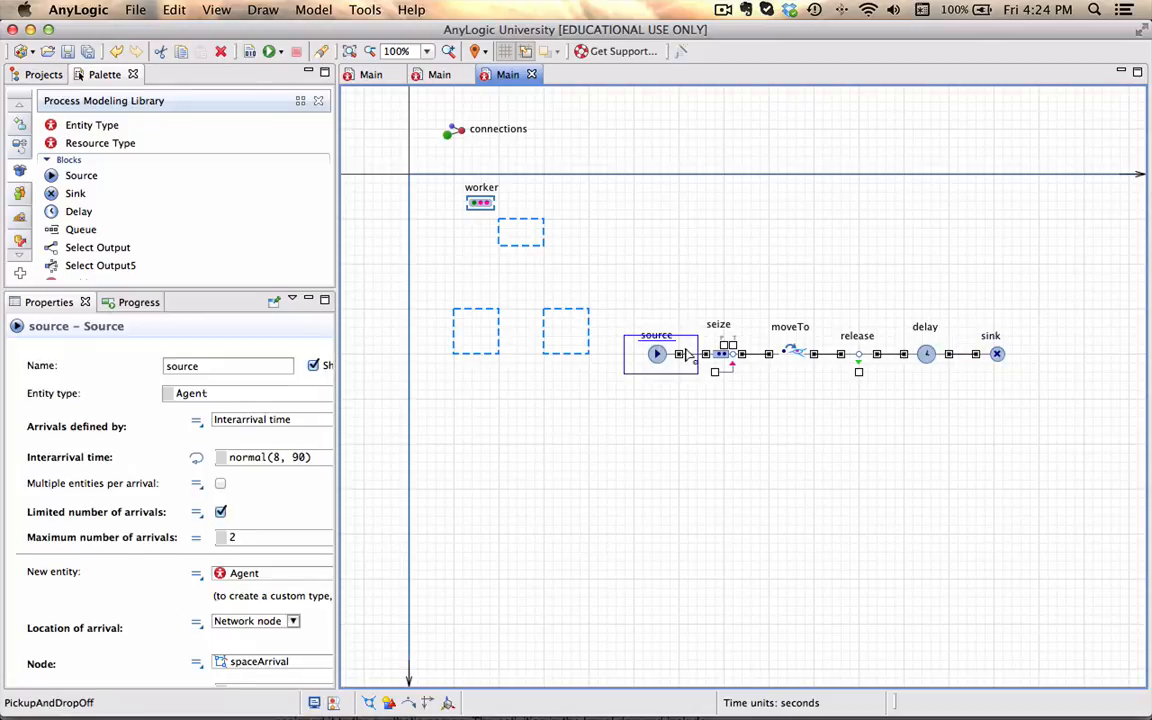
click(720, 352)
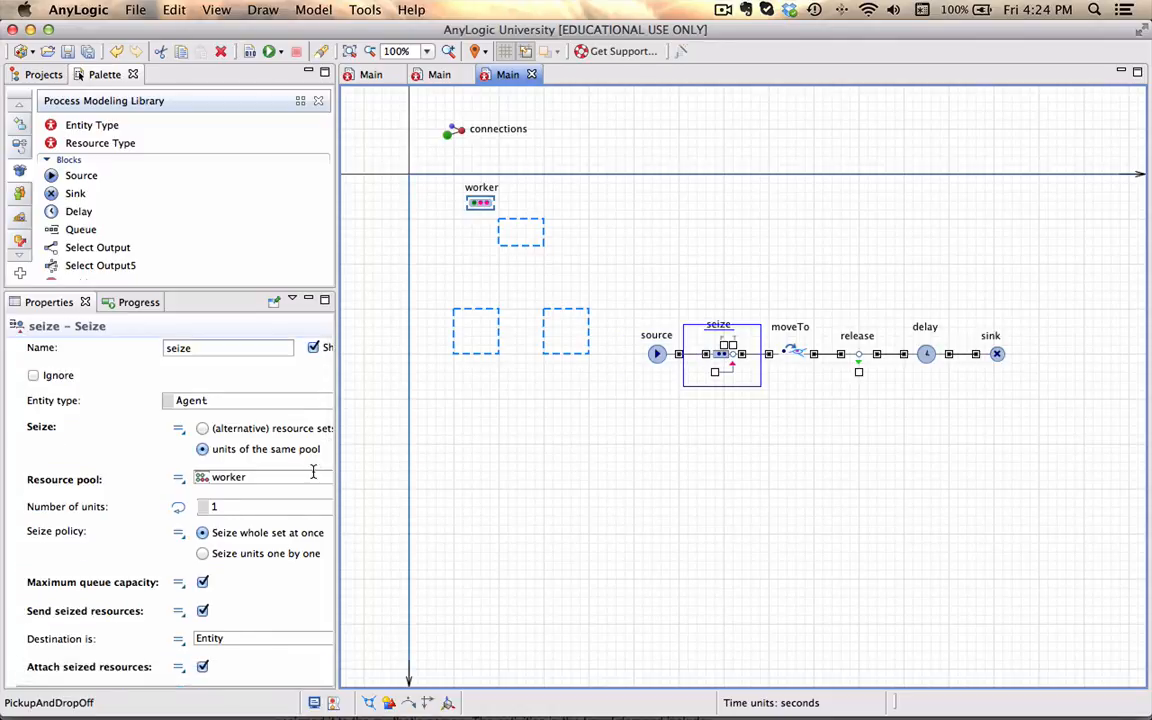
scroll(down, 3)
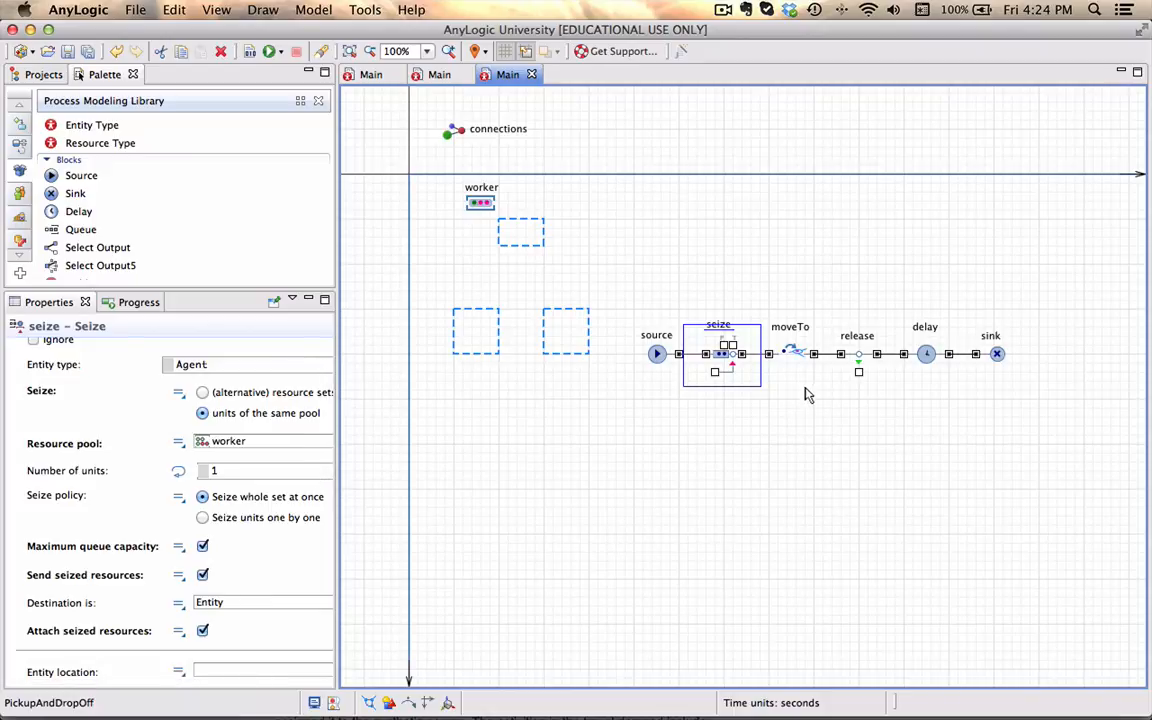
click(794, 352)
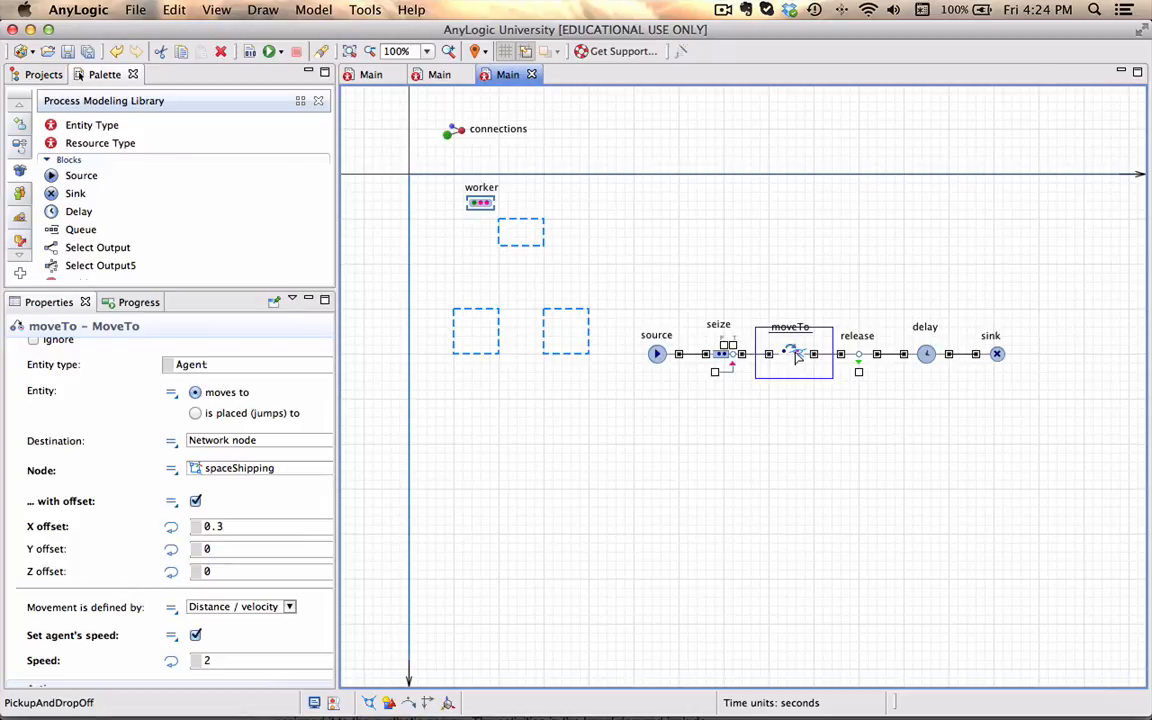
click(856, 354)
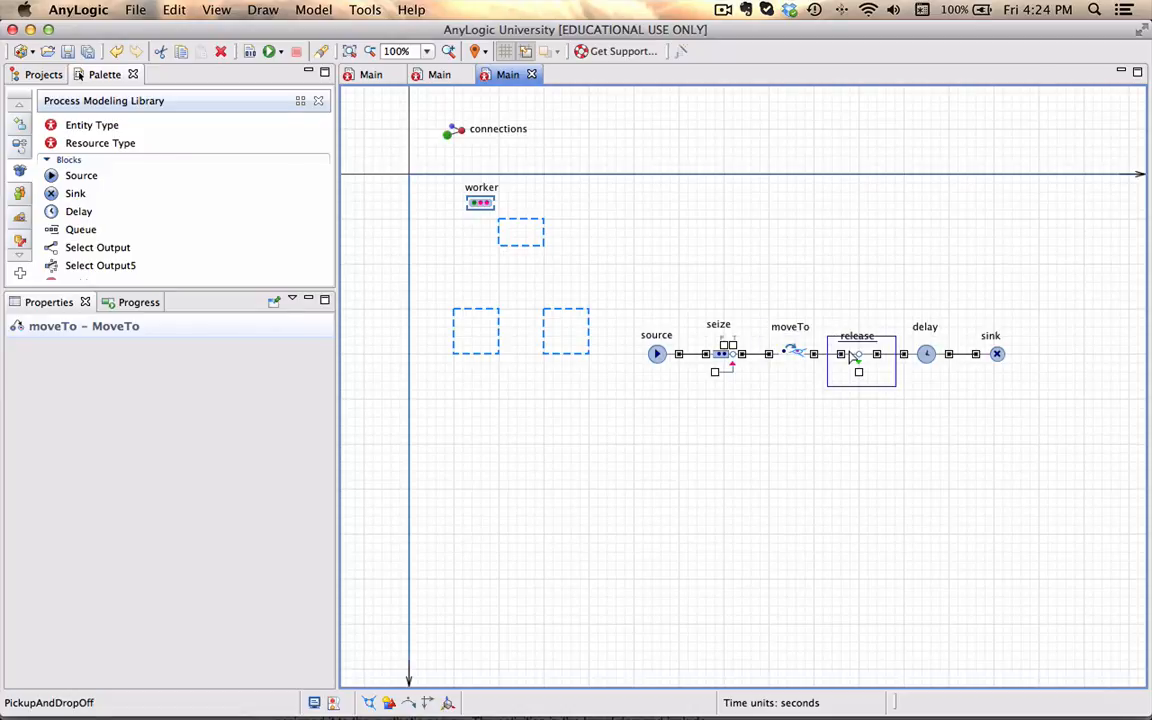
click(856, 352)
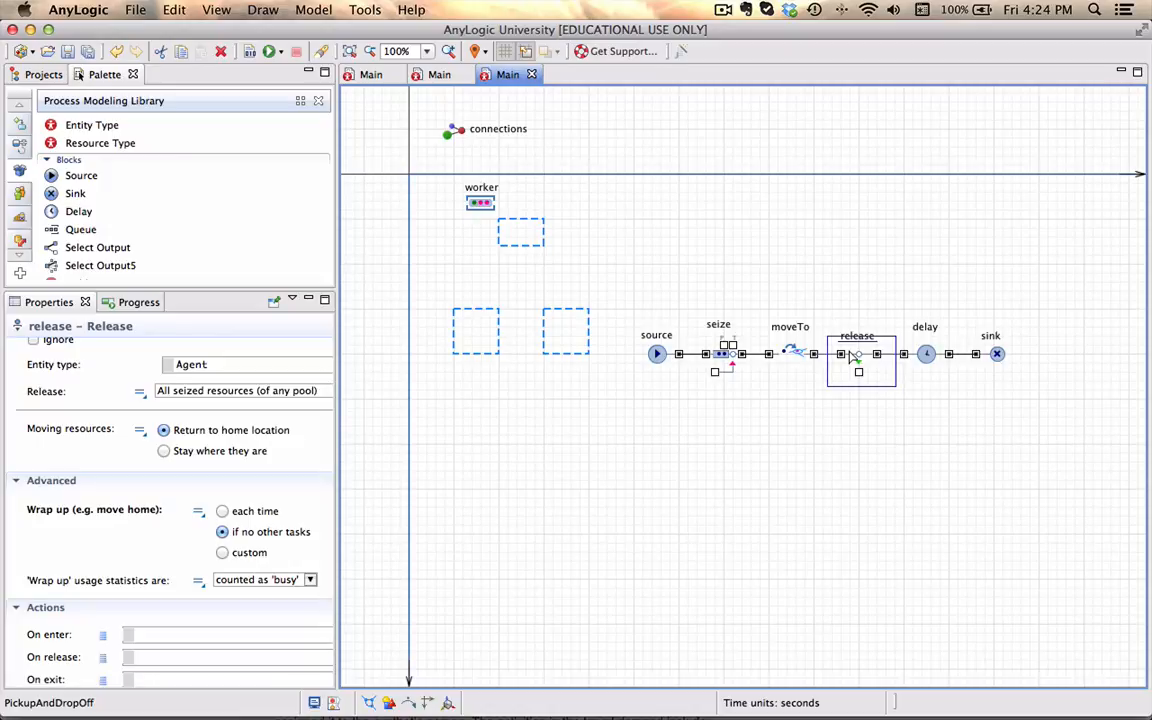
mouse_move(856, 358)
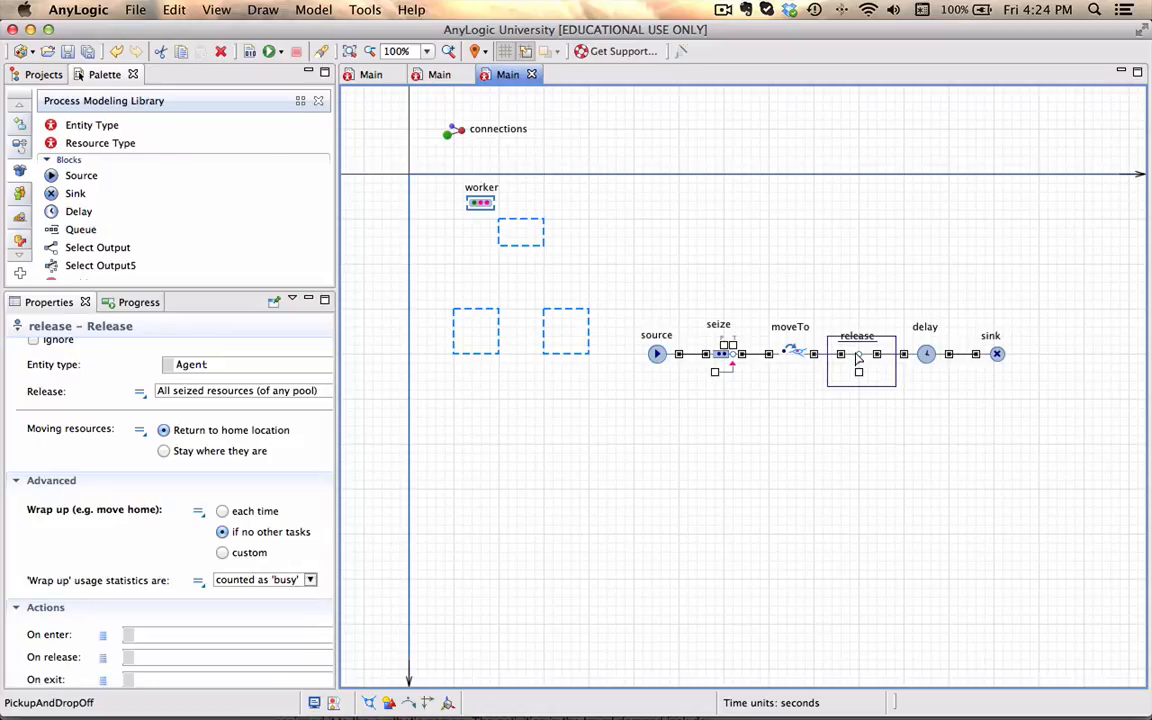
click(924, 352)
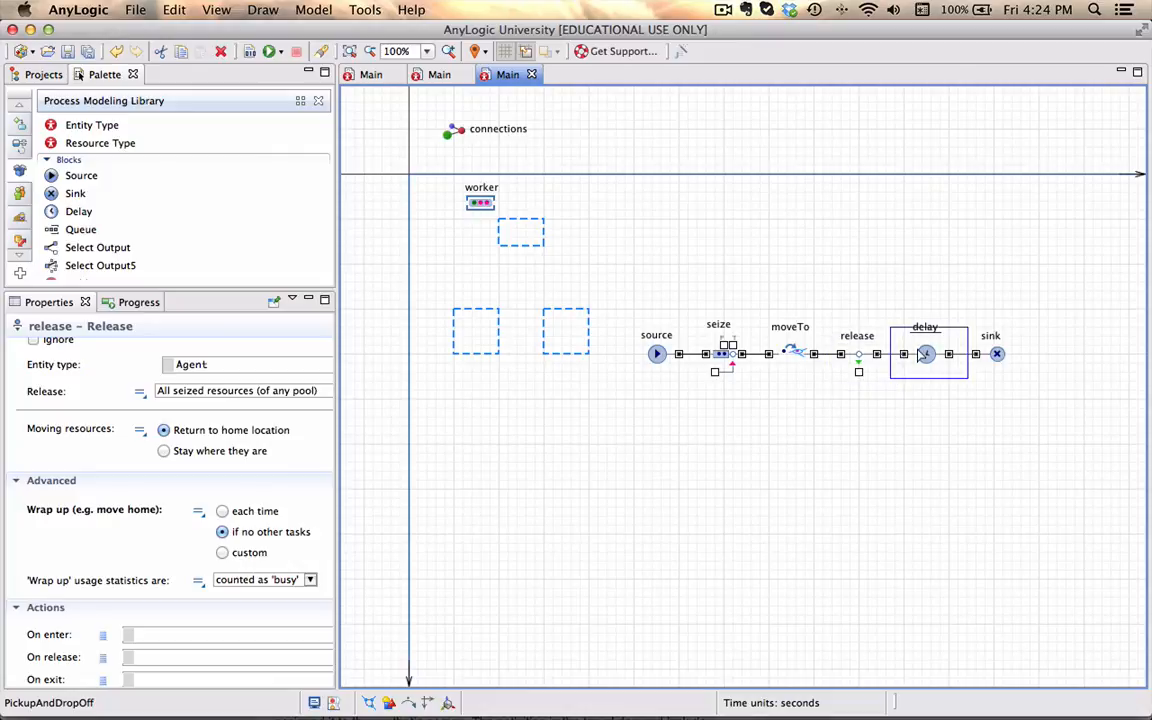
click(924, 352)
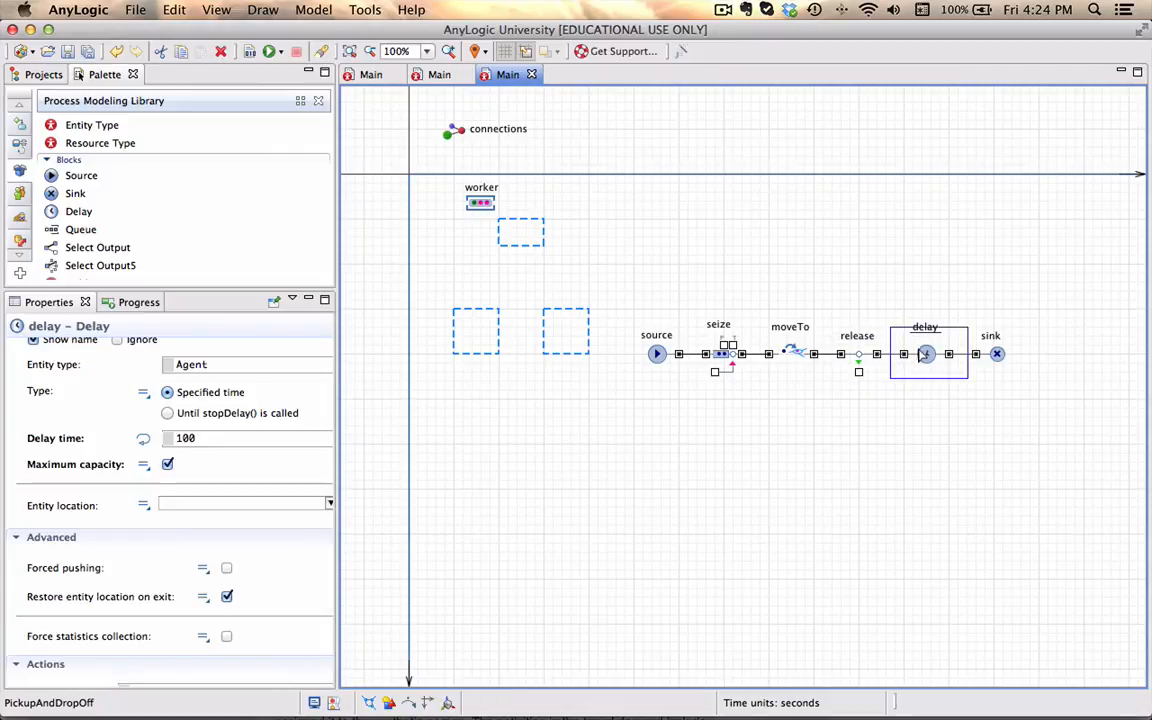
click(990, 352)
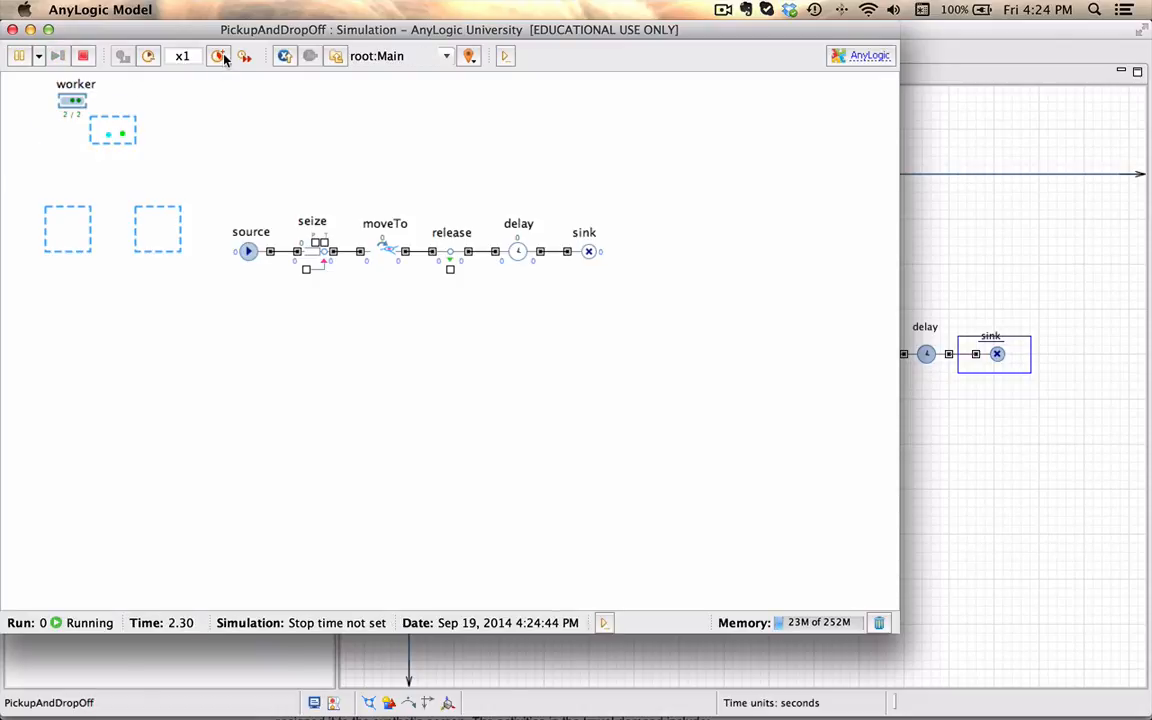
click(218, 56)
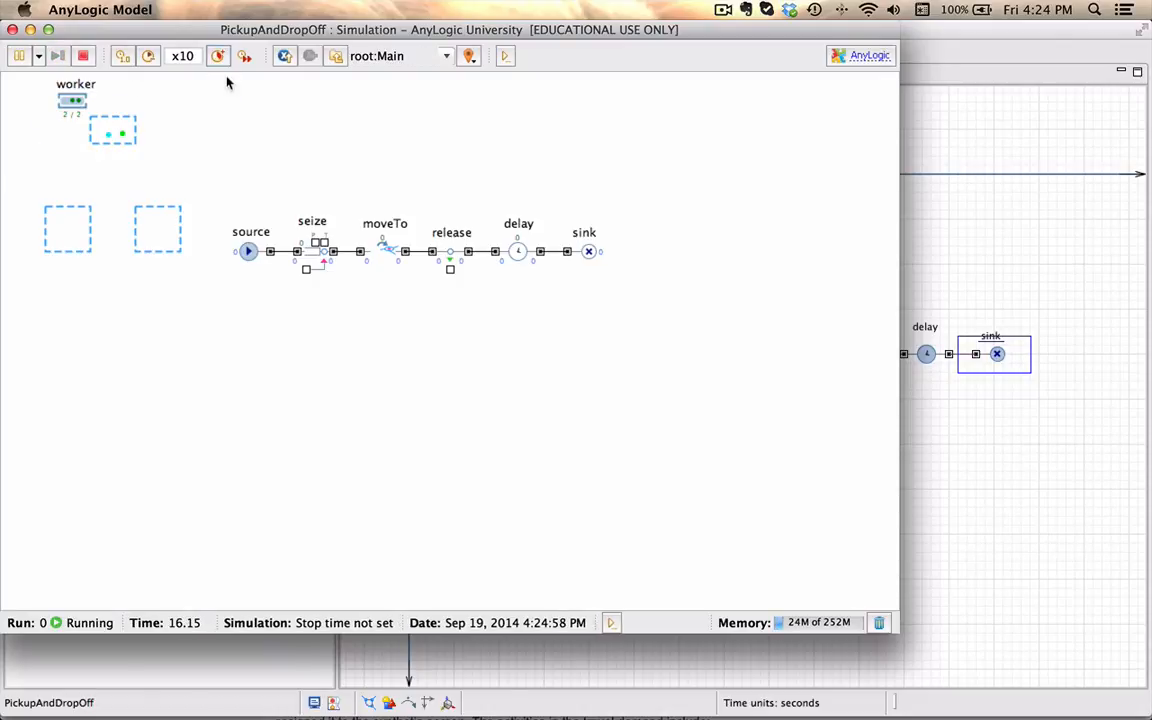
mouse_move(220, 110)
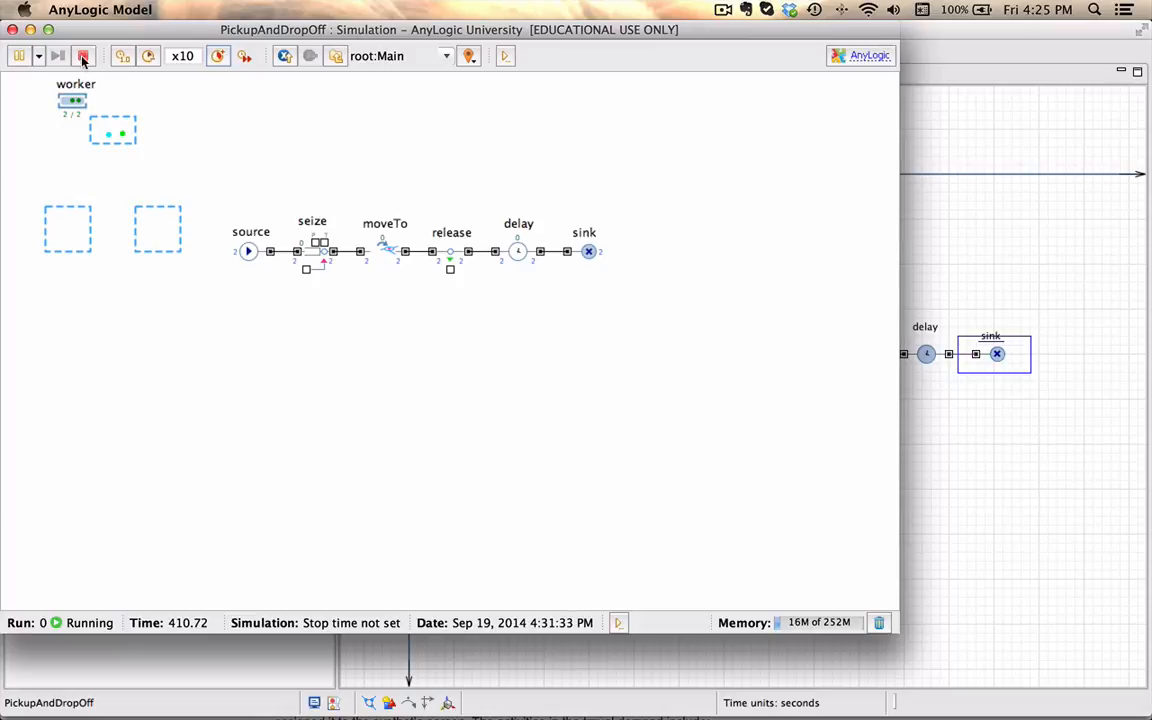
click(84, 56)
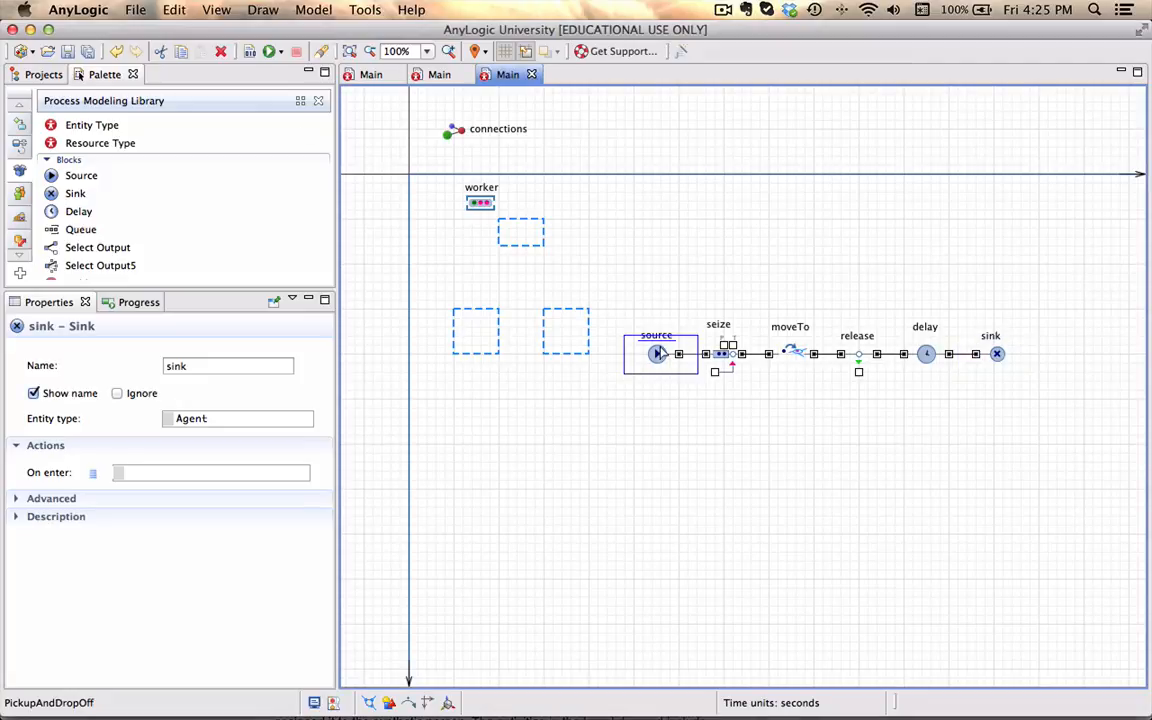
Remove the source's arrival limit, then save and launch the model
click(656, 352)
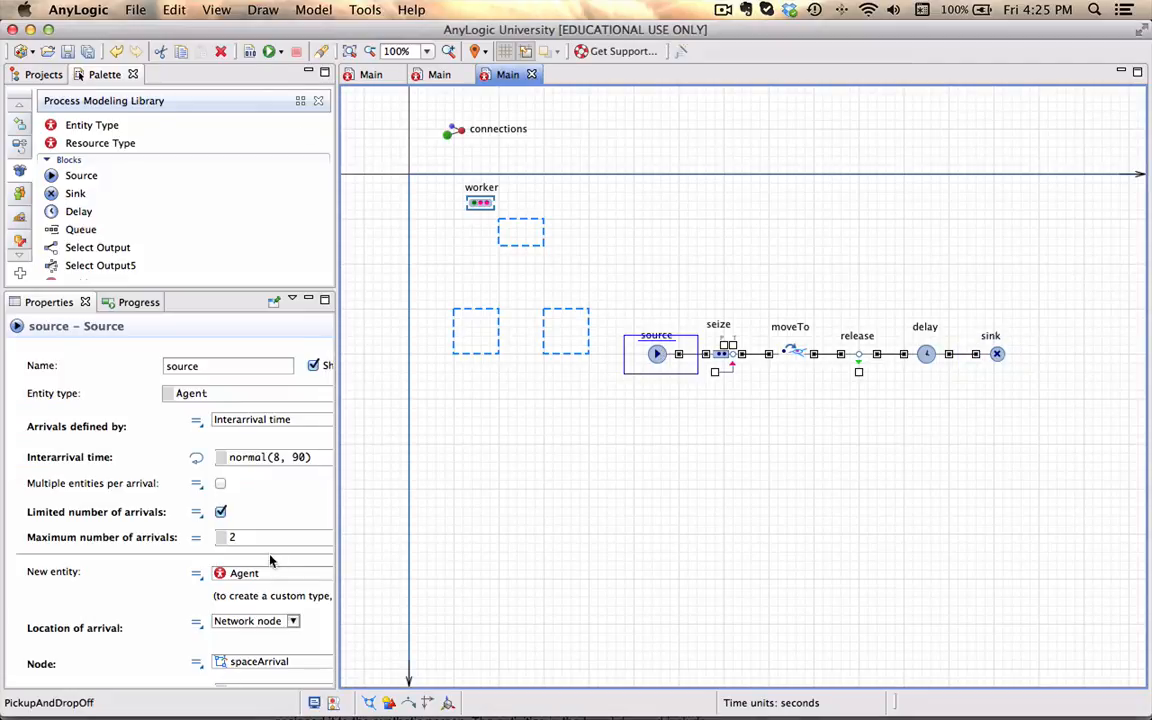
click(220, 512)
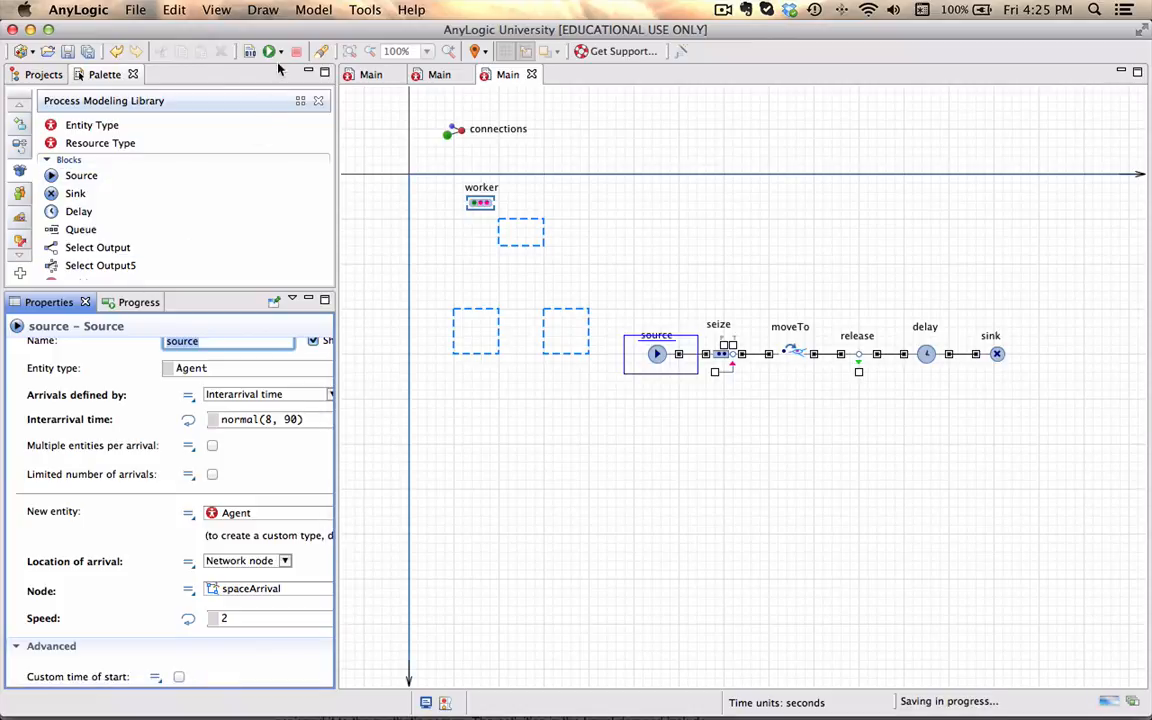
click(268, 52)
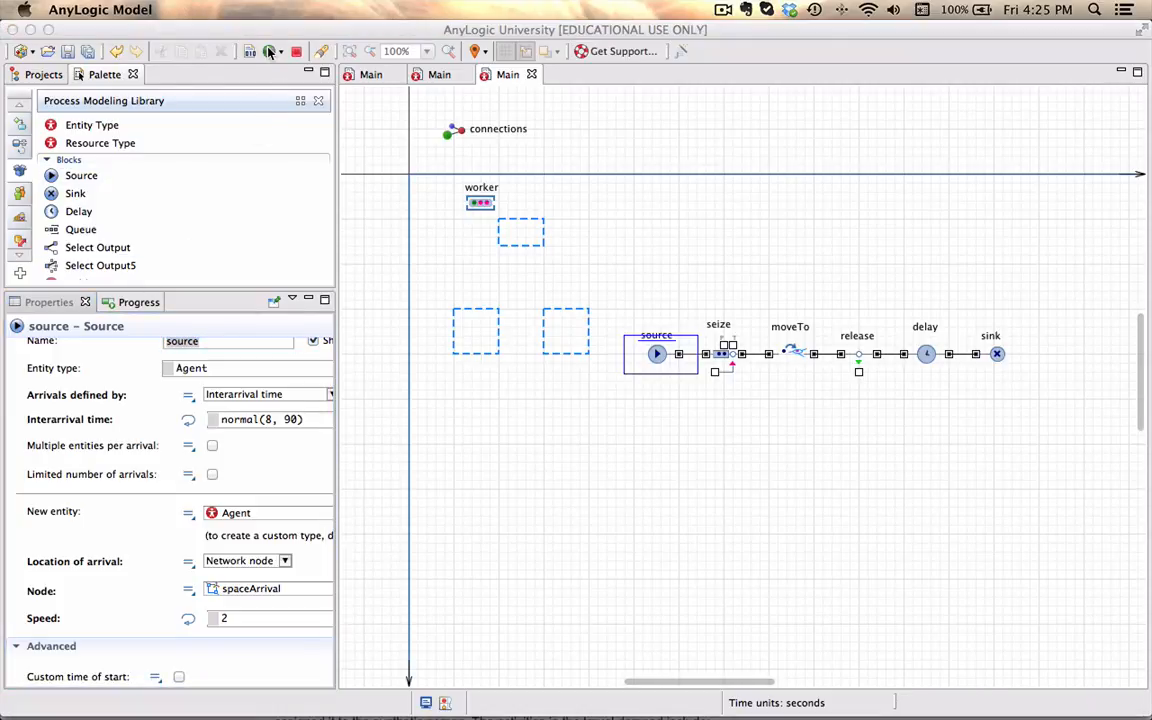
Start the simulation run with unlimited arrivals in the simulation window
click(270, 52)
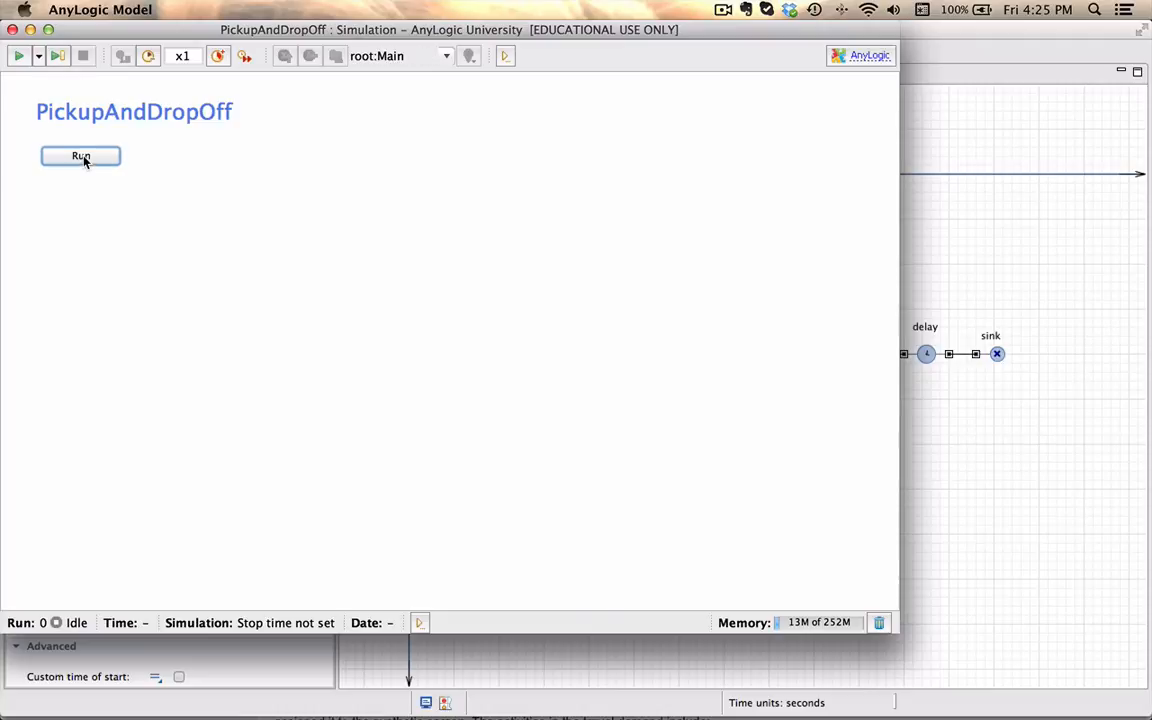
click(80, 156)
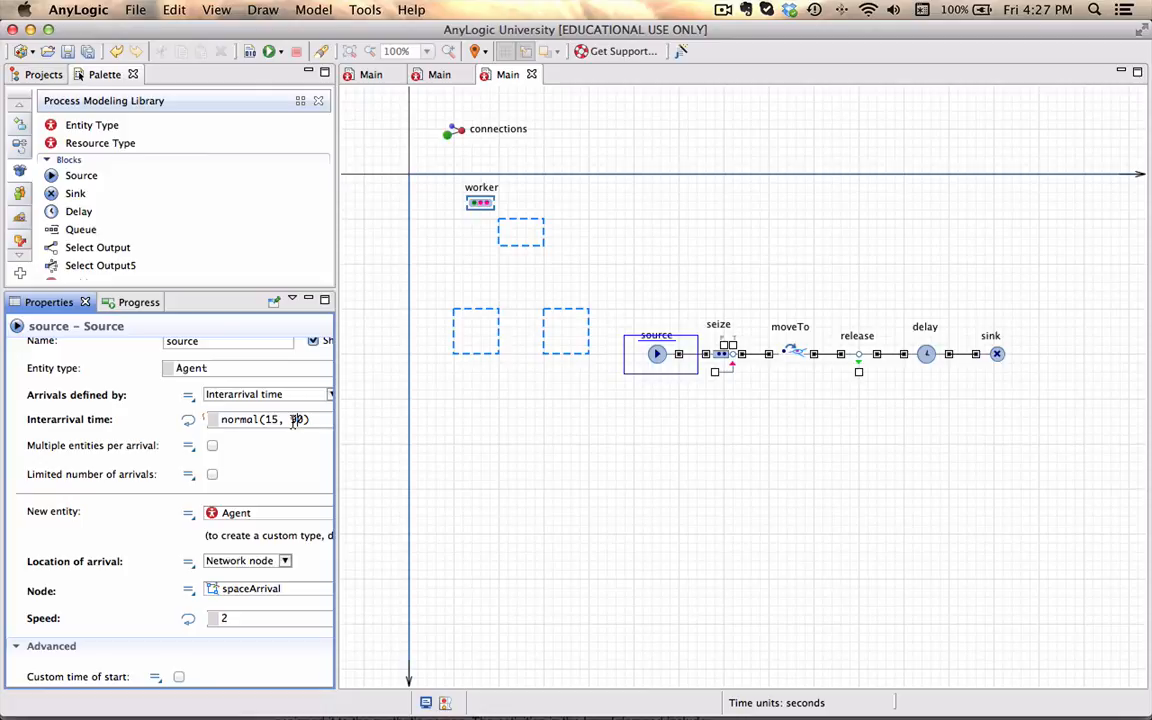
Set interarrival time to normal(15, 60), save, and run the simulation at x25 speed
text(60)
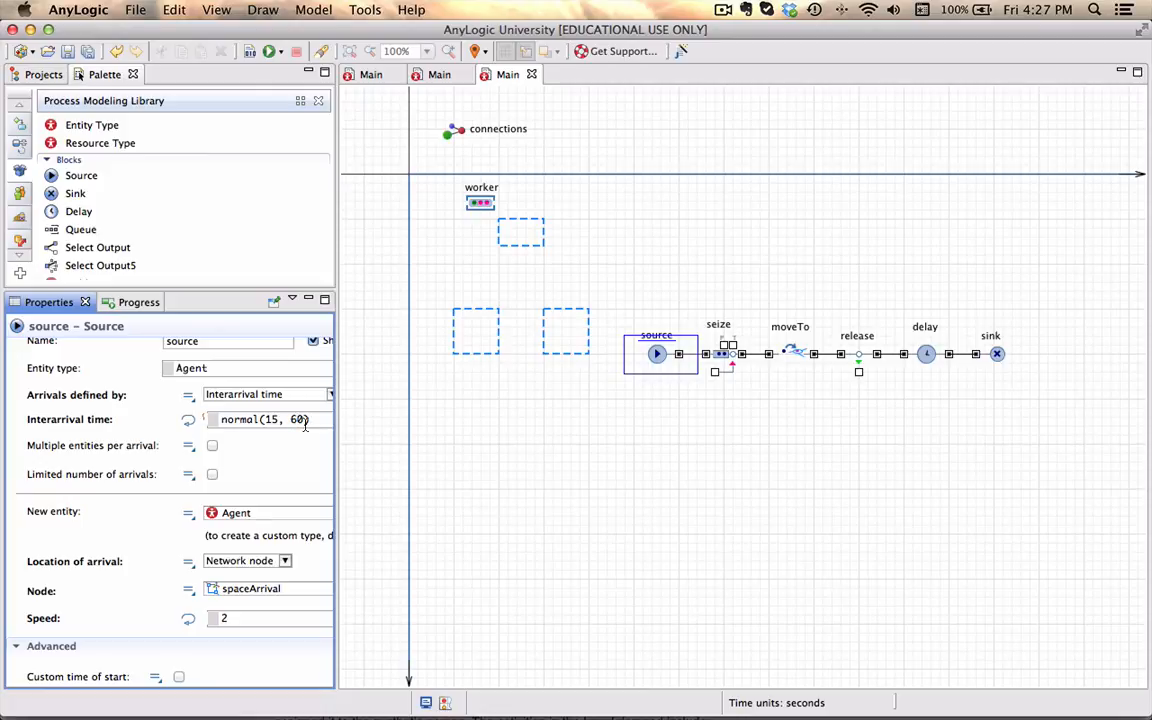
click(268, 52)
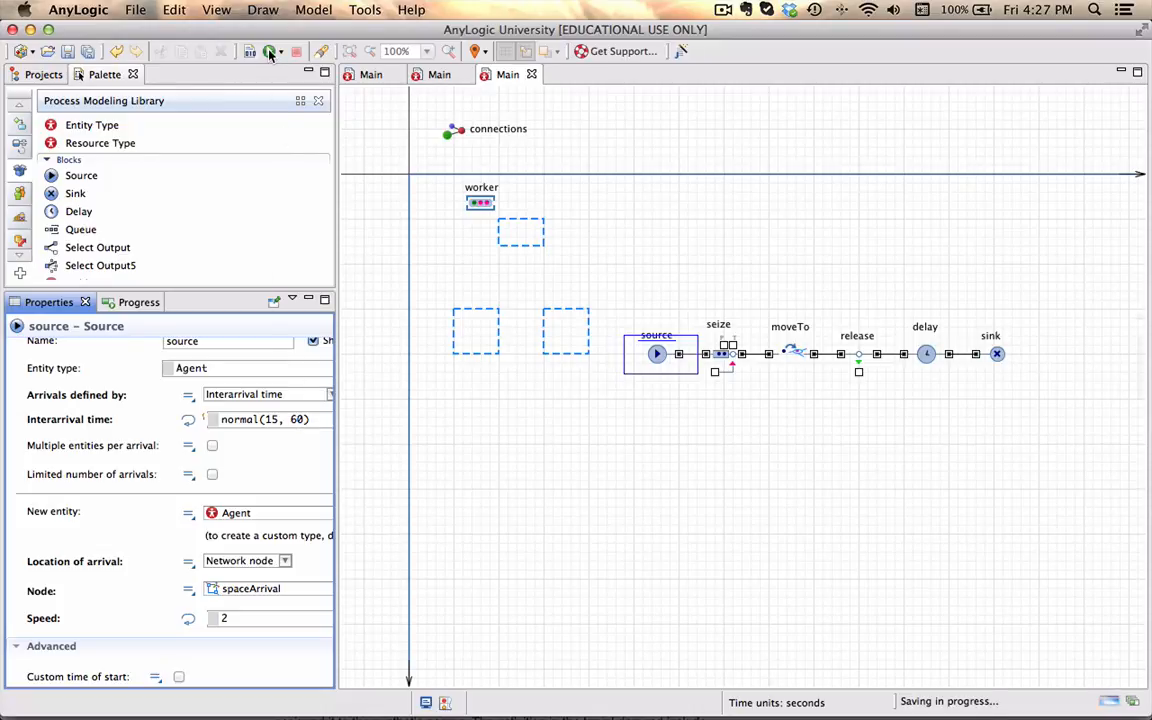
mouse_move(270, 52)
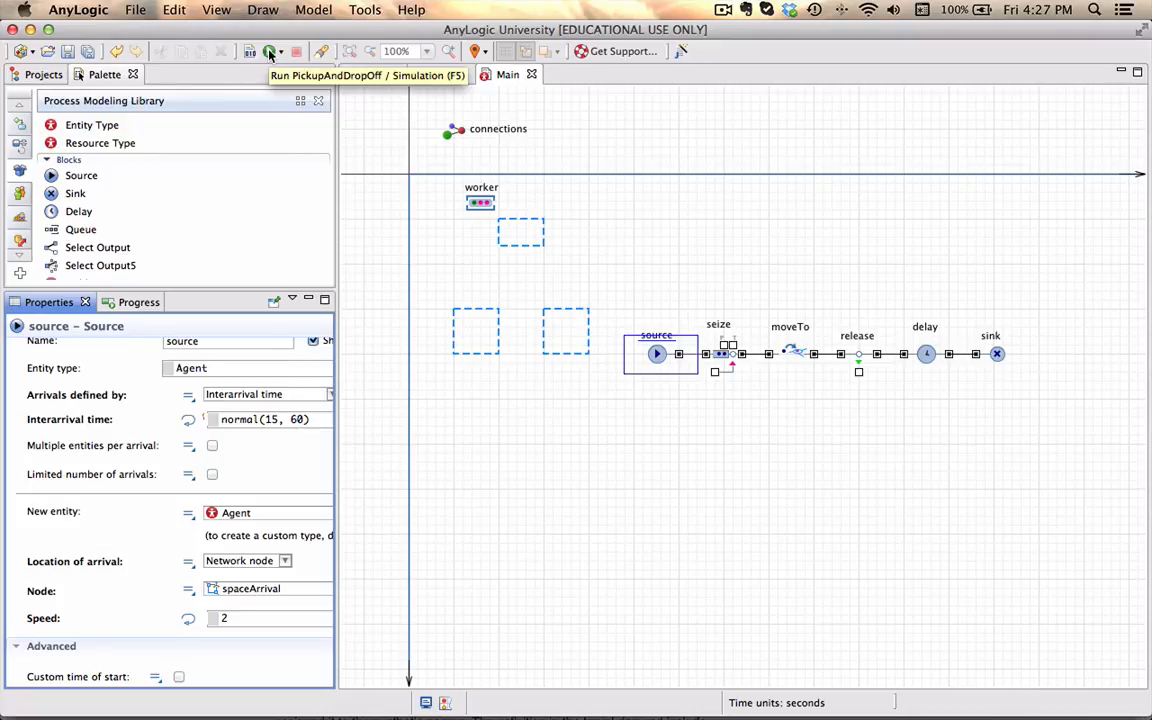
click(270, 52)
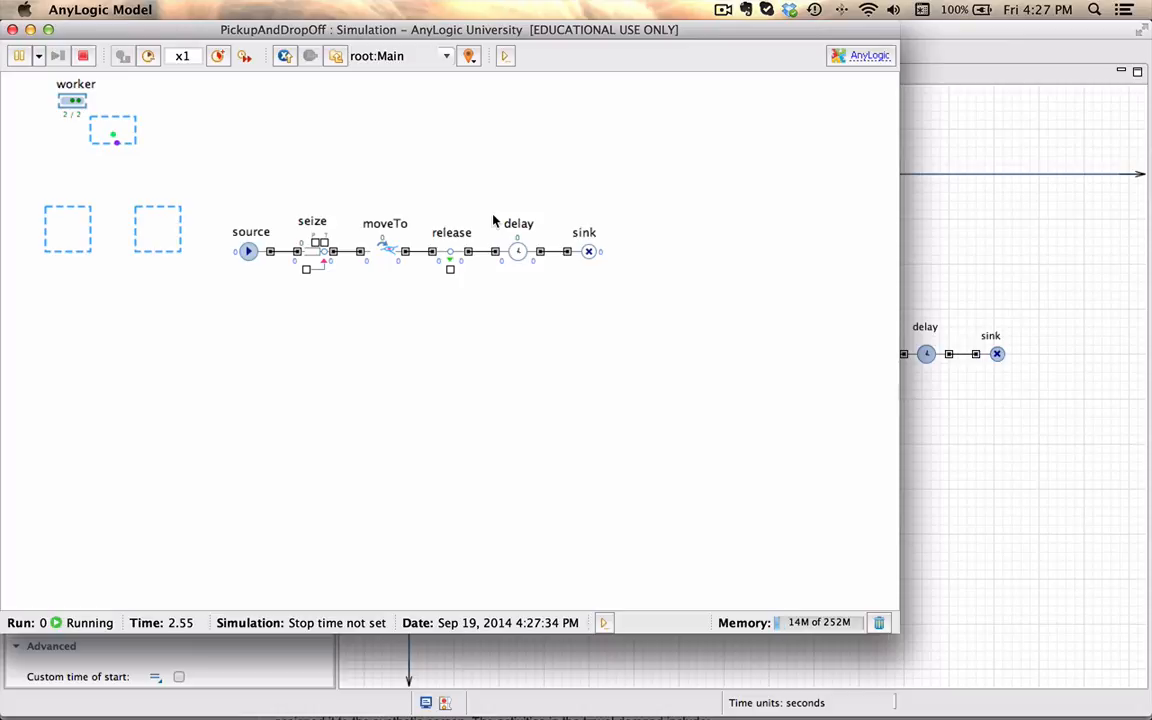
click(218, 56)
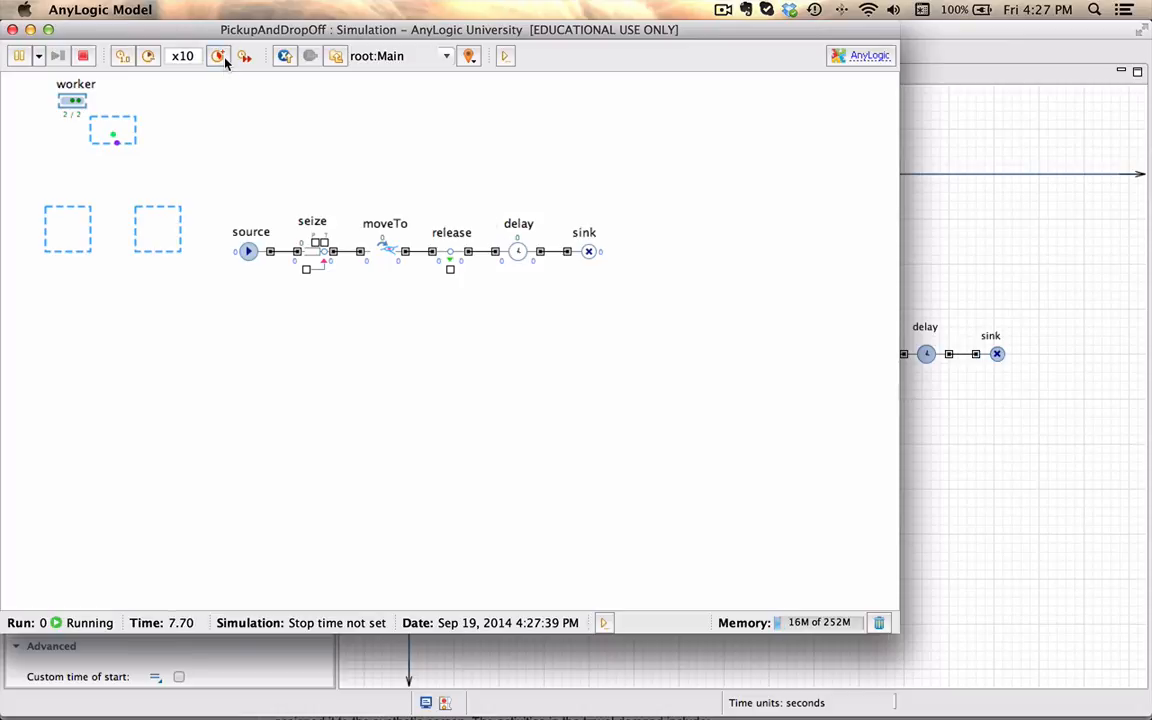
click(218, 56)
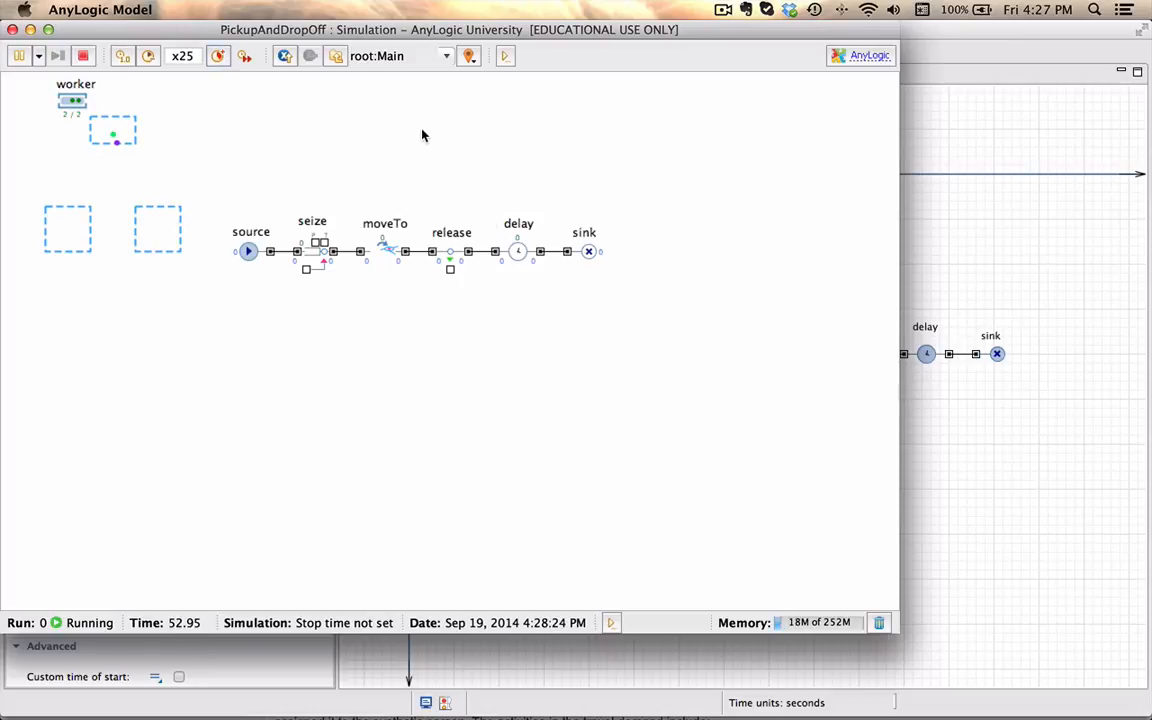